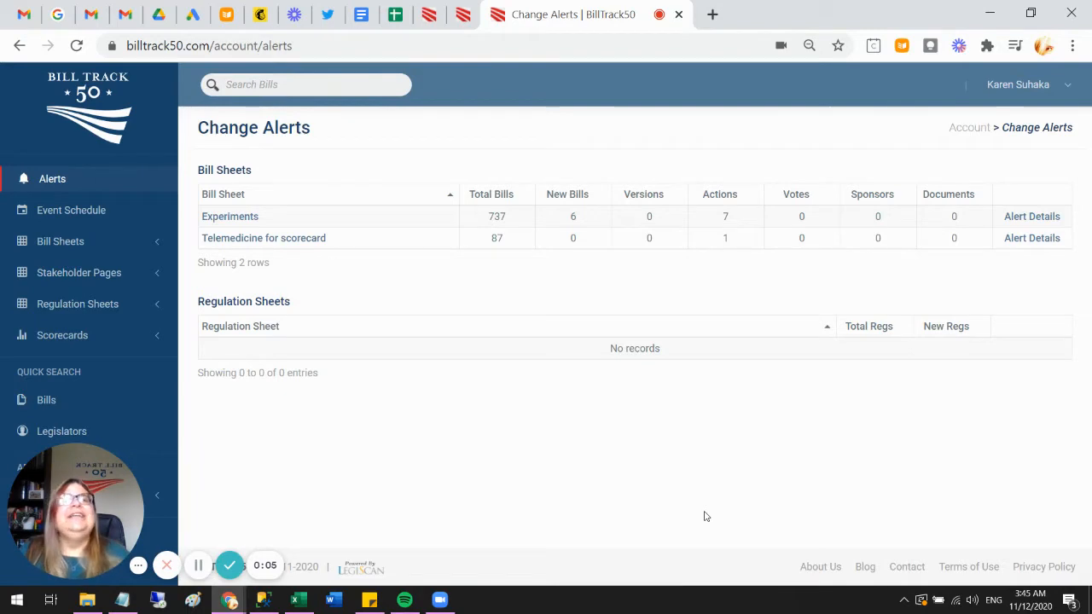
{"action": "mouse_move", "coordinate": [173, 499]}
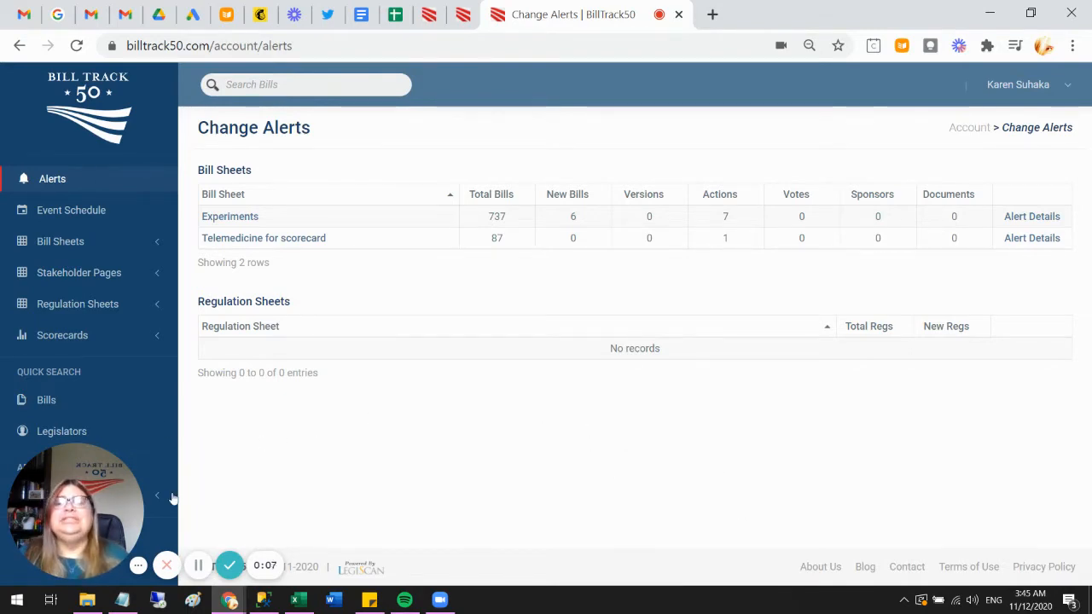
- Open the Telemedicine for scorecard bill sheet and scroll through its Query tab filters
{"action": "left_click", "coordinate": [61, 240]}
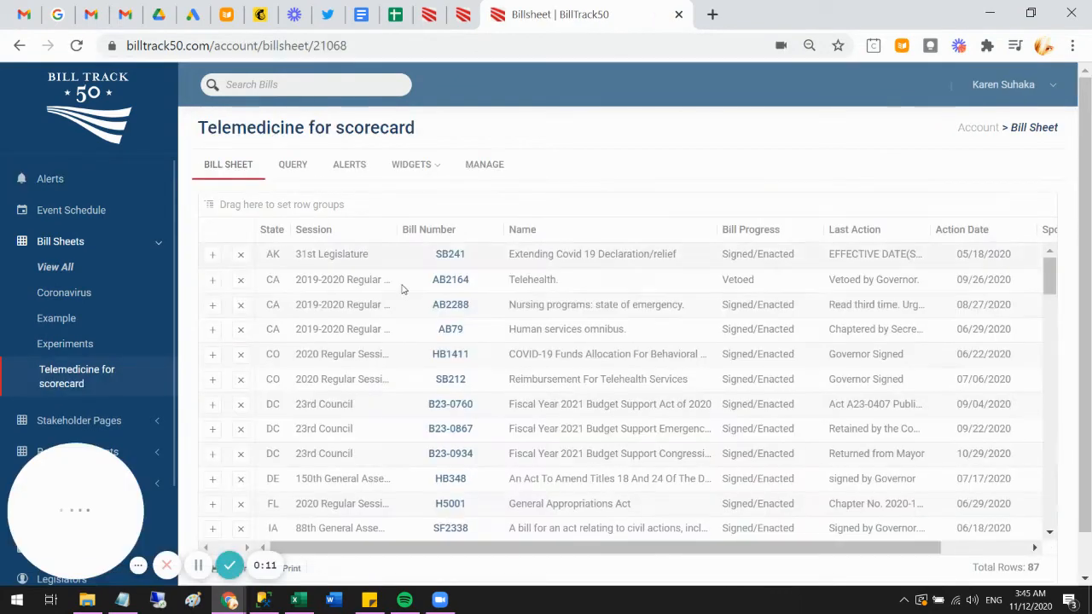
{"action": "left_click", "coordinate": [293, 163]}
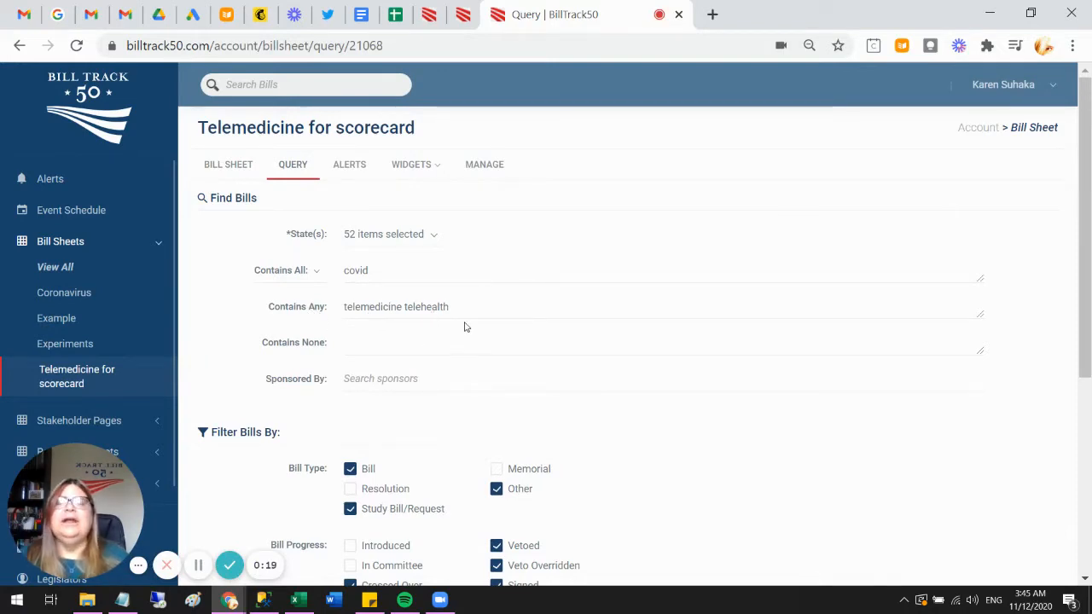
{"action": "scroll", "scroll_direction": "down", "scroll_amount": 3}
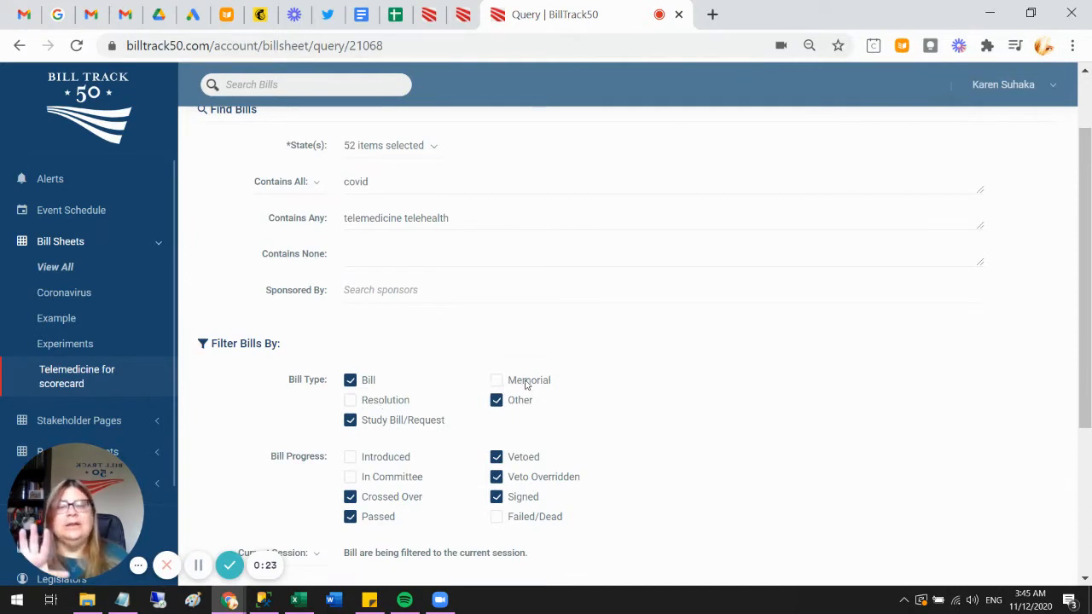
{"action": "mouse_move", "coordinate": [444, 383]}
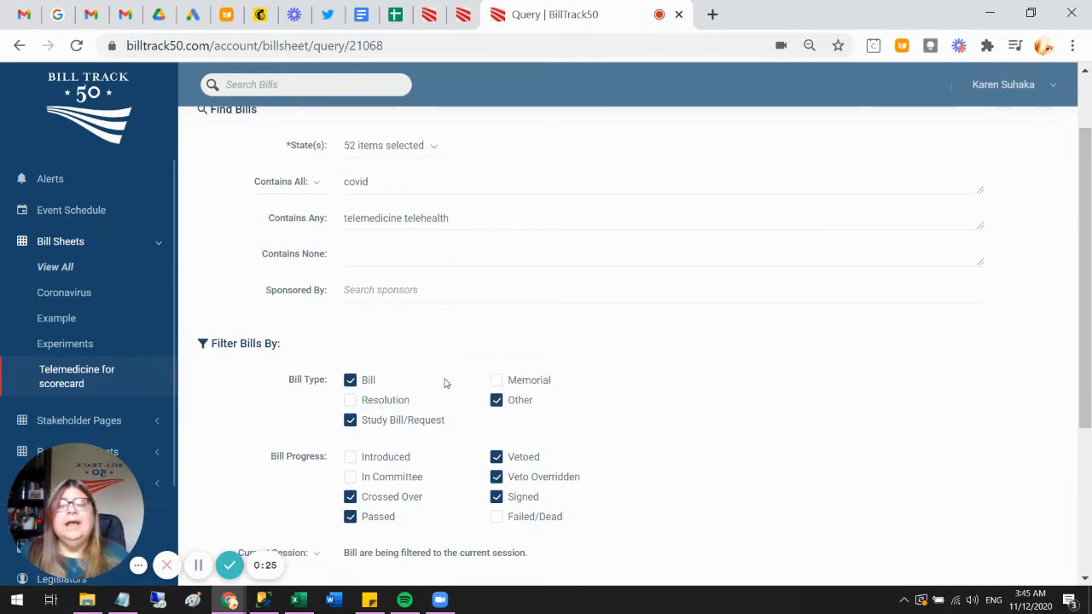
{"action": "scroll", "scroll_direction": "down", "scroll_amount": 3}
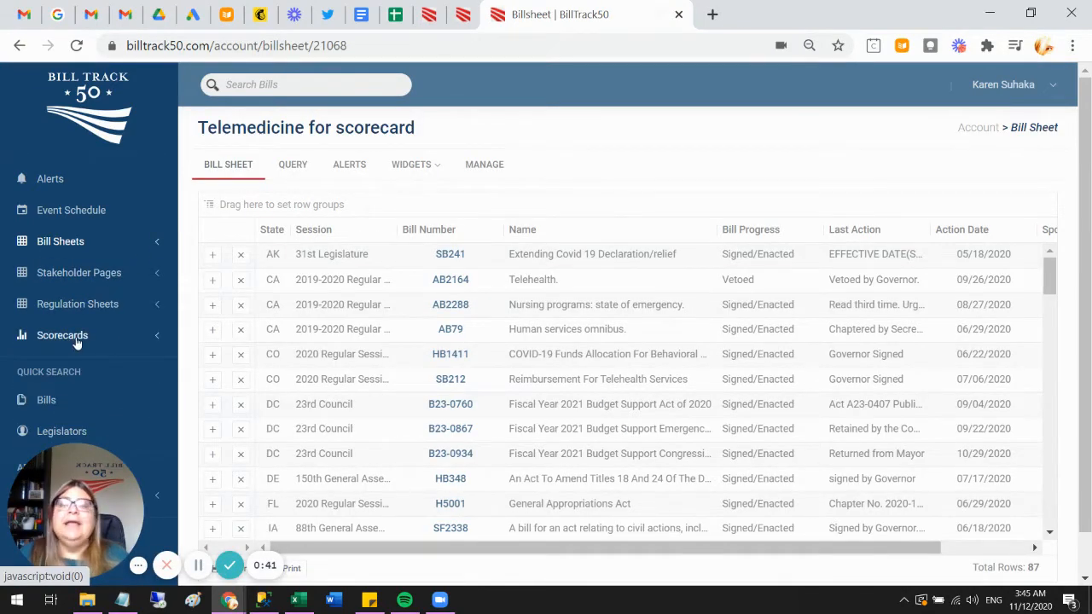
- Expand Scorecards in the sidebar and view all existing scorecards
{"action": "left_click", "coordinate": [61, 334]}
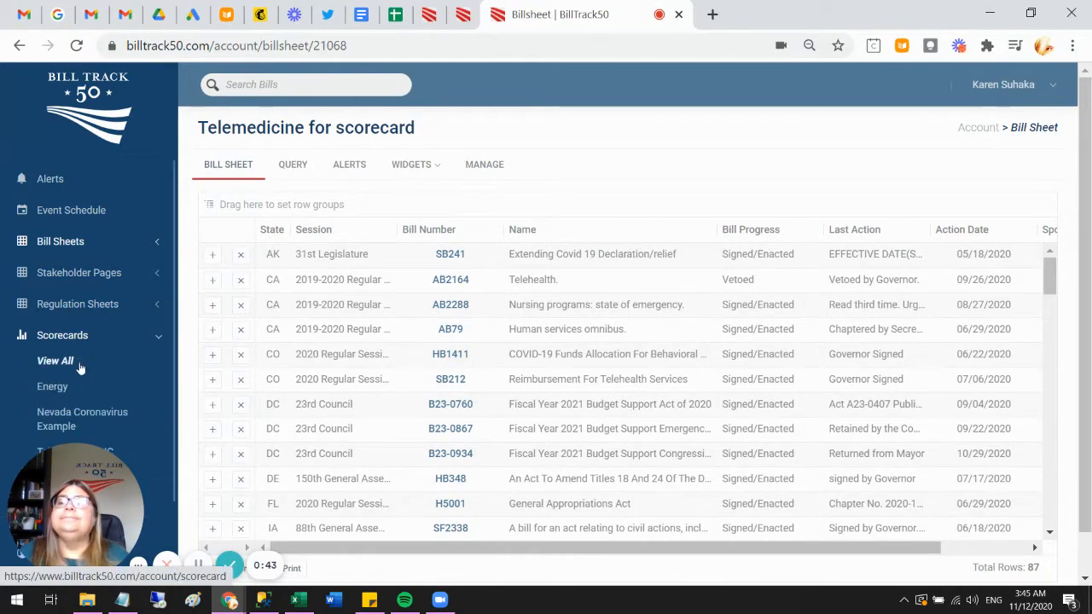
{"action": "left_click", "coordinate": [55, 360]}
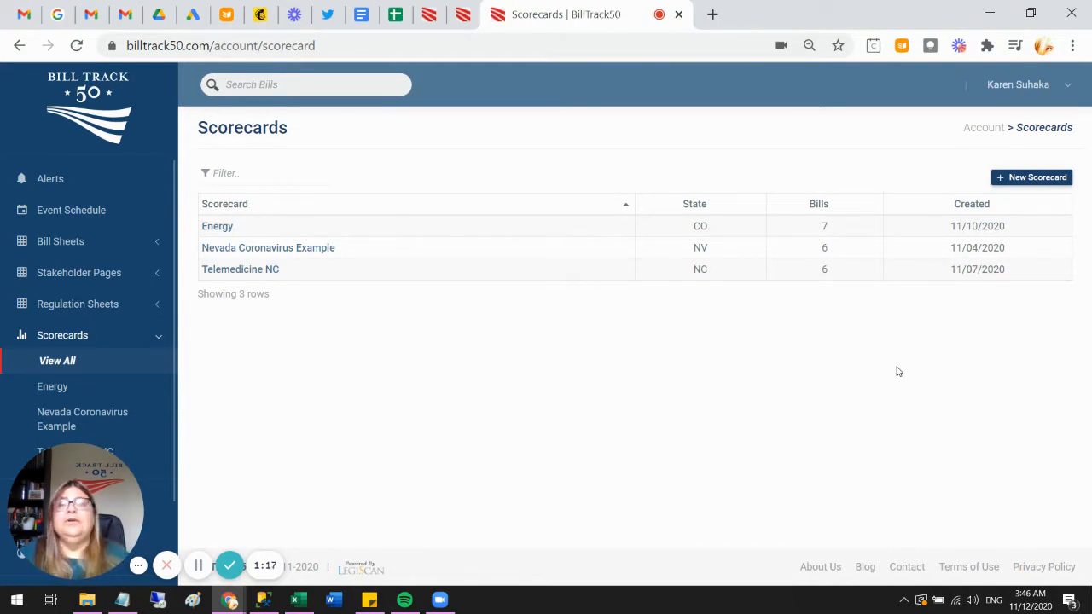
{"action": "mouse_move", "coordinate": [921, 407]}
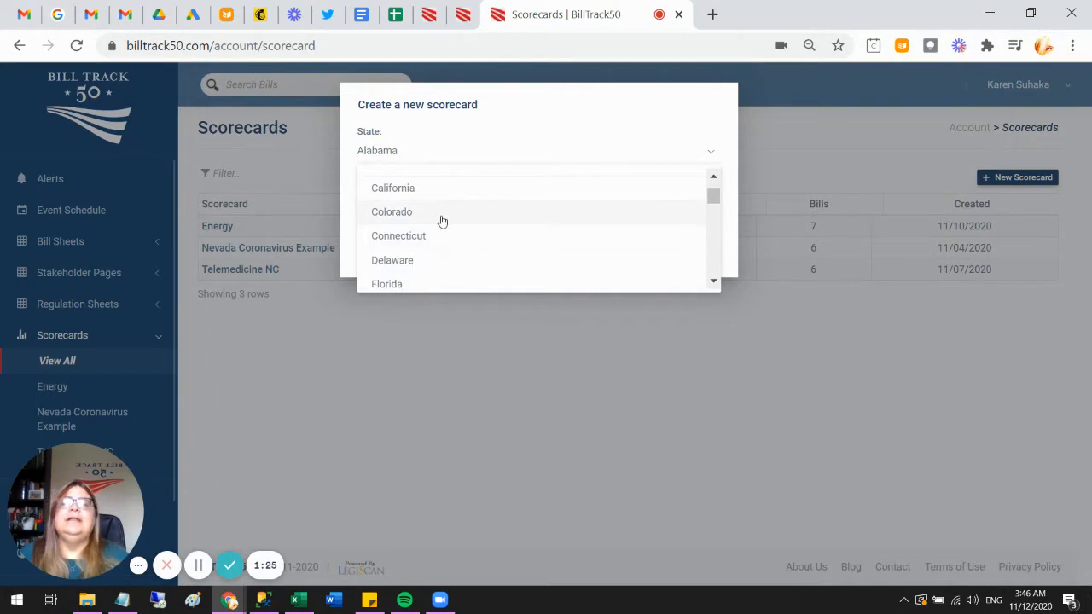
- Pick Colorado, name the scorecard 'Scorecard for CO' and create it
{"action": "left_click", "coordinate": [392, 212]}
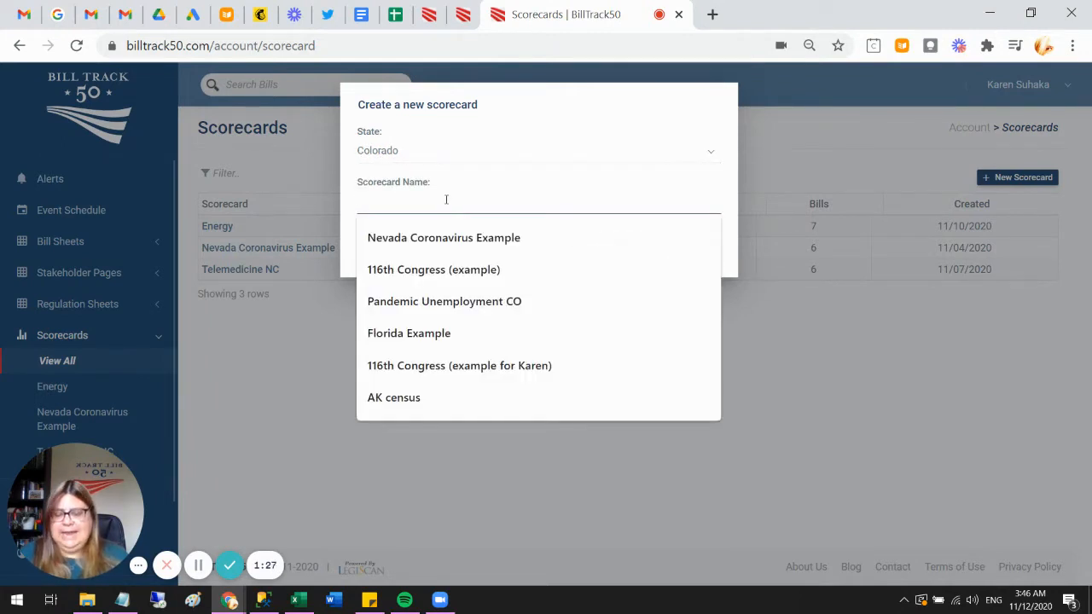
{"action": "type", "text": "Scorecard for CO"}
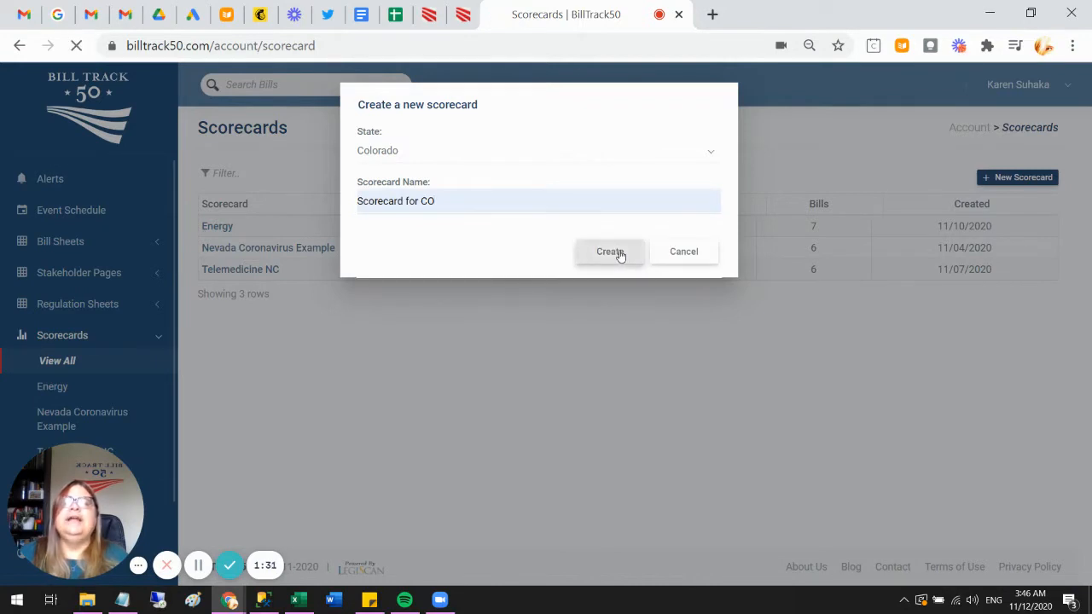
{"action": "left_click", "coordinate": [610, 250]}
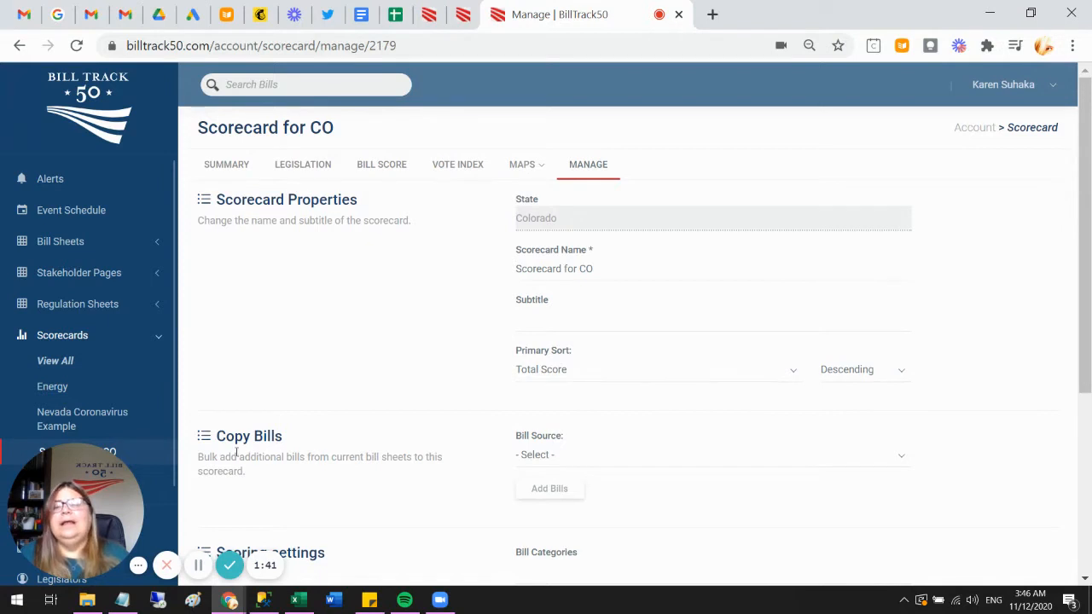
{"action": "mouse_move", "coordinate": [289, 444]}
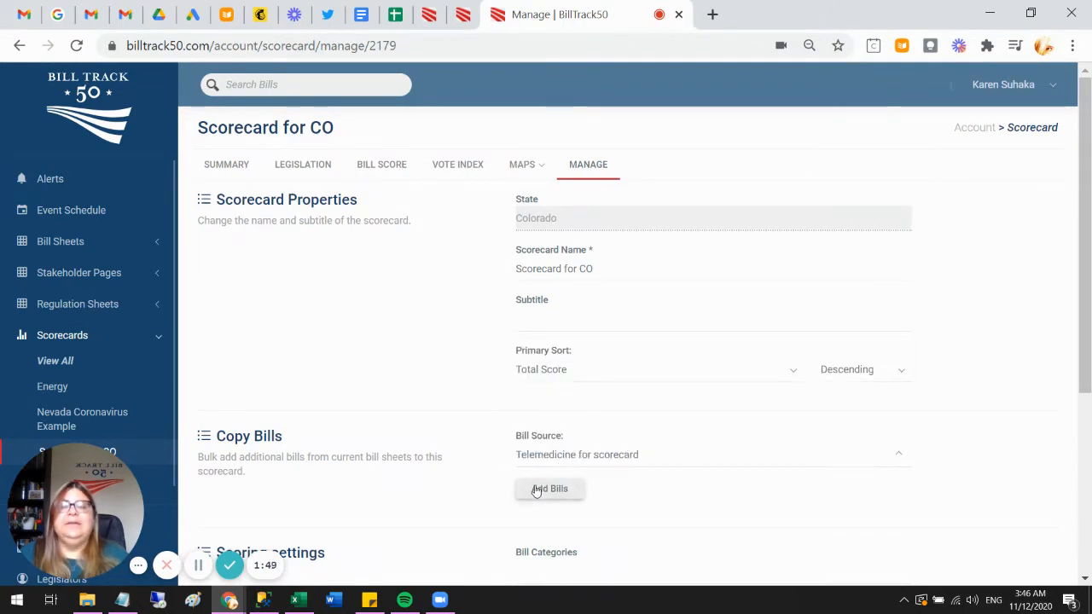
- Add bills from Telemedicine for scorecard, then from Experiments, closing each success message
{"action": "left_click", "coordinate": [550, 488]}
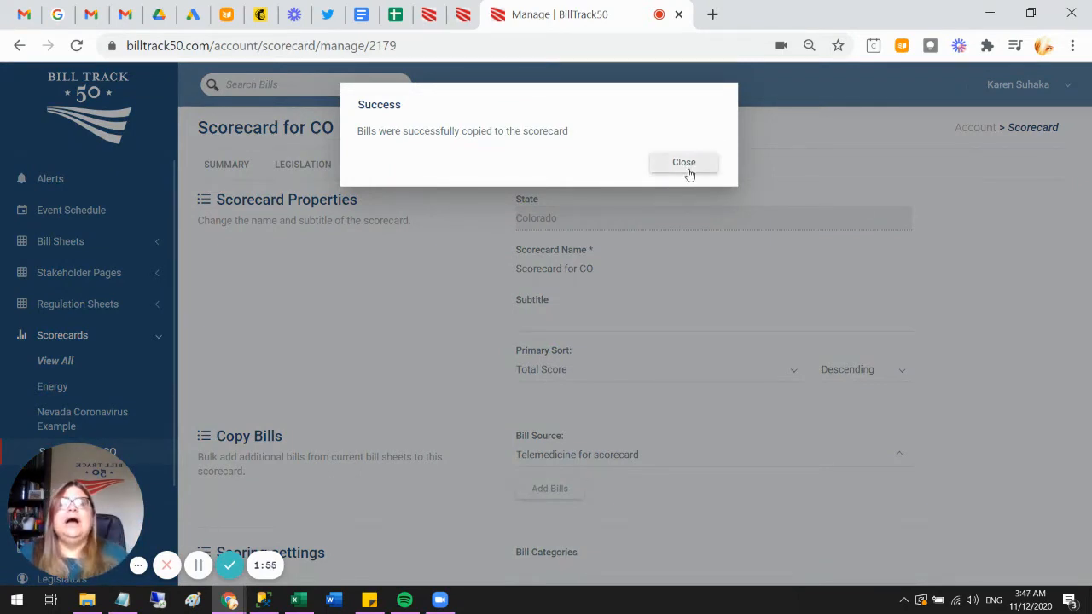
{"action": "left_click", "coordinate": [684, 162]}
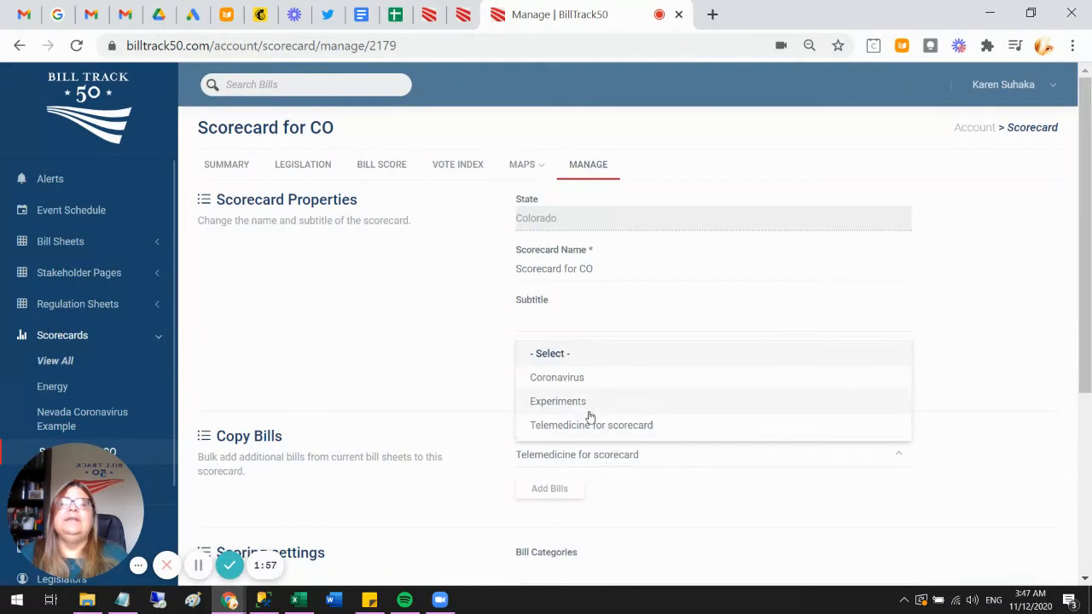
{"action": "left_click", "coordinate": [558, 401]}
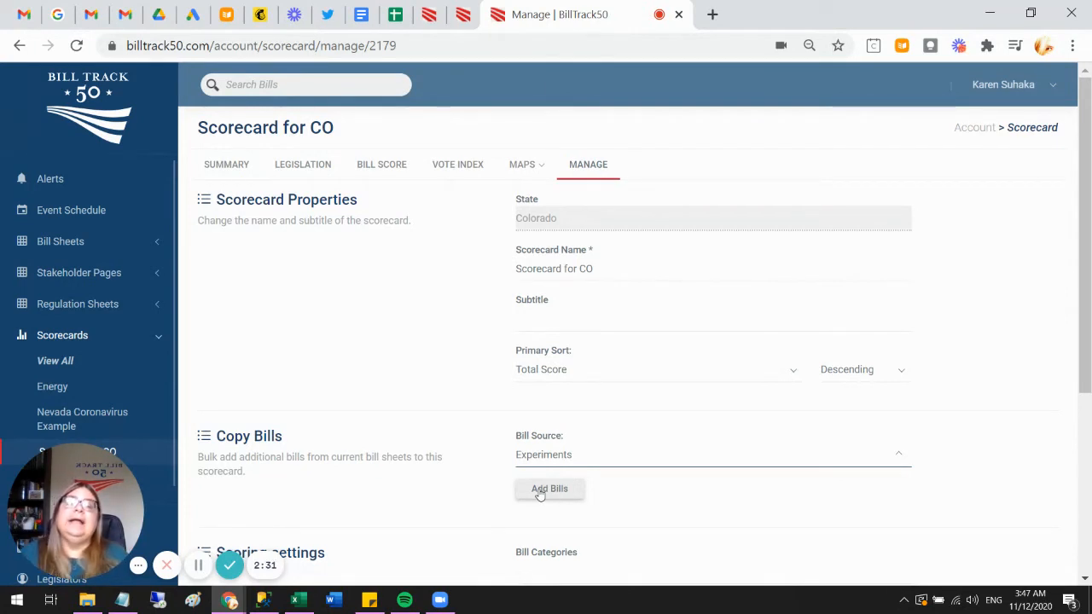
{"action": "left_click", "coordinate": [713, 455]}
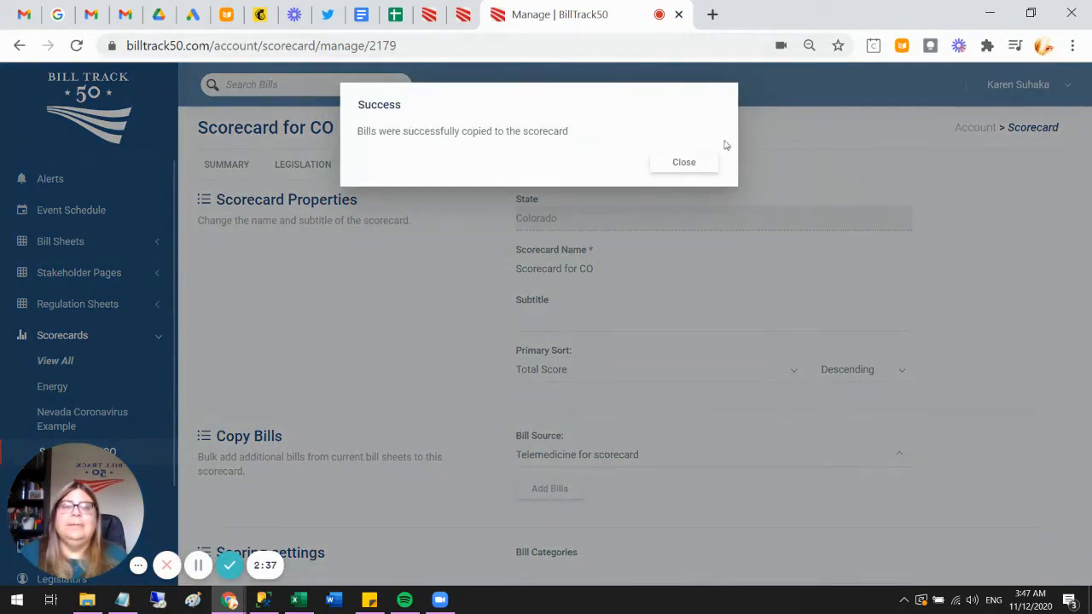
{"action": "left_click", "coordinate": [684, 162]}
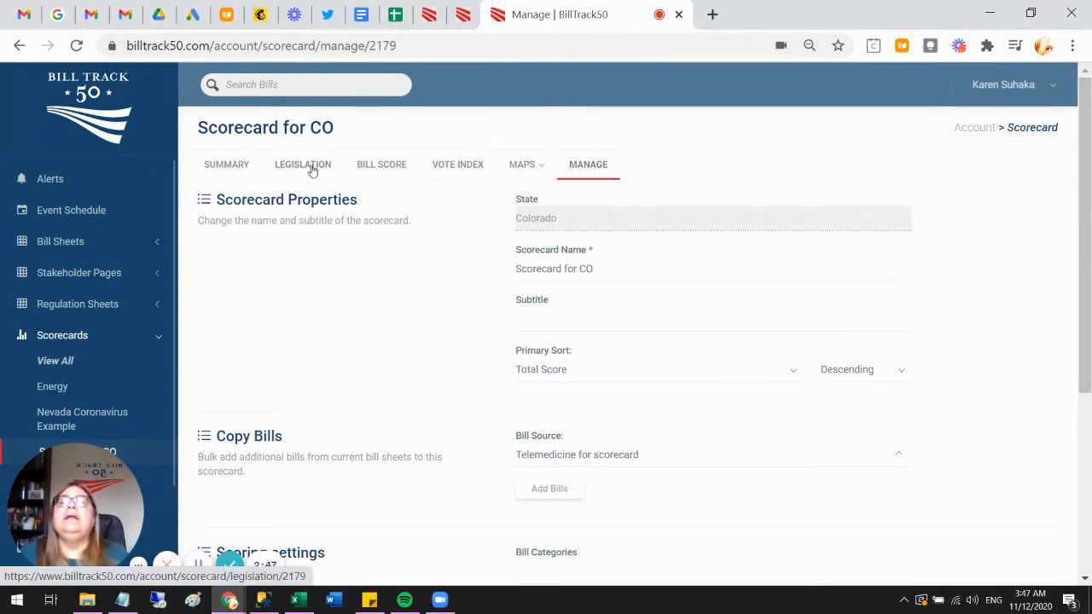
- Review HB1411 and SB212 on the Legislation tab, then open Add Bill search
{"action": "left_click", "coordinate": [303, 163]}
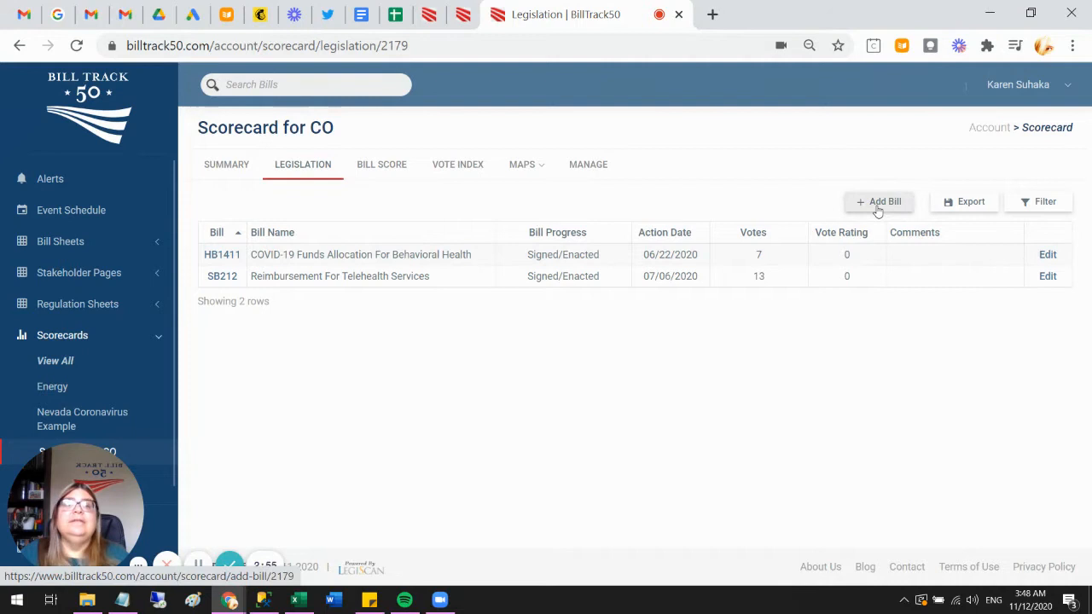
{"action": "left_click", "coordinate": [878, 201]}
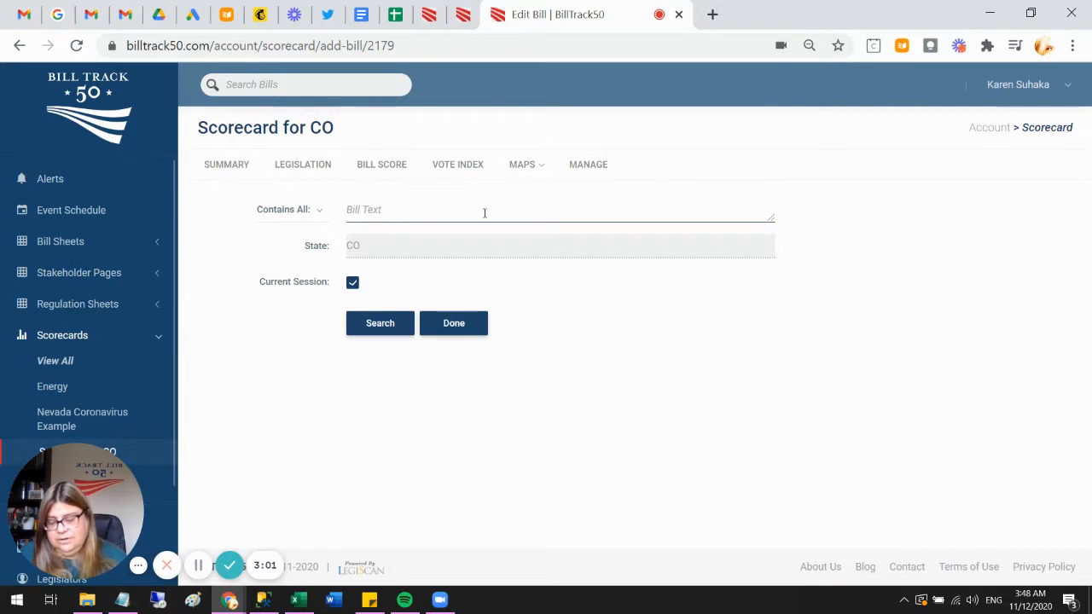
- Search Colorado bills for 'covid unem' and add HB1410 and HB1412
{"action": "type", "text": "CO"}
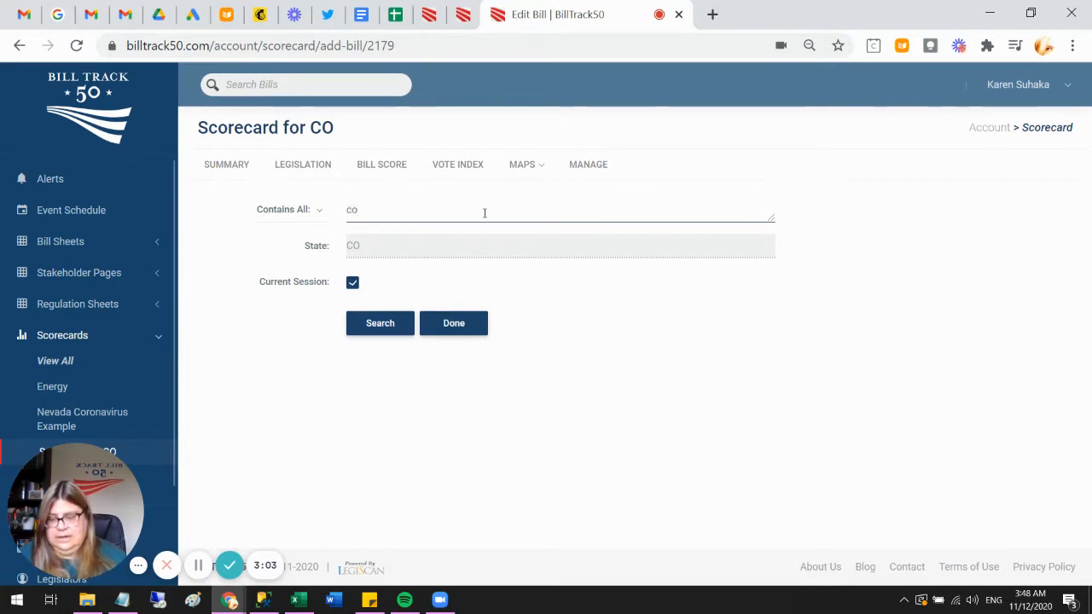
{"action": "type", "text": "covid unemployment"}
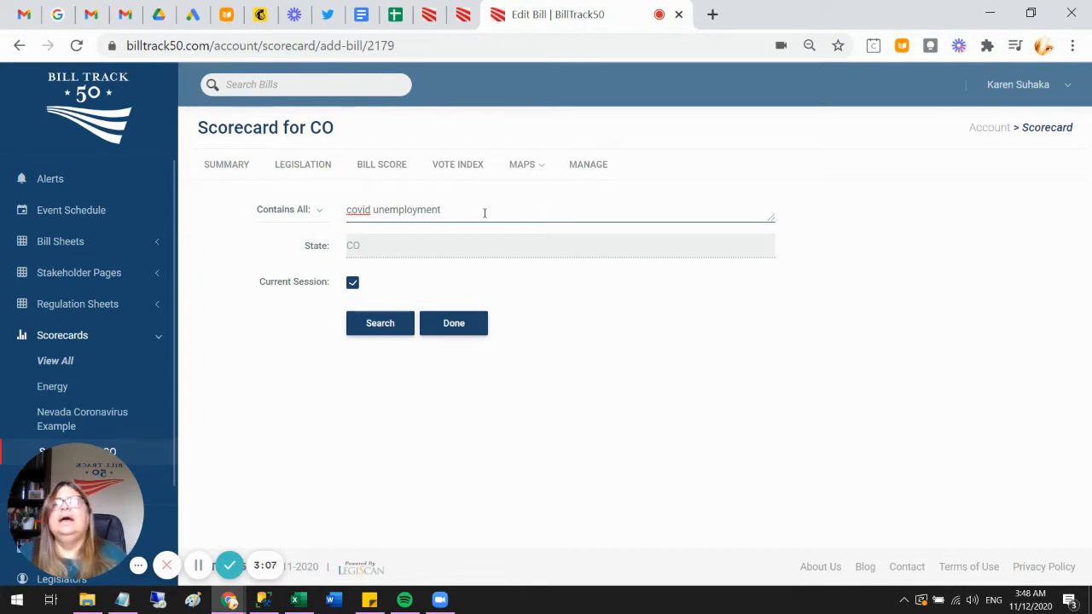
{"action": "left_click", "coordinate": [380, 323]}
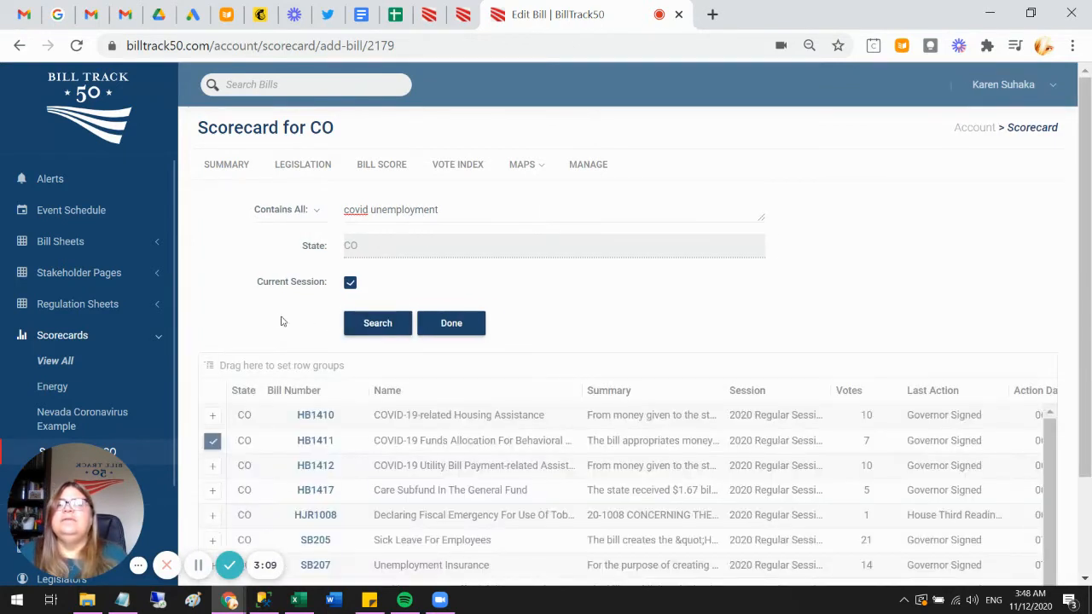
{"action": "scroll", "scroll_direction": "down", "scroll_amount": 3}
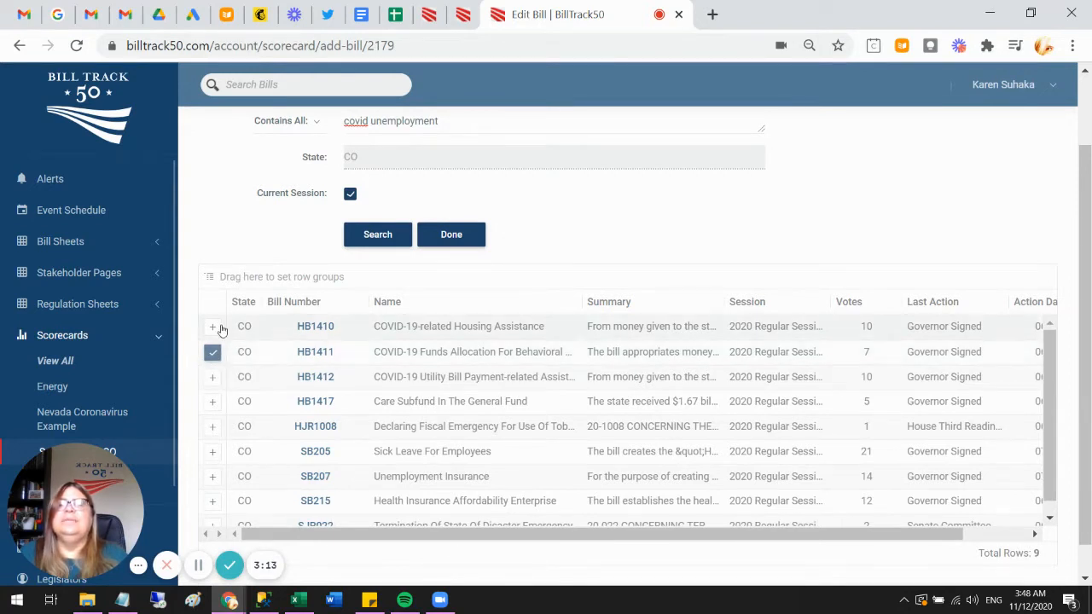
{"action": "left_click", "coordinate": [212, 326]}
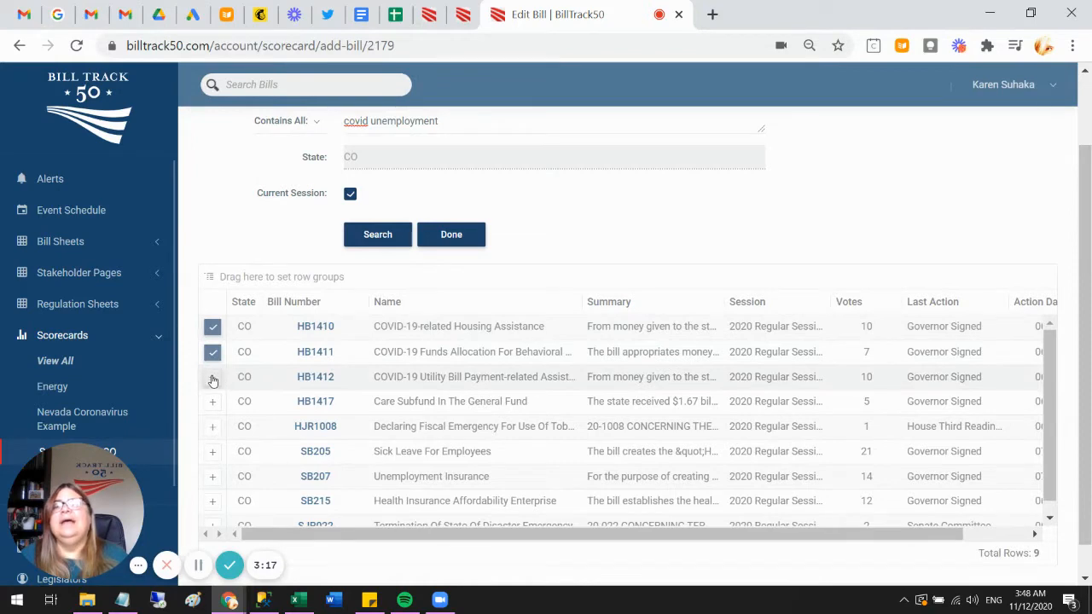
{"action": "left_click", "coordinate": [212, 376]}
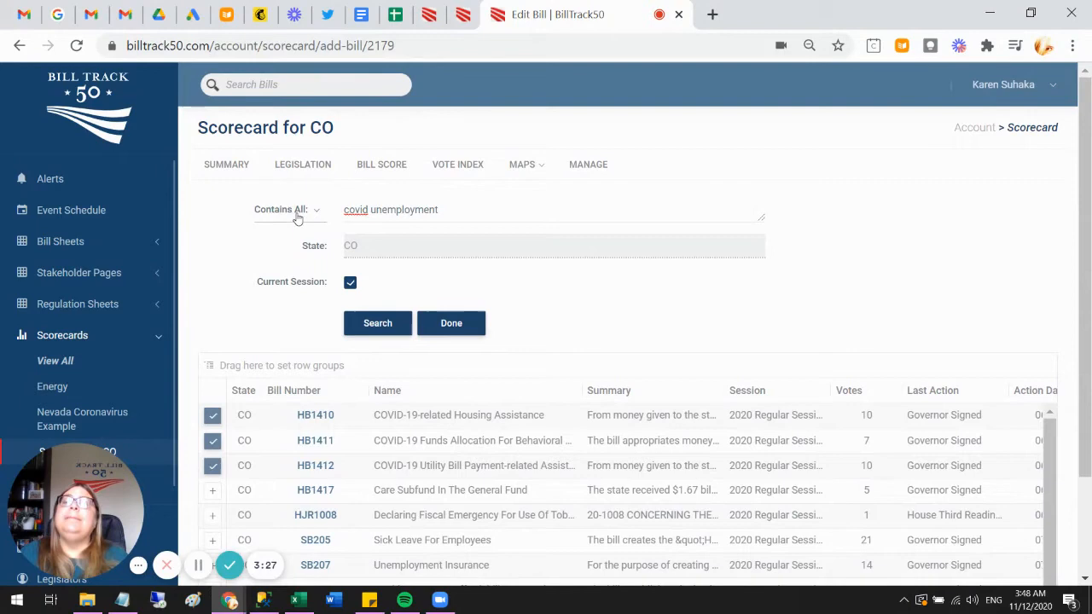
- Change keyword matching, include all sessions, and finish with Done
{"action": "left_click", "coordinate": [286, 209]}
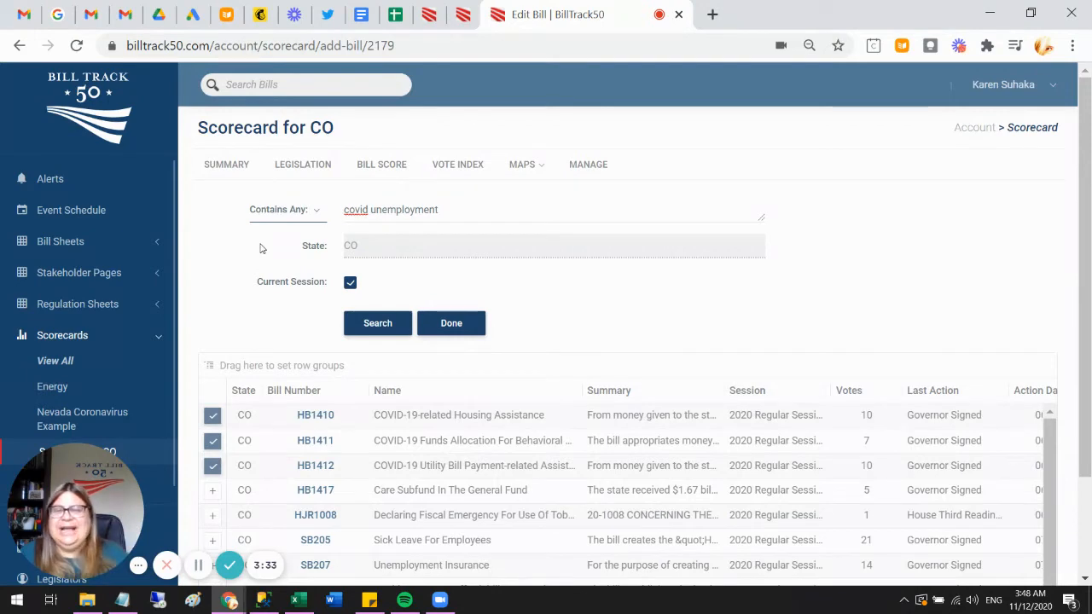
{"action": "mouse_move", "coordinate": [275, 306]}
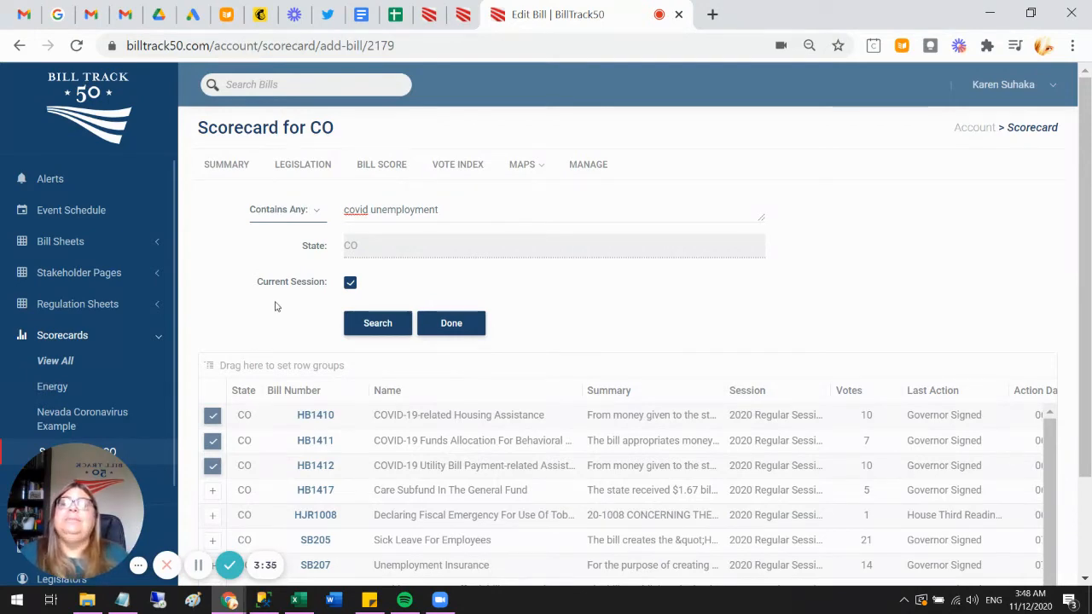
{"action": "mouse_move", "coordinate": [262, 288]}
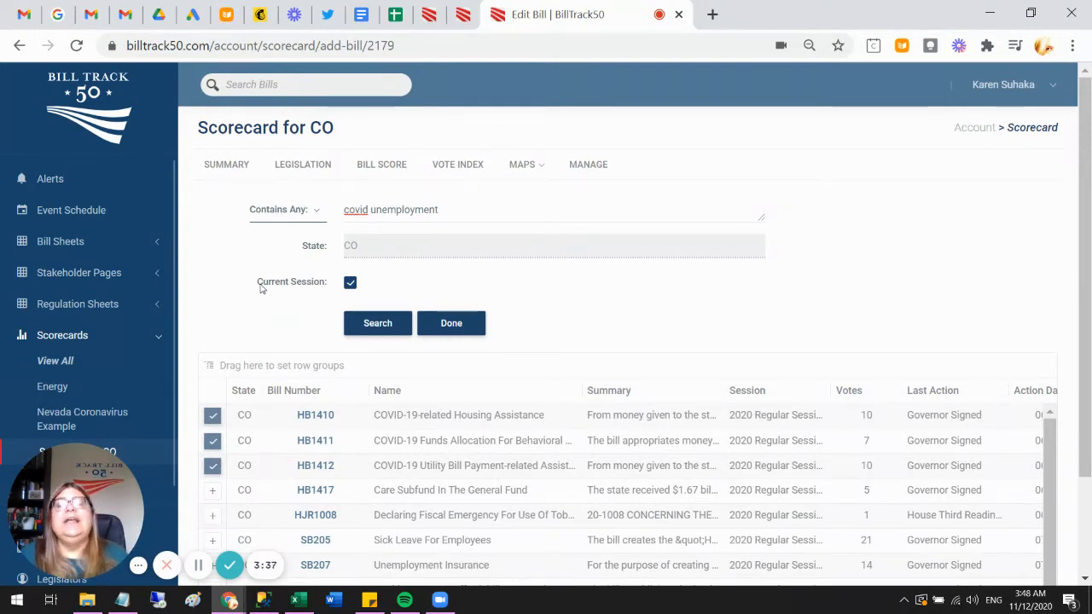
{"action": "left_click", "coordinate": [350, 282]}
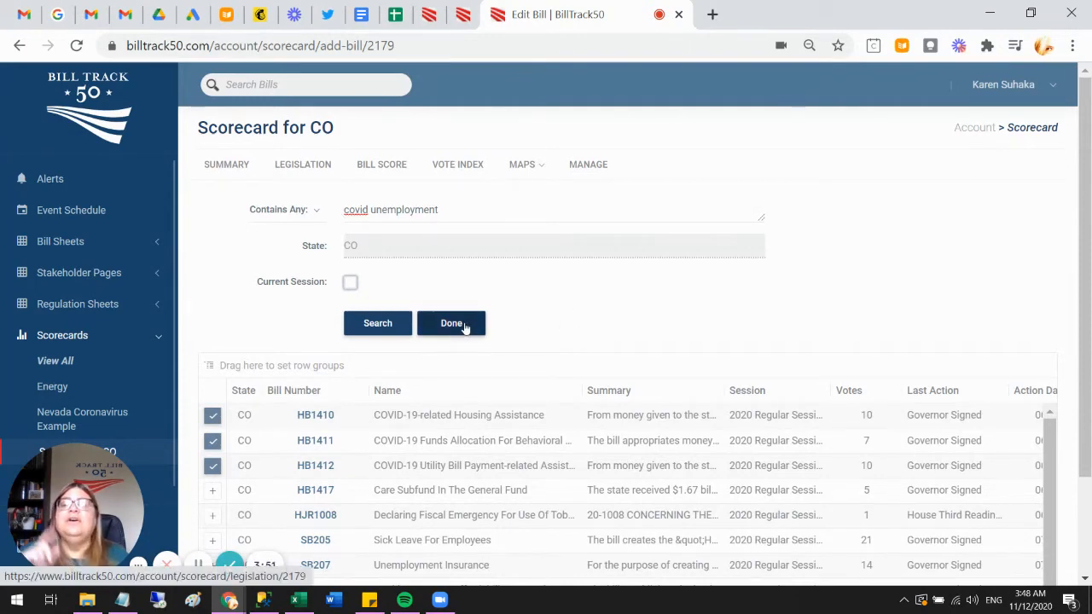
{"action": "left_click", "coordinate": [451, 322]}
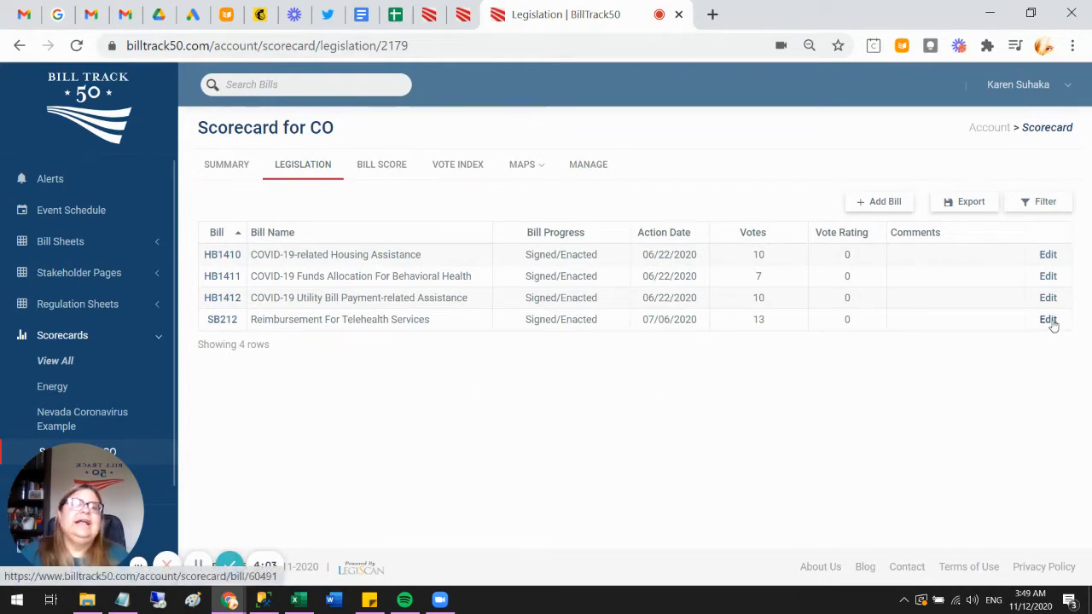
- Delete SB212 Reimbursement For Telehealth Services from Scorecard for CO
{"action": "left_click", "coordinate": [1047, 320]}
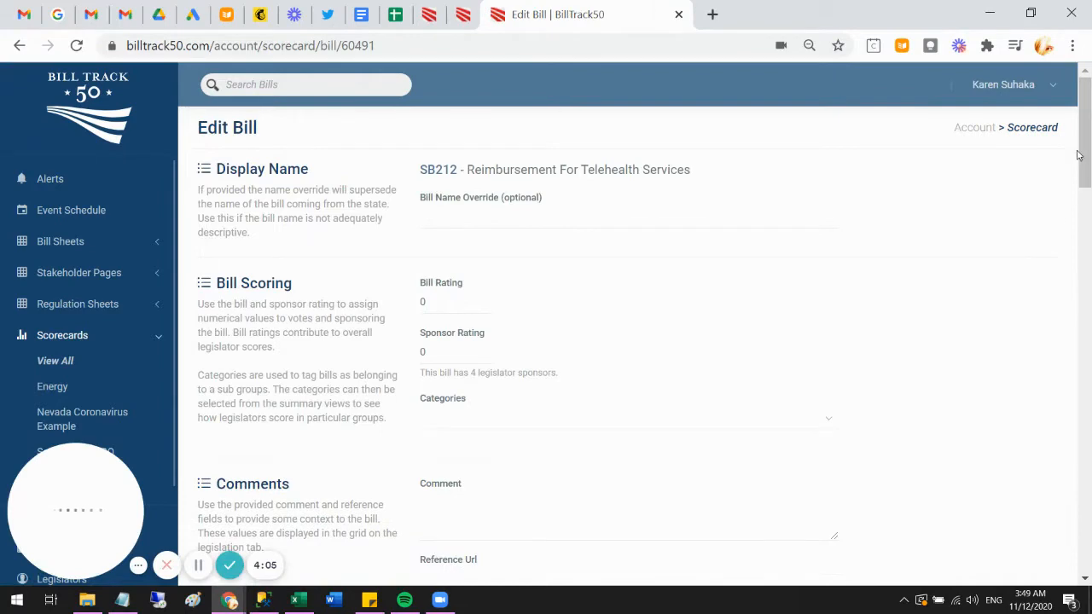
{"action": "scroll", "scroll_direction": "down", "scroll_amount": 3}
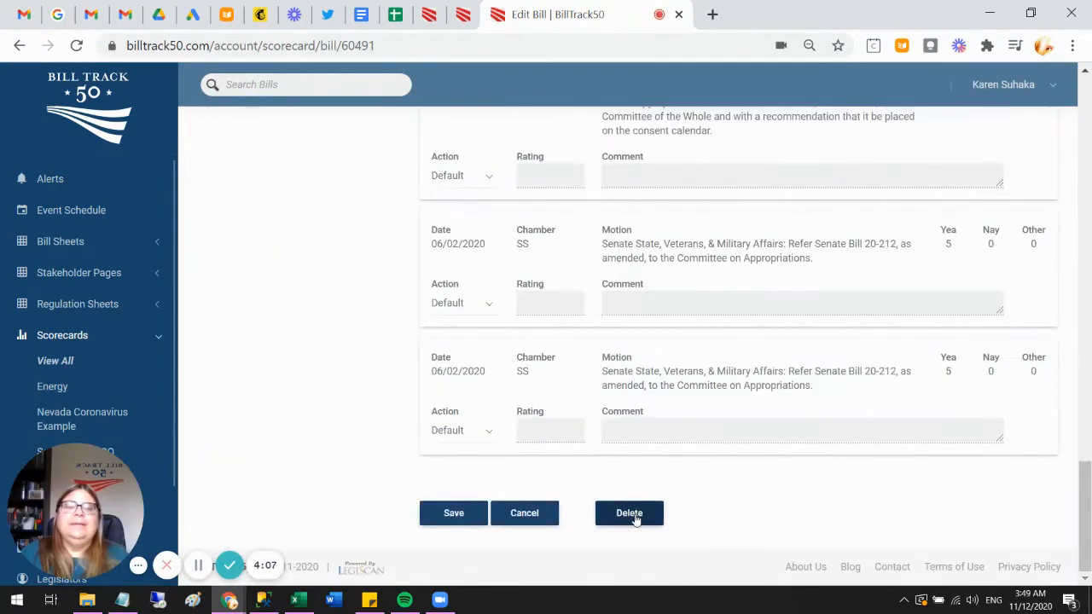
{"action": "left_click", "coordinate": [629, 512]}
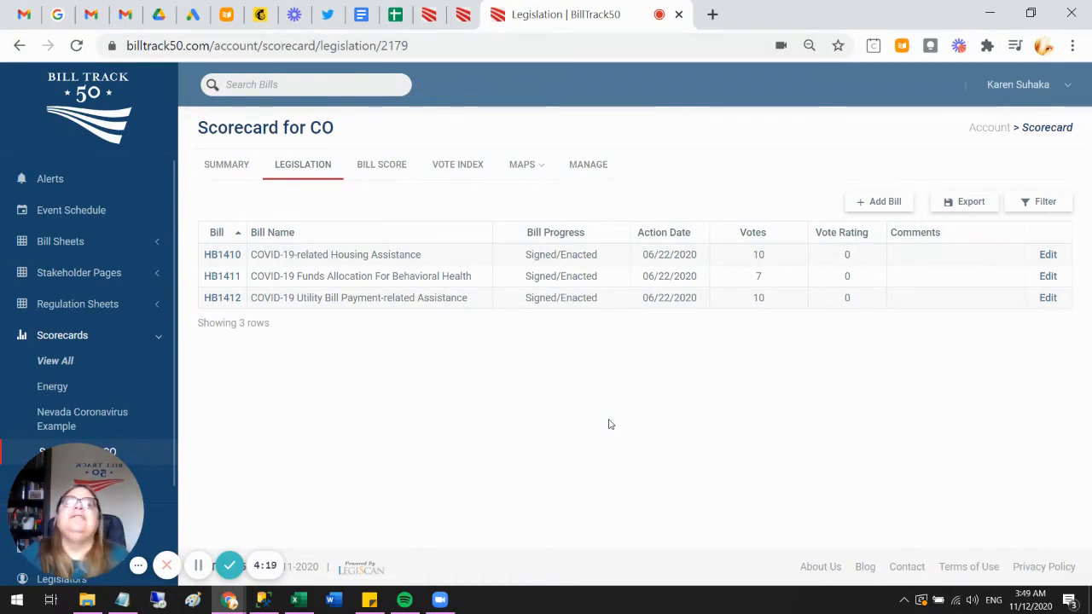
{"action": "mouse_move", "coordinate": [567, 237]}
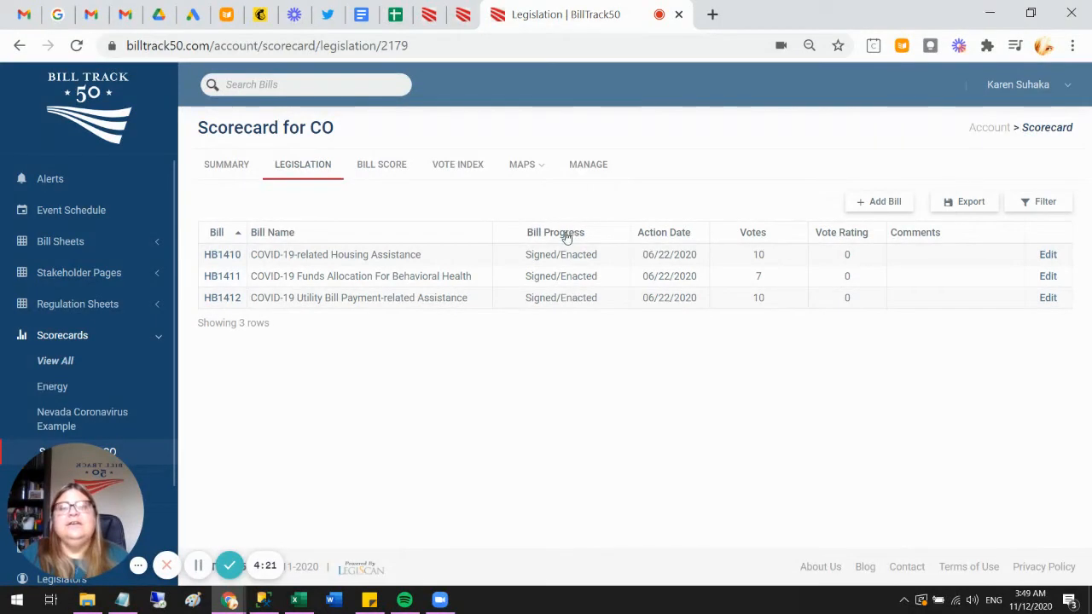
{"action": "mouse_move", "coordinate": [573, 315]}
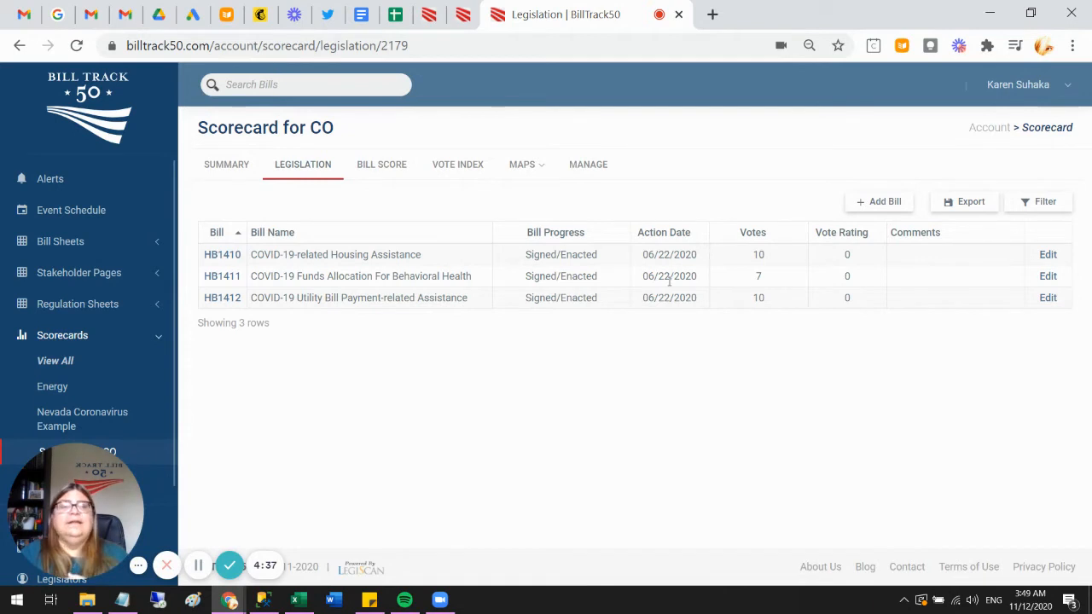
{"action": "mouse_move", "coordinate": [717, 290]}
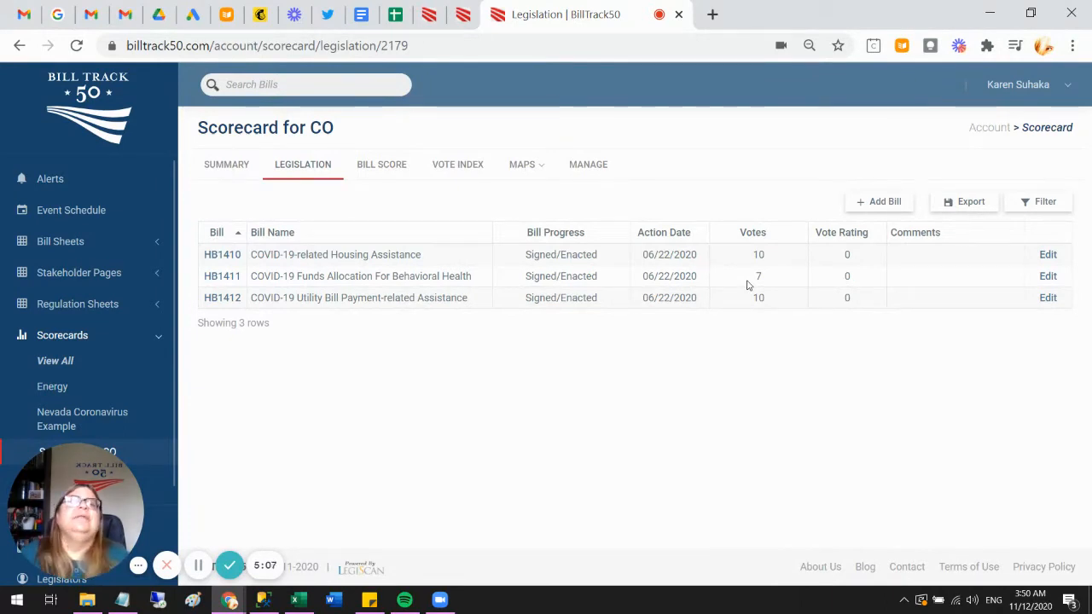
{"action": "mouse_move", "coordinate": [813, 262]}
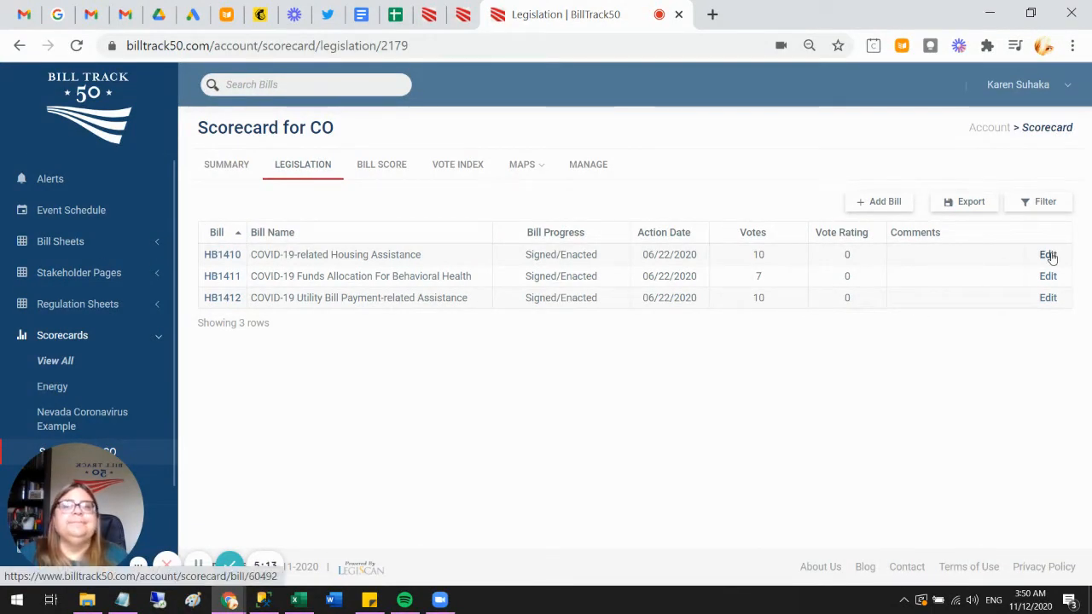
{"action": "mouse_move", "coordinate": [715, 292]}
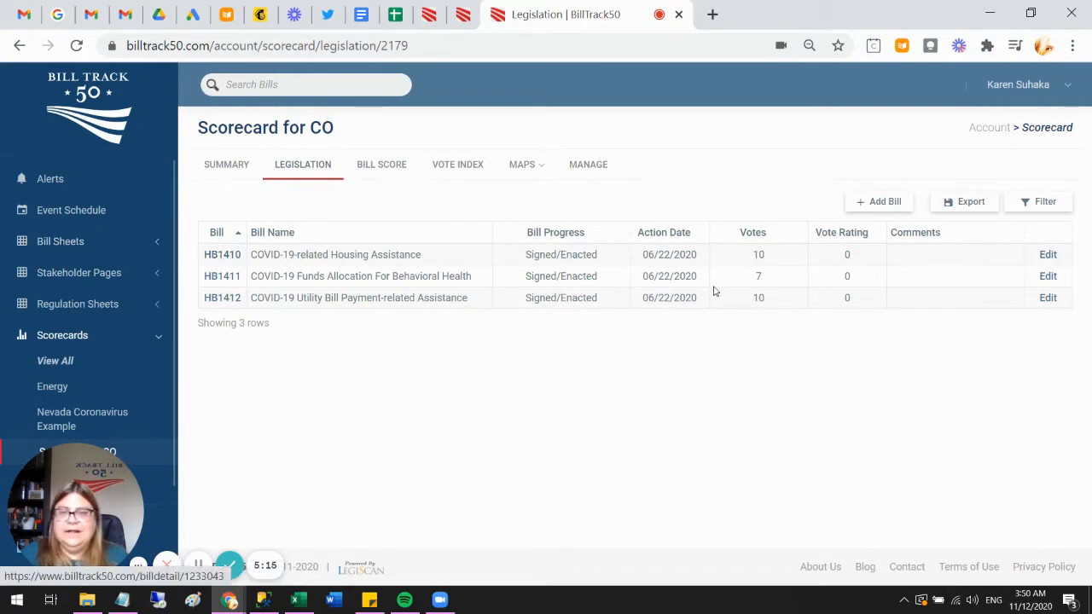
{"action": "left_click", "coordinate": [1048, 254]}
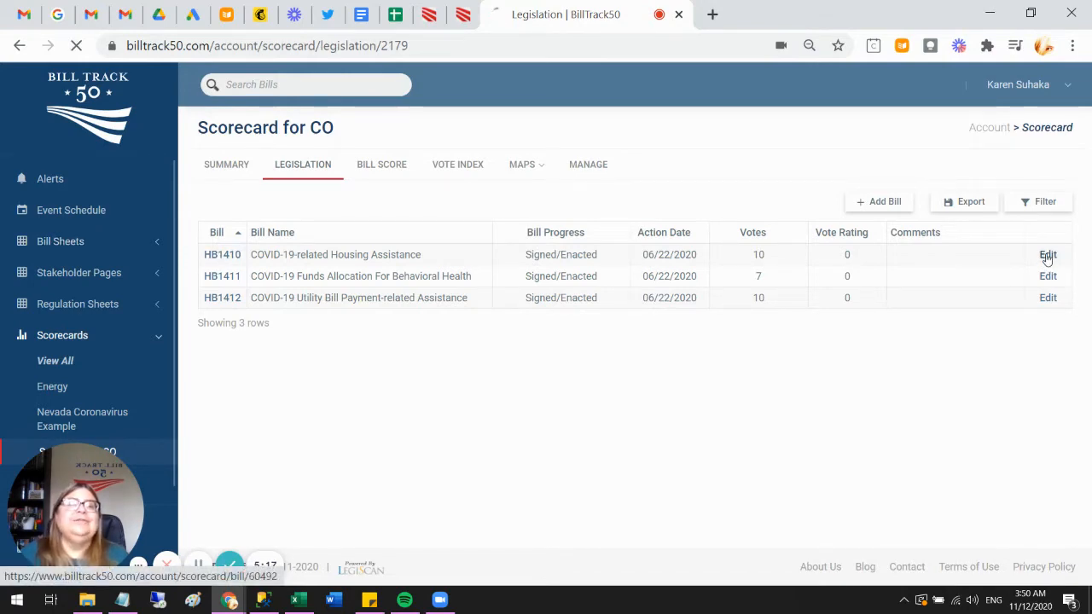
- Open the Edit Bill page for HB1410 COVID-19-related Housing Assistance
{"action": "left_click", "coordinate": [1048, 255]}
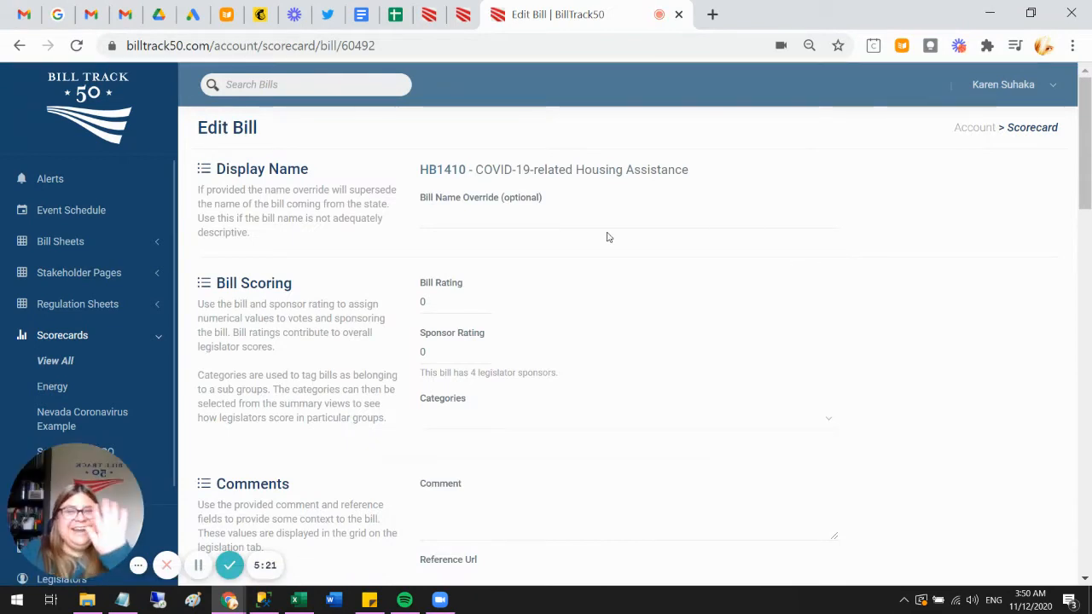
{"action": "mouse_move", "coordinate": [550, 250]}
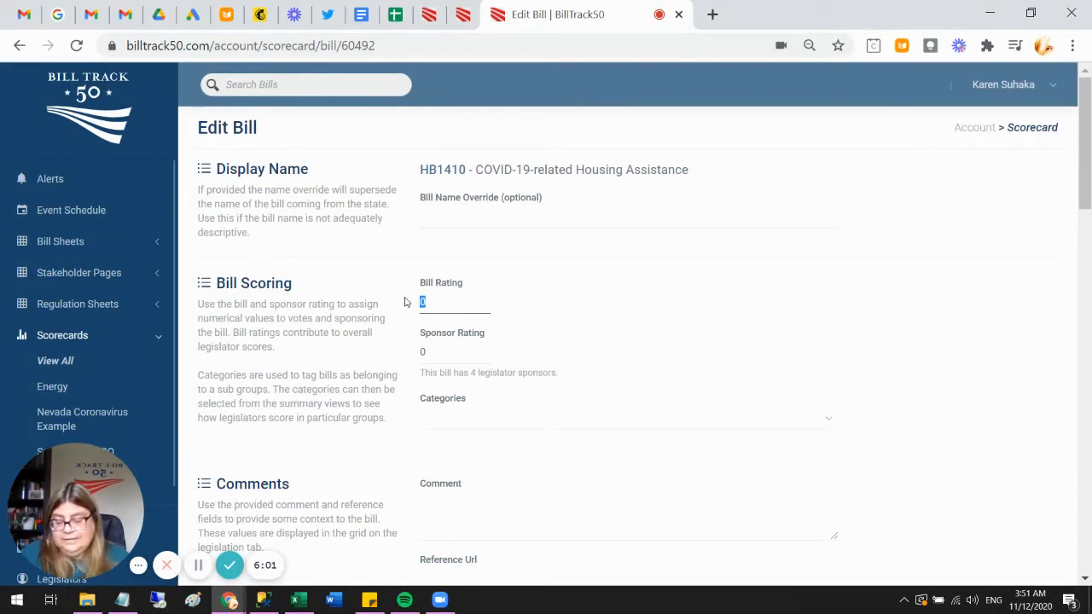
- Enter Bill Rating 4 and Sponsor Rating 1 for HB1410
{"action": "type", "text": "4"}
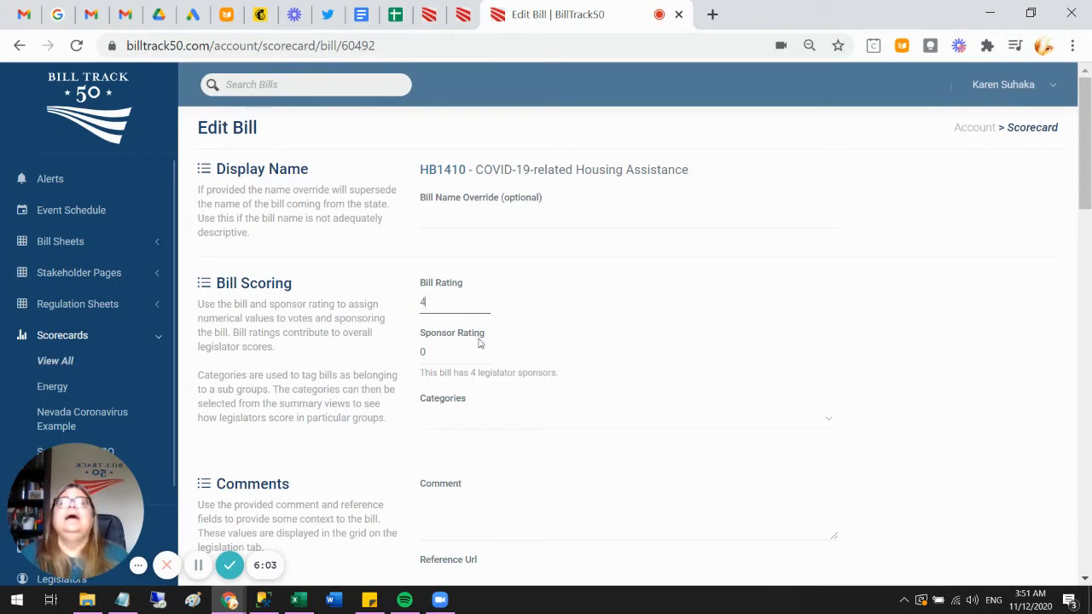
{"action": "mouse_move", "coordinate": [472, 387]}
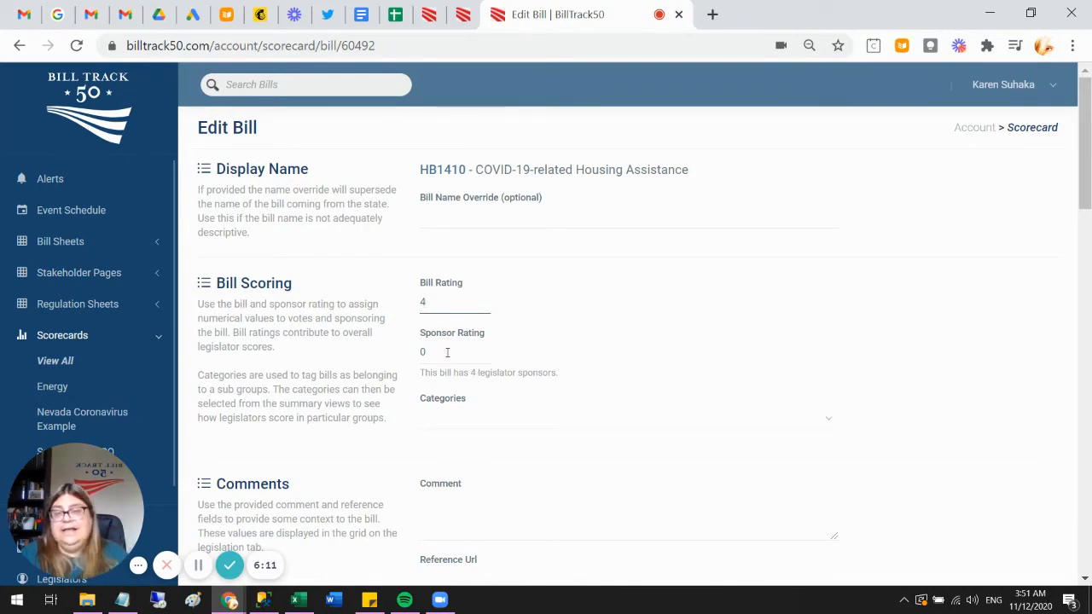
{"action": "type", "text": "1"}
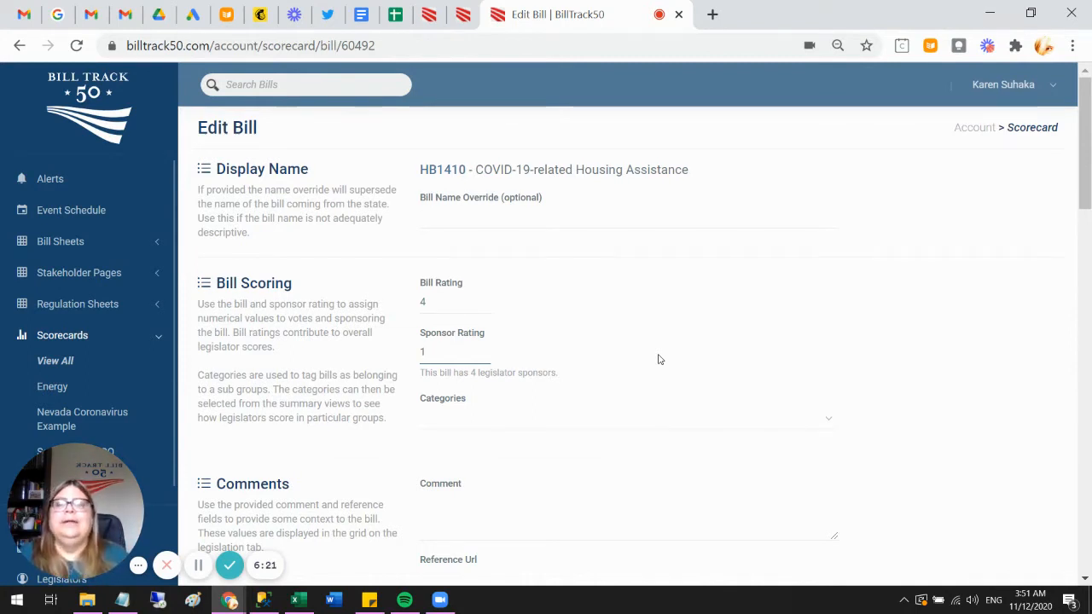
{"action": "scroll", "scroll_direction": "down", "scroll_amount": 3}
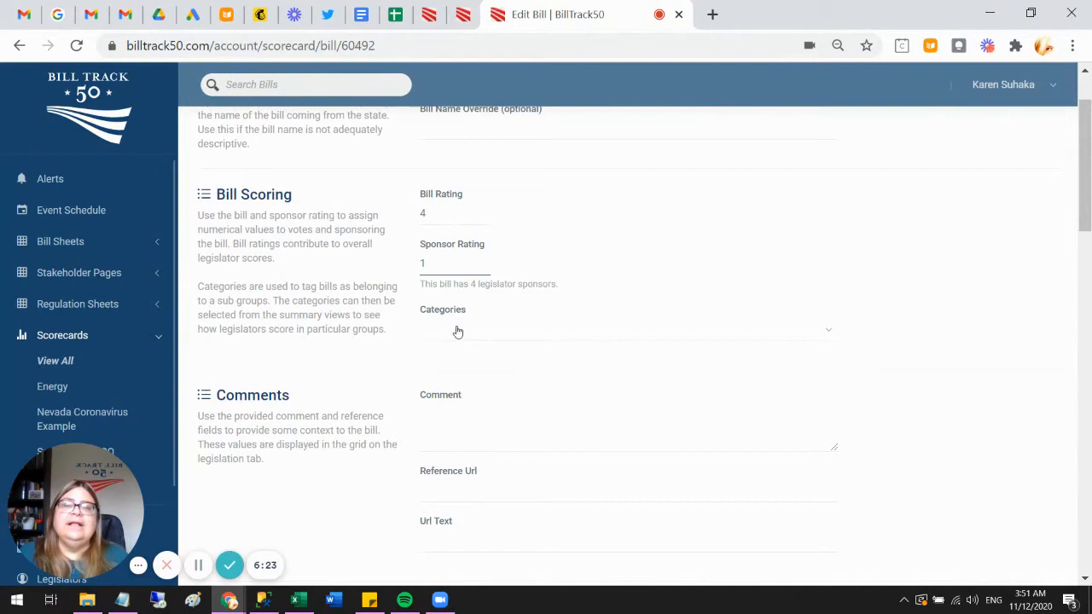
{"action": "left_click", "coordinate": [455, 262]}
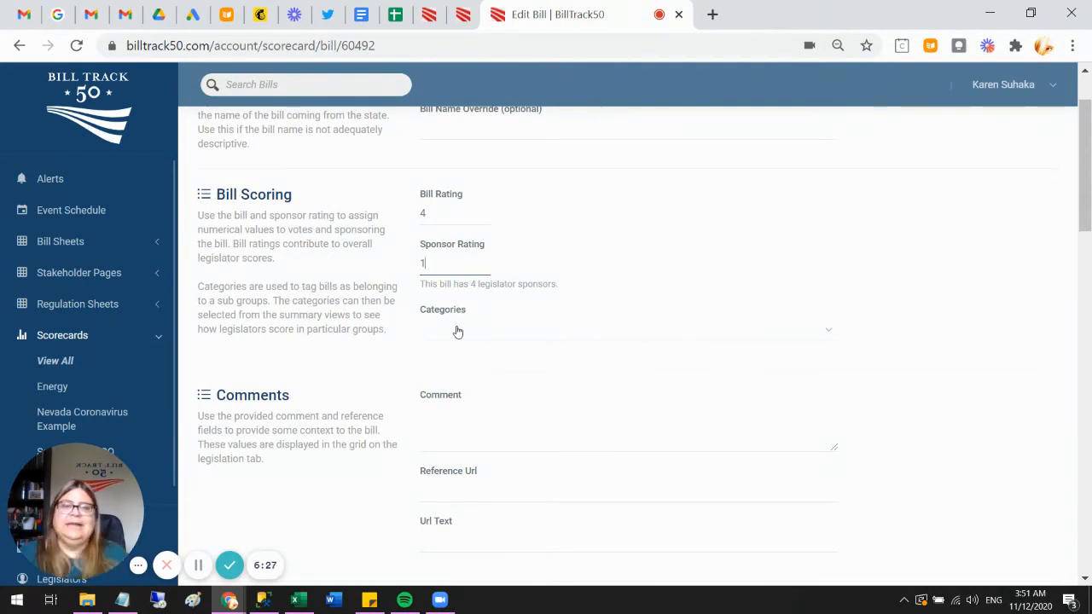
{"action": "scroll", "scroll_direction": "down", "scroll_amount": 3}
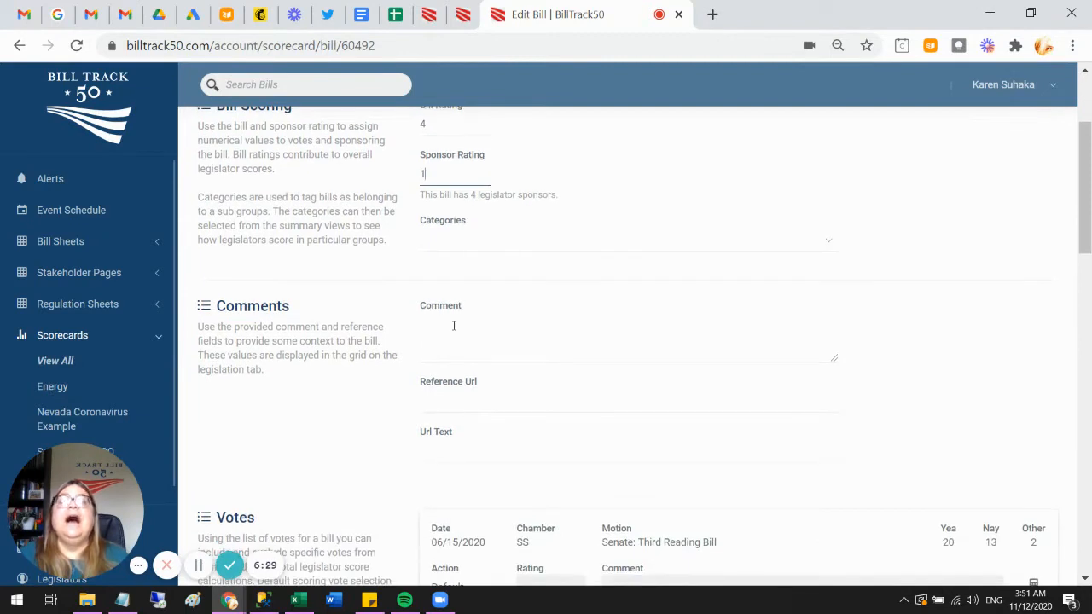
- Enter the comment 'This was a good bill for our peeps' for HB1410
{"action": "type", "text": "T"}
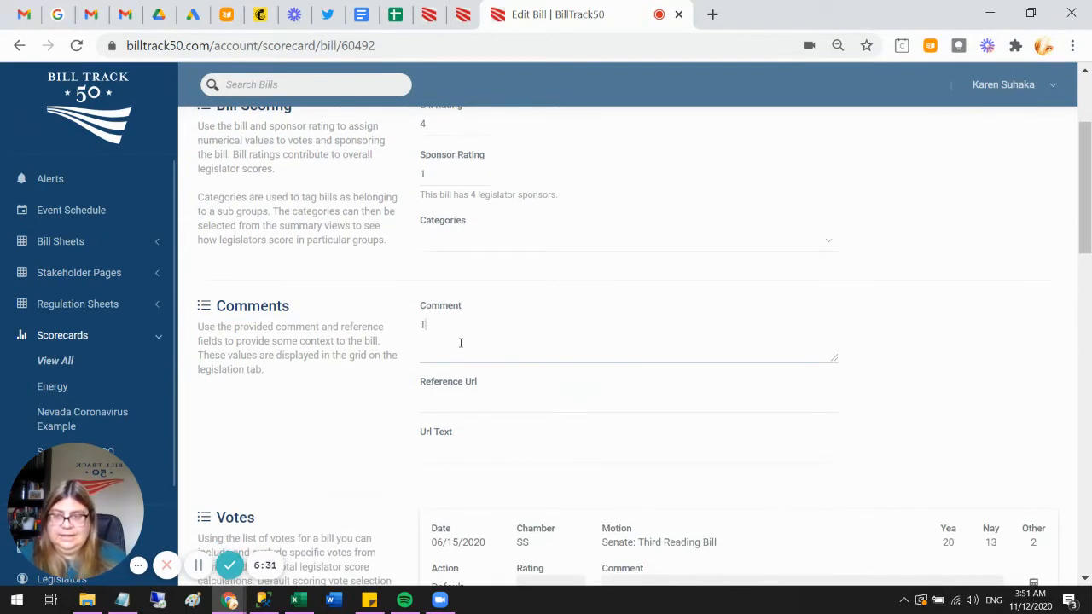
{"action": "type", "text": "his was a good b"}
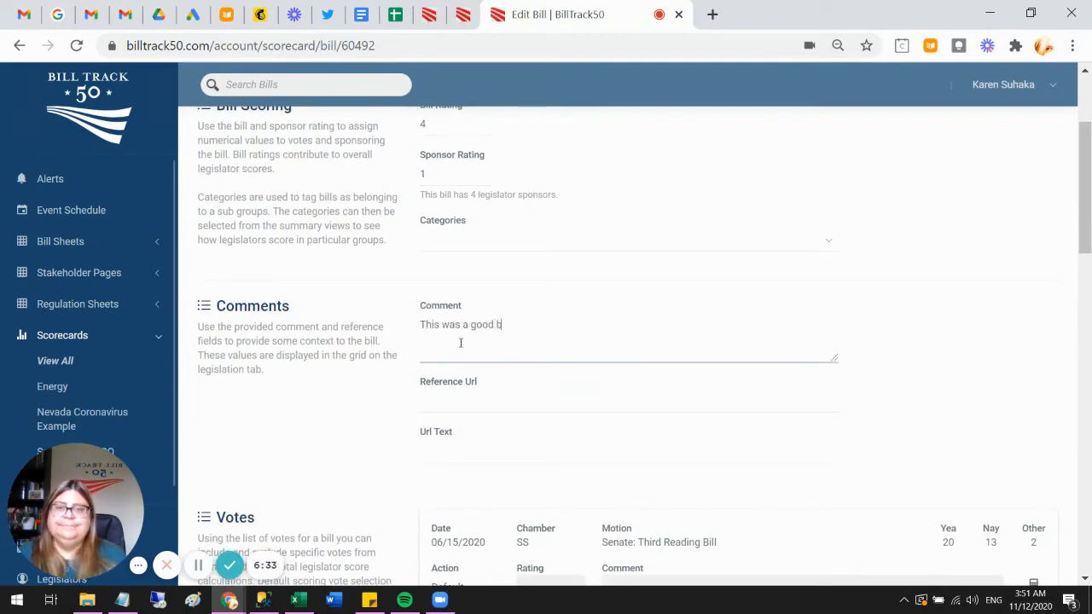
{"action": "type", "text": "ill for our peeps"}
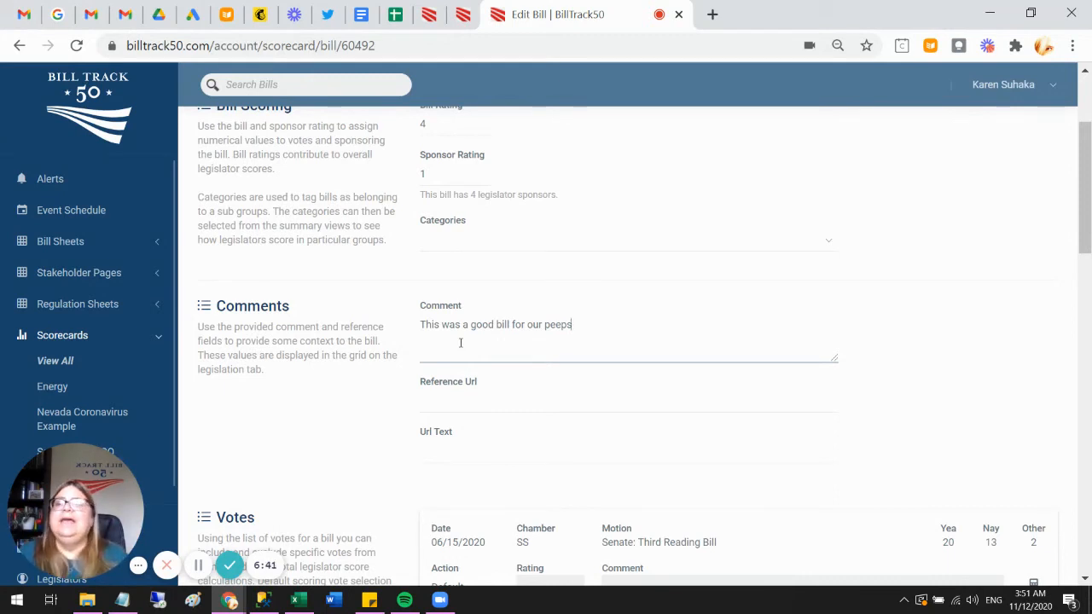
- Add the Loom share link as Reference Url with link text 'Extra info'
{"action": "left_click", "coordinate": [627, 401]}
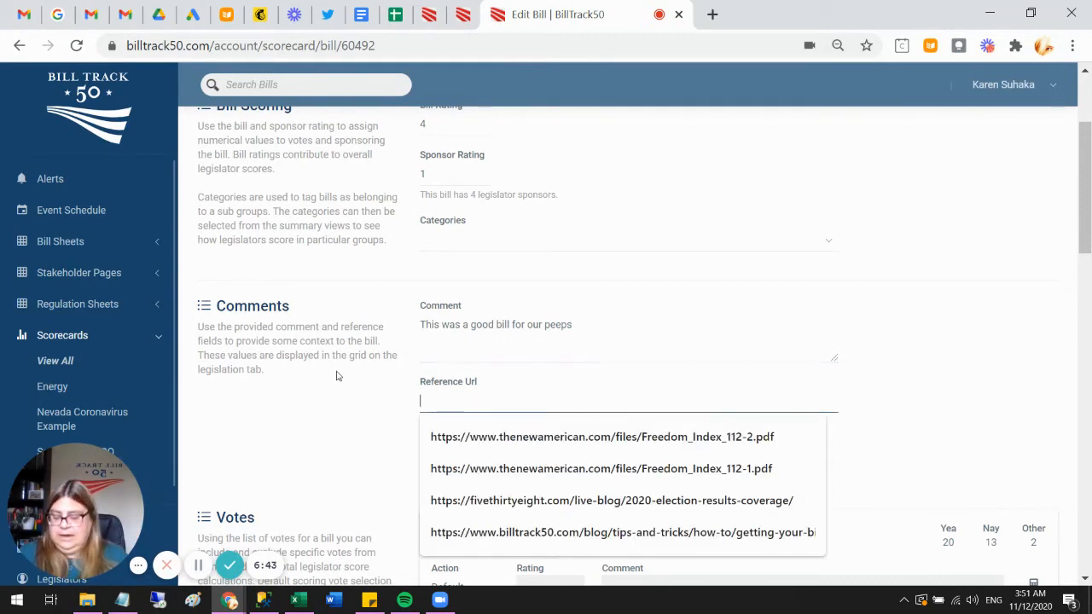
{"action": "type", "text": "https://www.loom.com/share/31019f9d54e74f6b900d1db91ceec6e2"}
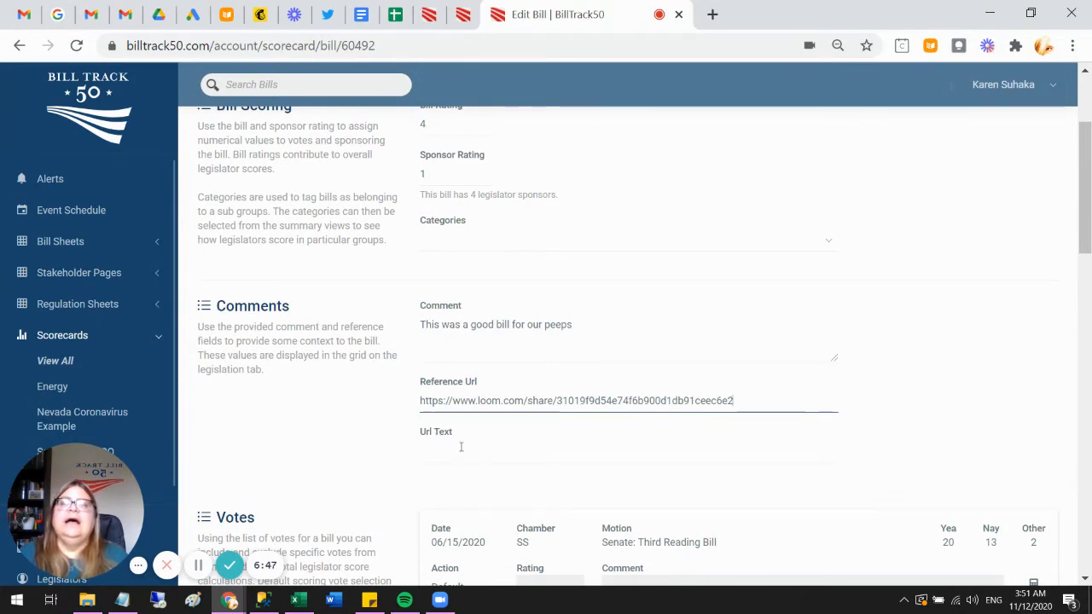
{"action": "type", "text": "Extra inf"}
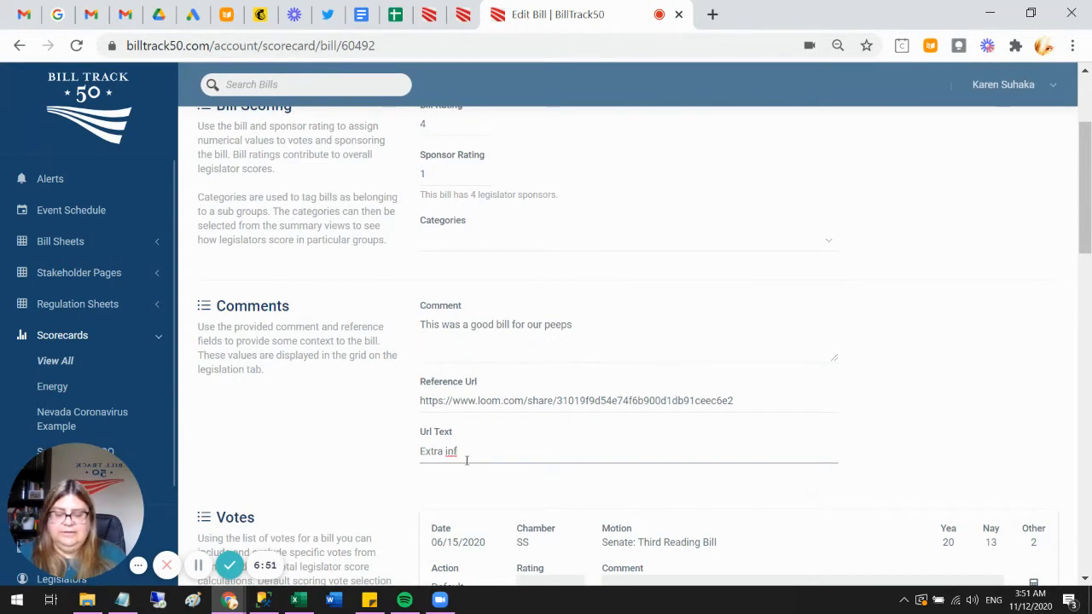
{"action": "type", "text": "o"}
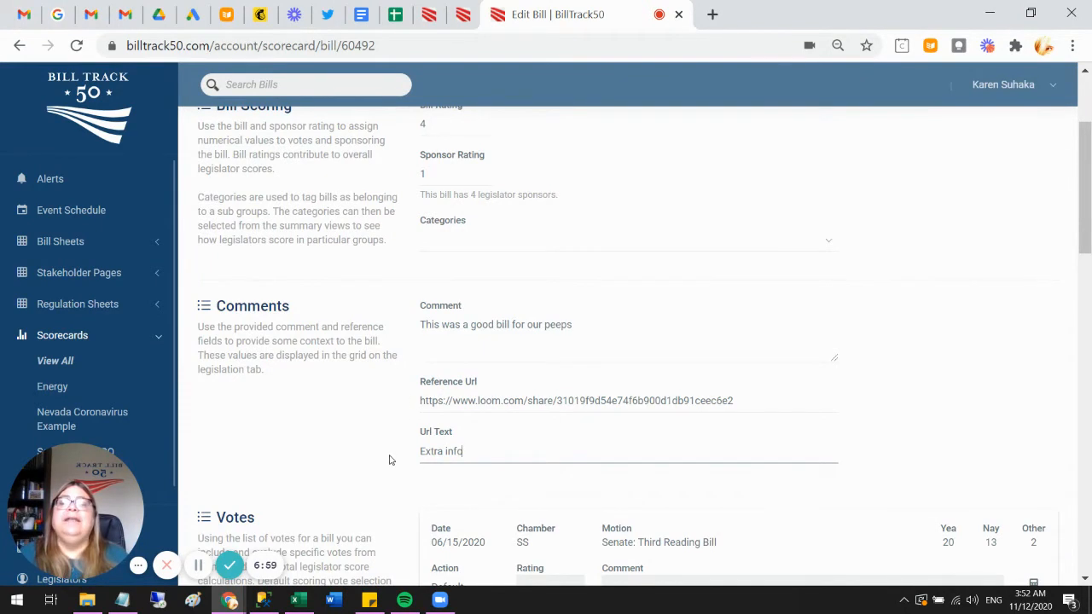
{"action": "scroll", "scroll_direction": "down", "scroll_amount": 3}
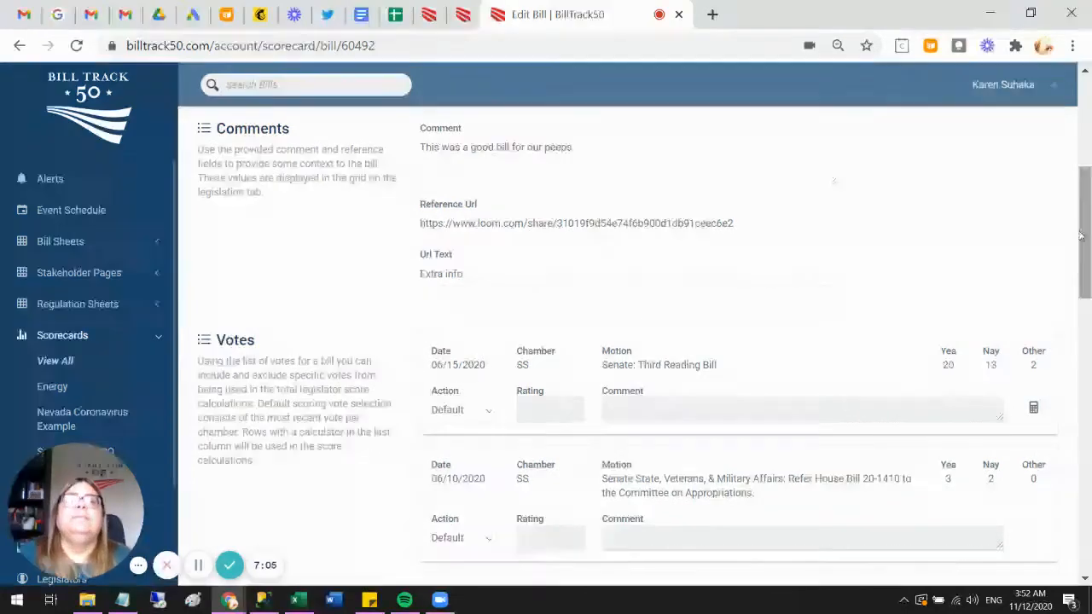
{"action": "scroll", "scroll_direction": "down", "scroll_amount": 3}
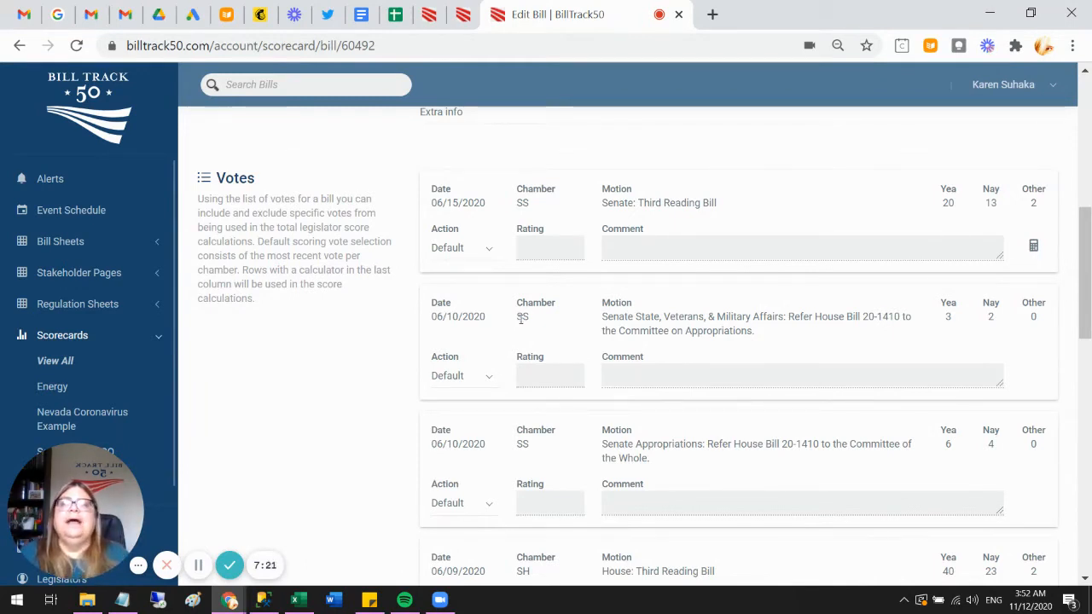
{"action": "scroll", "scroll_direction": "down", "scroll_amount": 3}
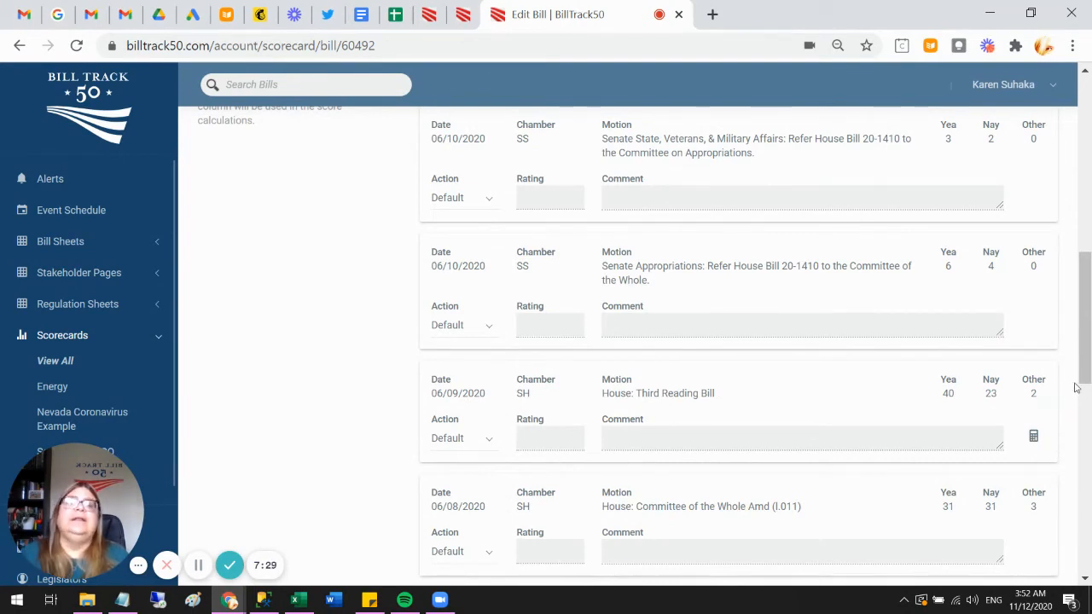
{"action": "scroll", "scroll_direction": "down", "scroll_amount": 3}
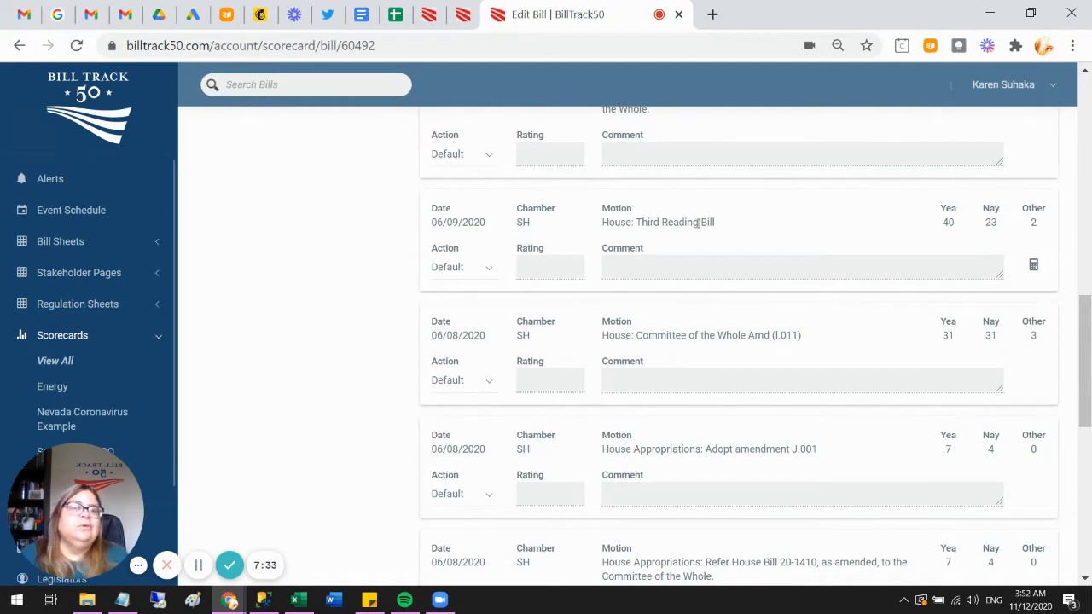
{"action": "left_click", "coordinate": [464, 267]}
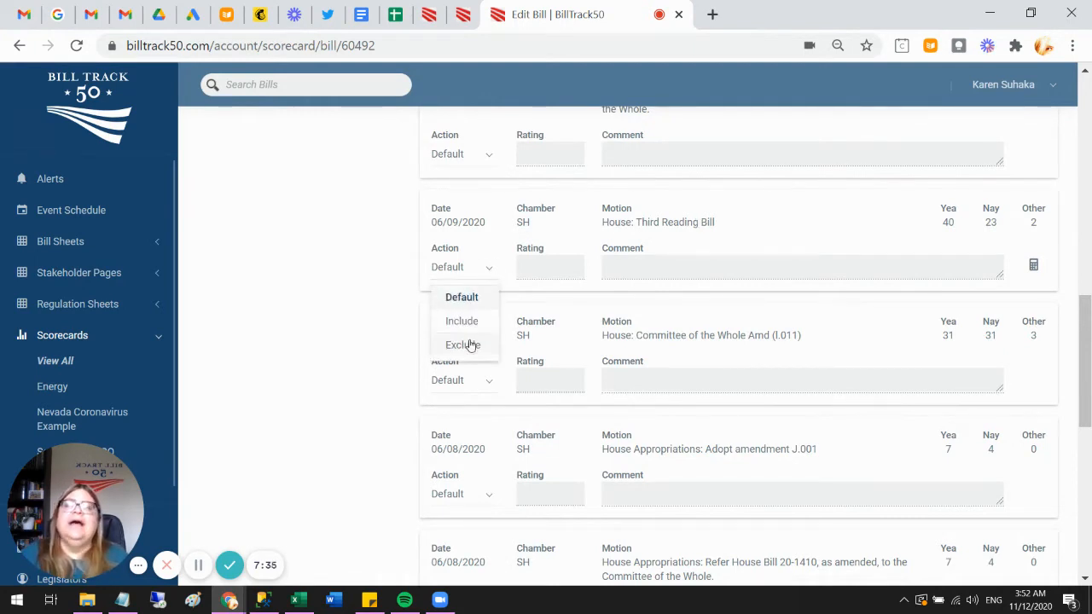
{"action": "left_click", "coordinate": [462, 345]}
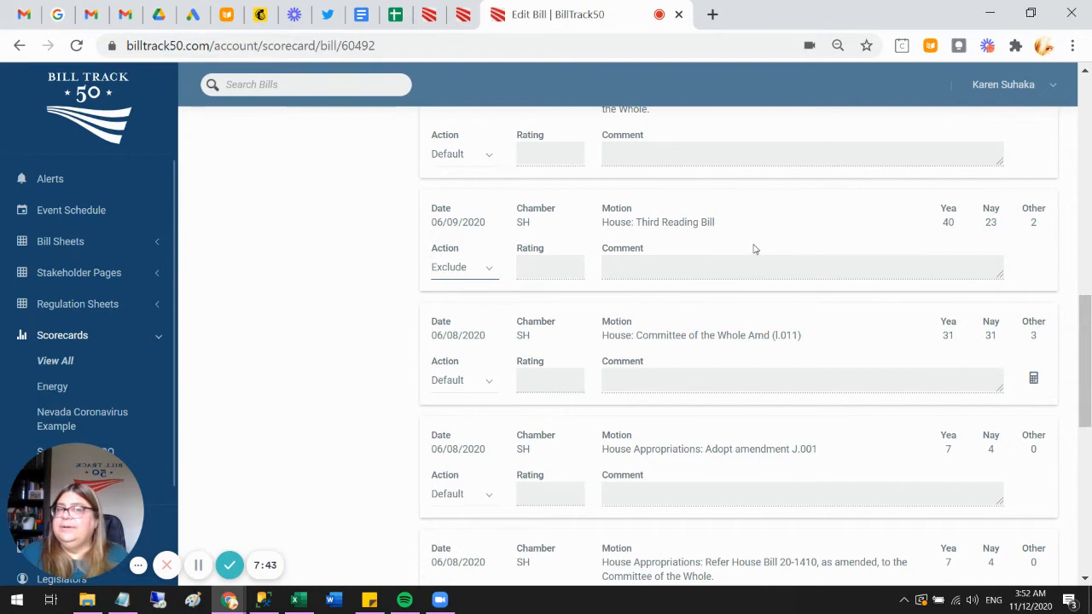
{"action": "mouse_move", "coordinate": [750, 231]}
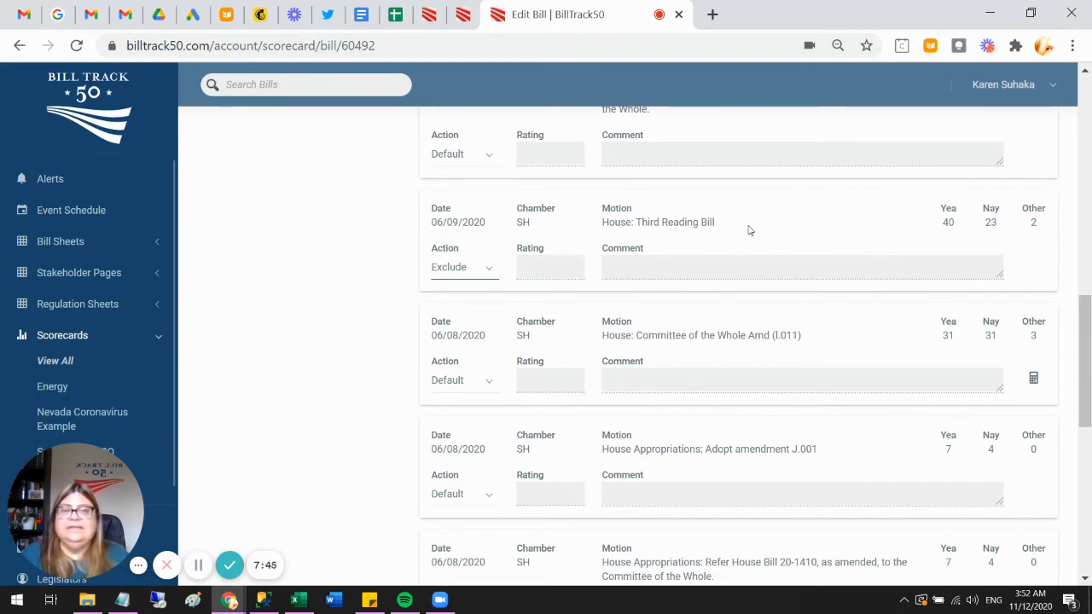
{"action": "mouse_move", "coordinate": [655, 237]}
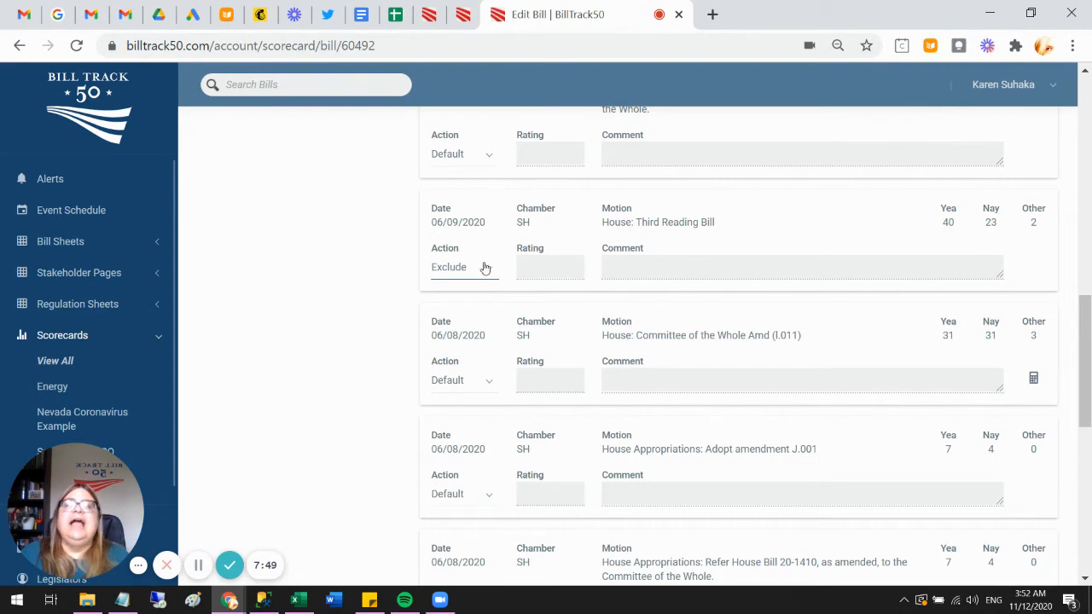
{"action": "left_click", "coordinate": [463, 267]}
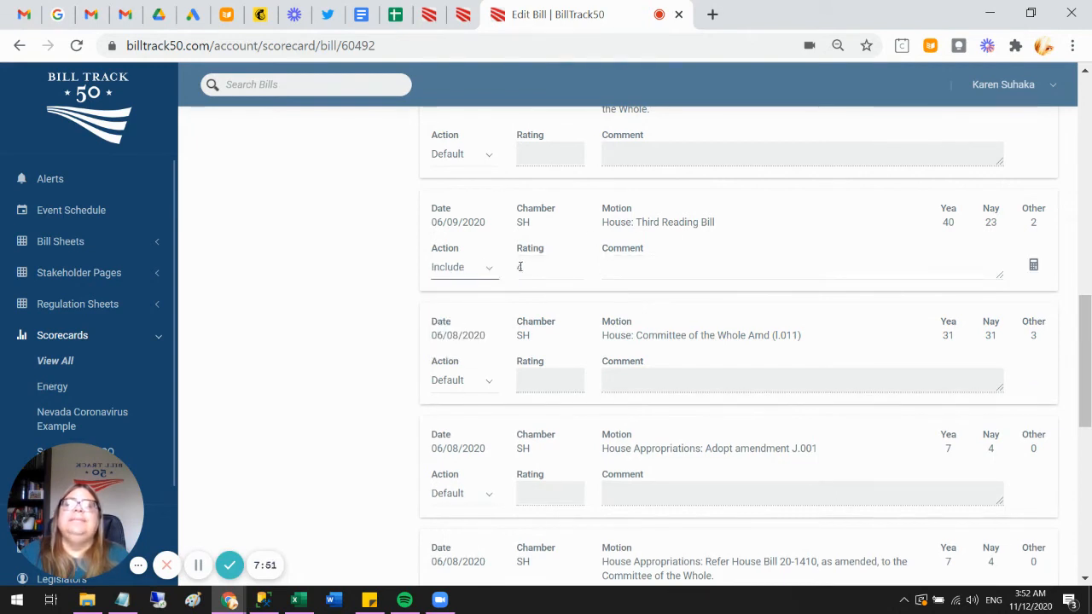
{"action": "type", "text": "4"}
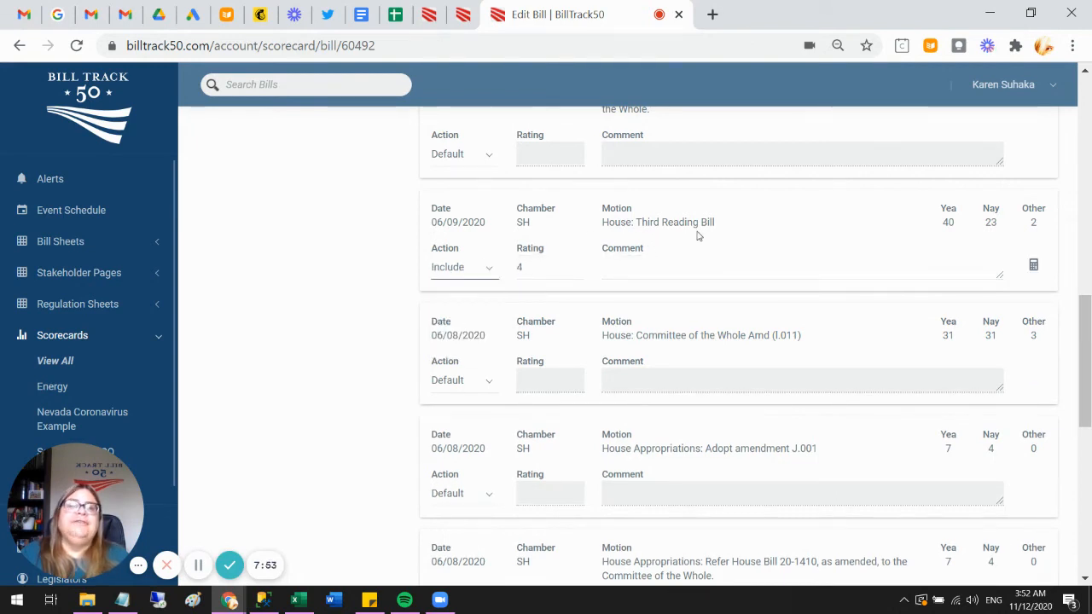
{"action": "left_click", "coordinate": [550, 267]}
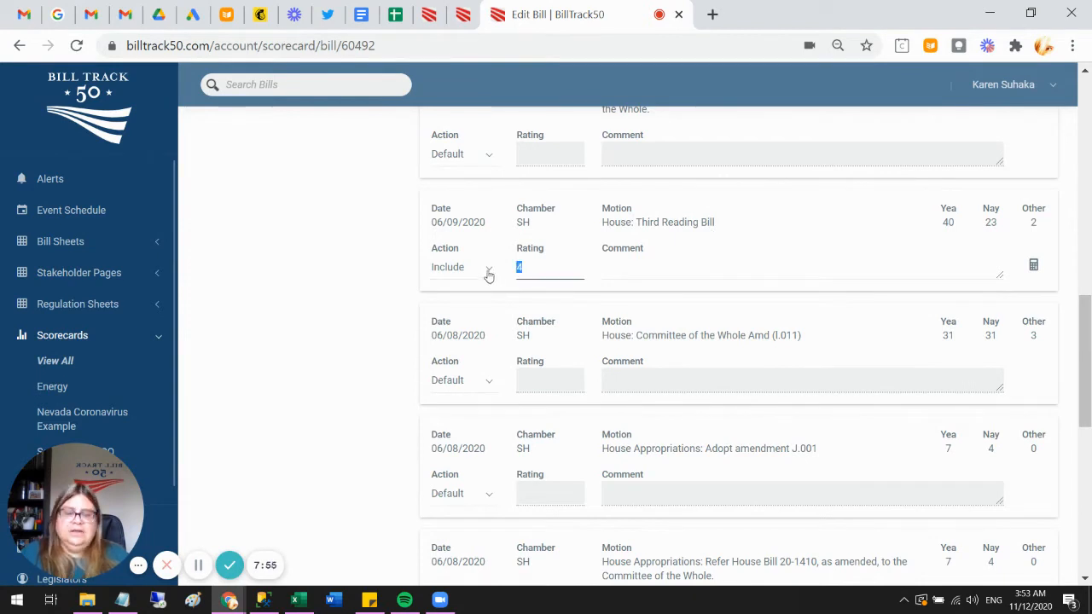
{"action": "type", "text": "-1"}
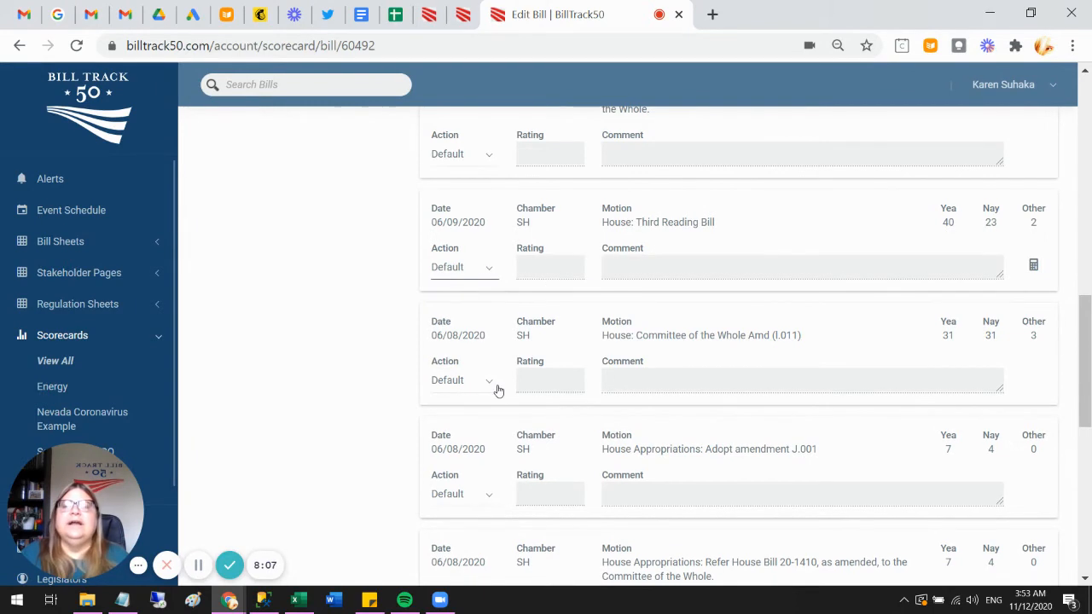
{"action": "scroll", "scroll_direction": "down", "scroll_amount": 3}
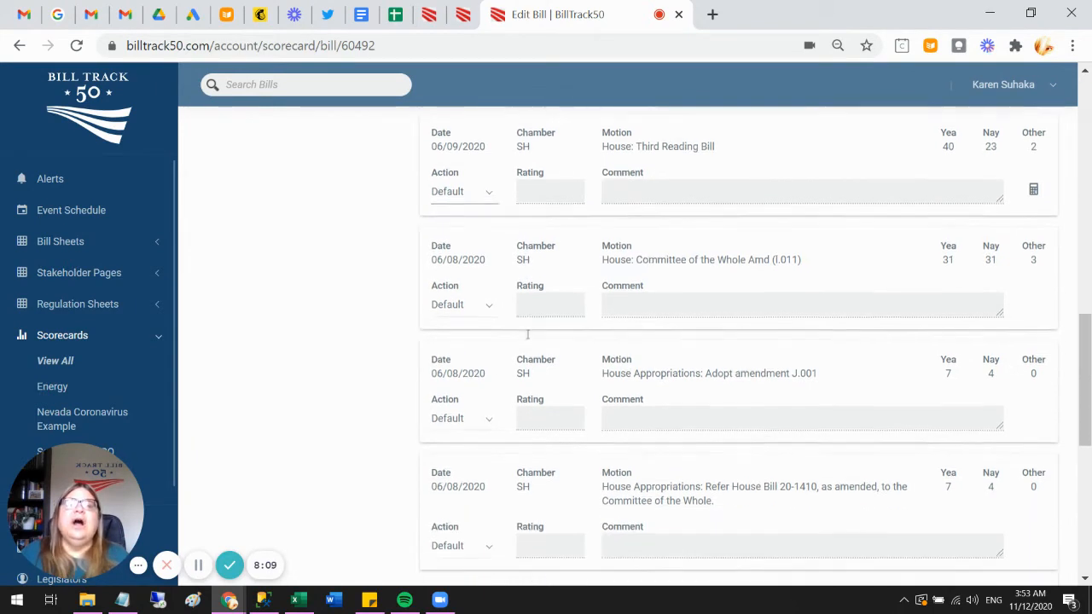
- Include the amendment J.001 vote in scoring with the comment 'Not a great amendment'
{"action": "scroll", "scroll_direction": "down", "scroll_amount": 3}
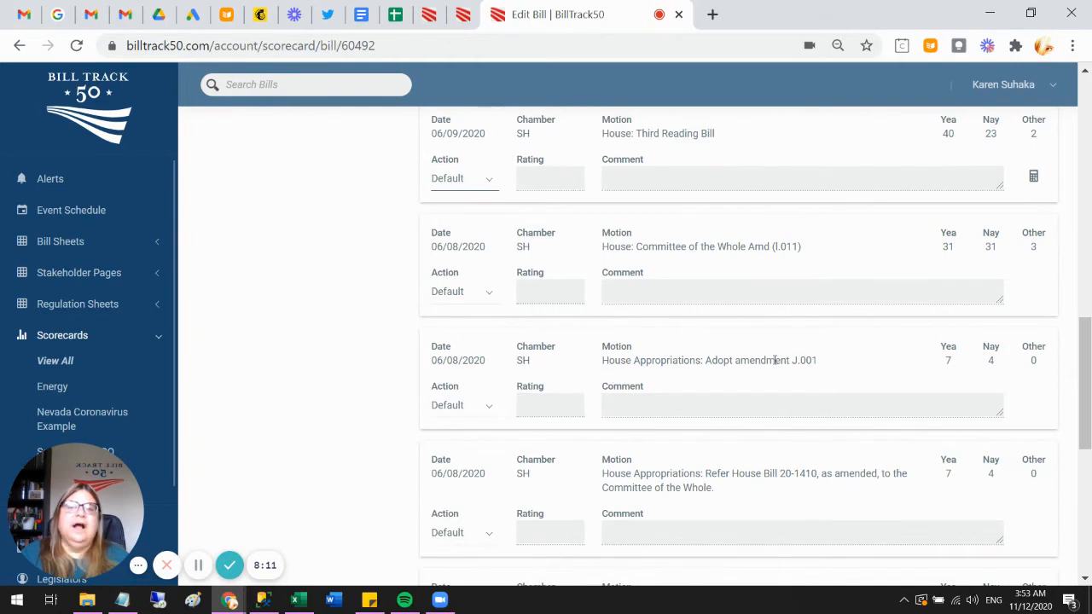
{"action": "left_click", "coordinate": [463, 405]}
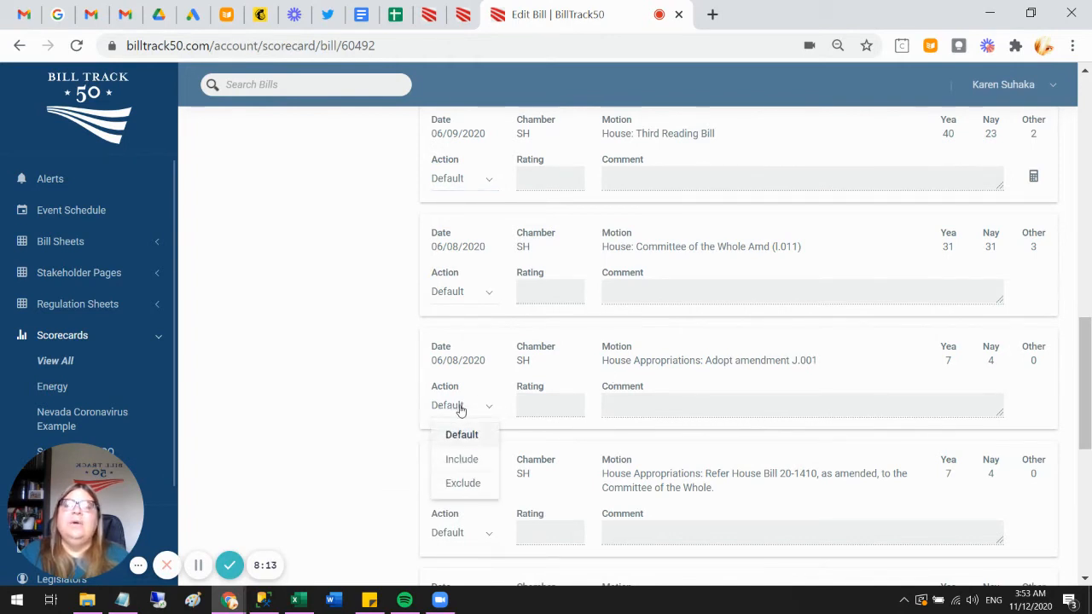
{"action": "left_click", "coordinate": [462, 459]}
{"action": "type", "text": "-1"}
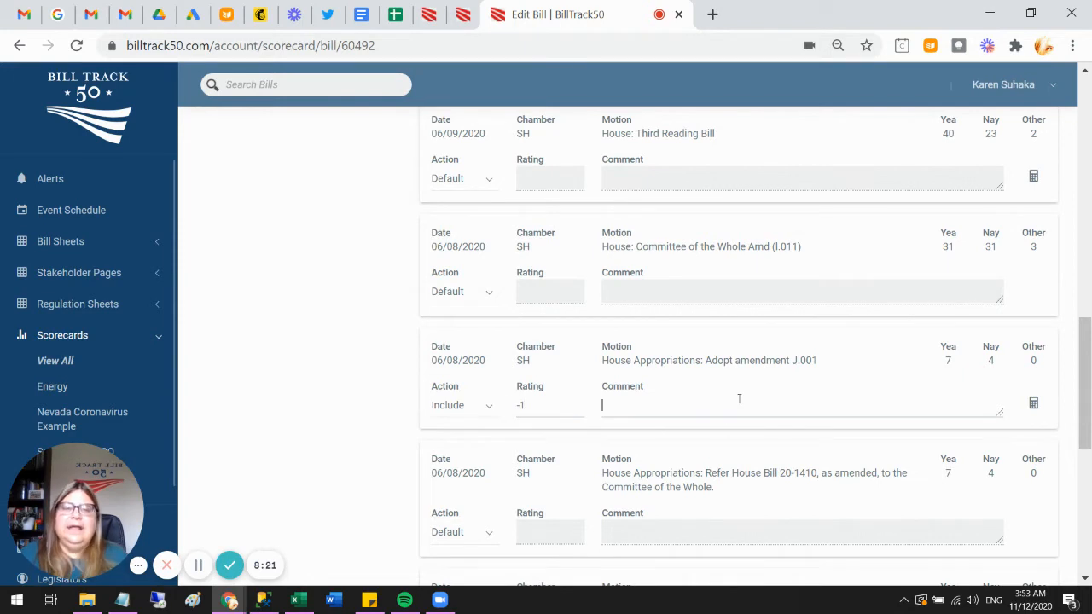
{"action": "type", "text": "Not a great amend"}
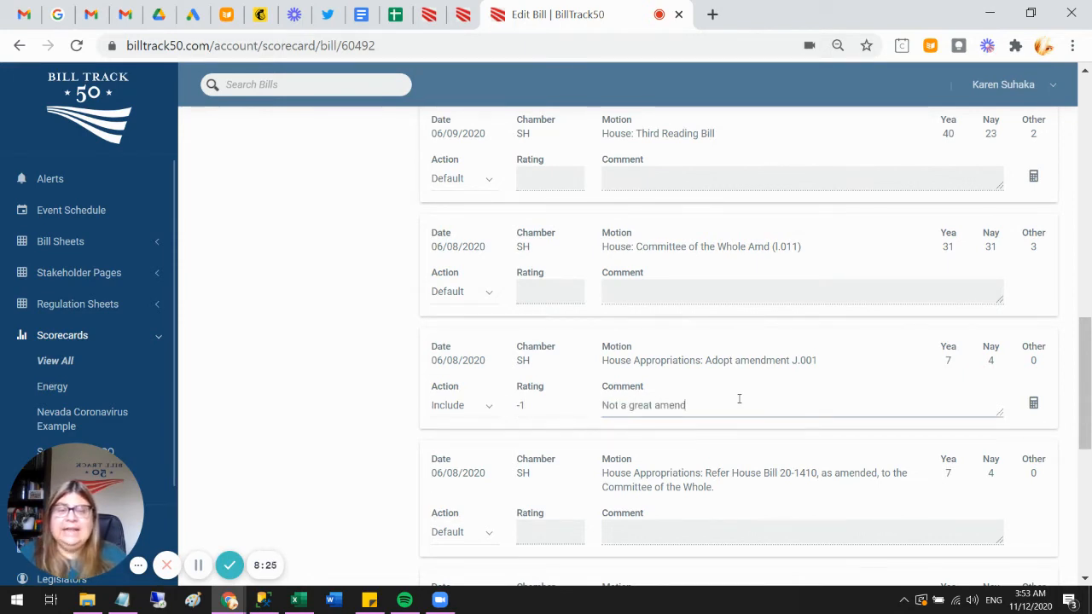
{"action": "type", "text": "ment"}
{"action": "left_click", "coordinate": [551, 406]}
{"action": "type", "text": "-2"}
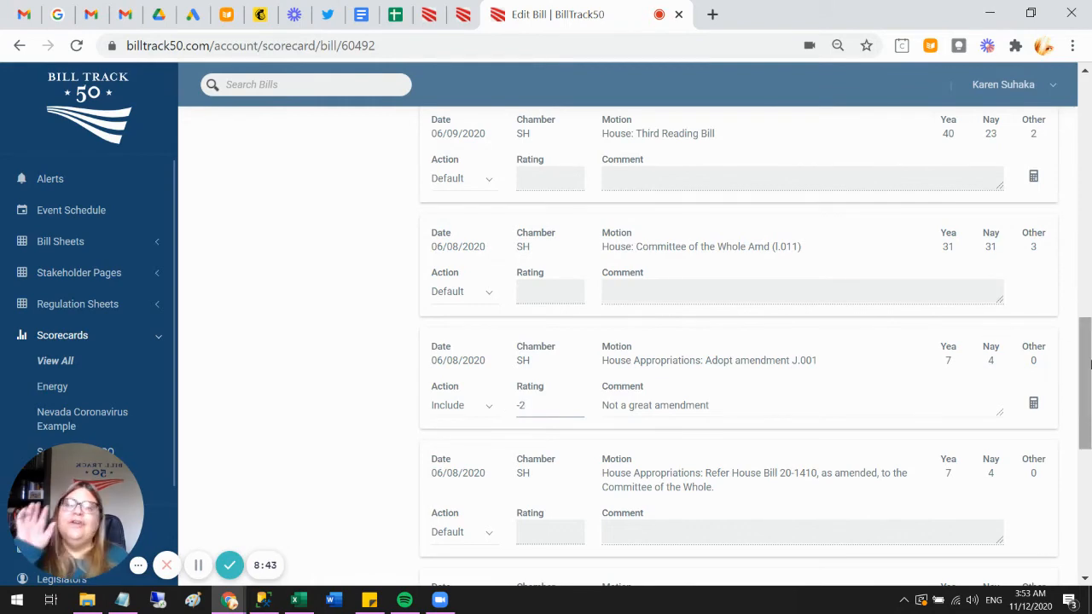
- Scroll to the bottom and return to the scorecard's legislation list
{"action": "scroll", "scroll_direction": "down", "scroll_amount": 3}
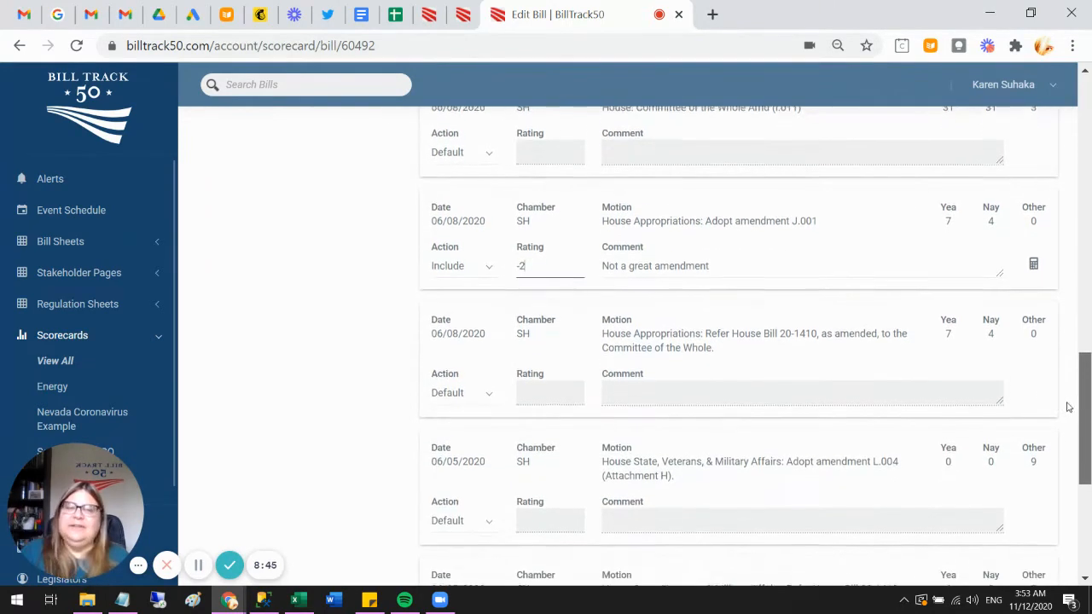
{"action": "scroll", "scroll_direction": "down", "scroll_amount": 3}
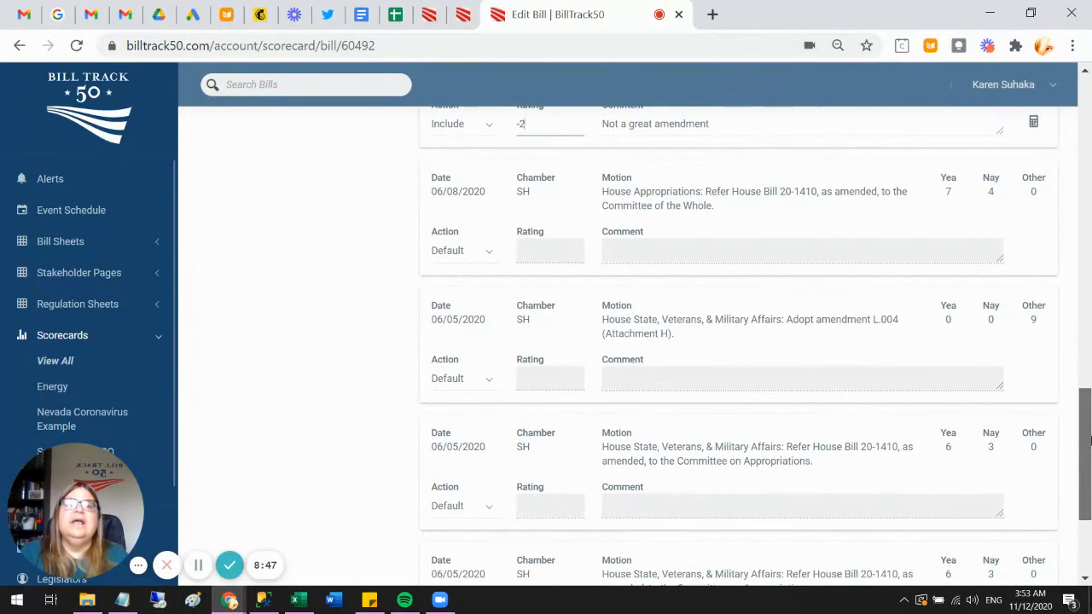
{"action": "scroll", "scroll_direction": "down", "scroll_amount": 3}
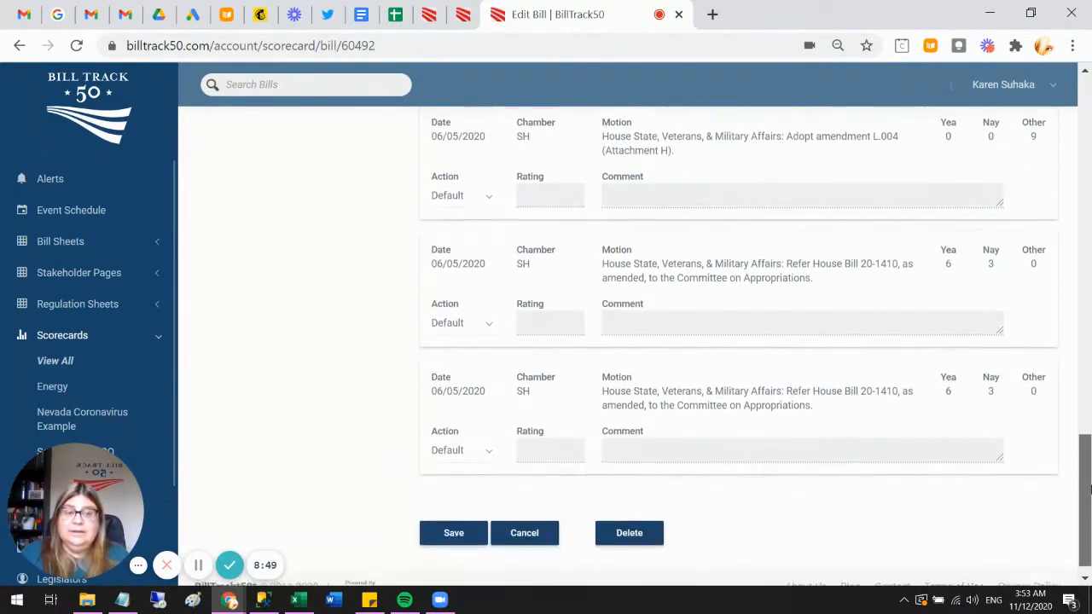
{"action": "scroll", "scroll_direction": "down", "scroll_amount": 3}
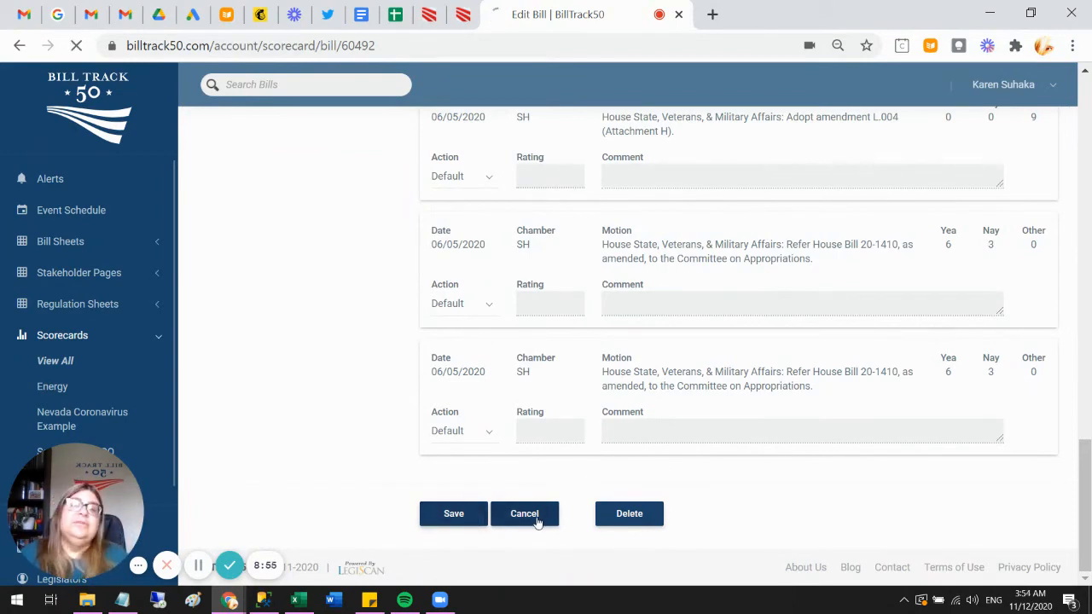
{"action": "left_click", "coordinate": [525, 513]}
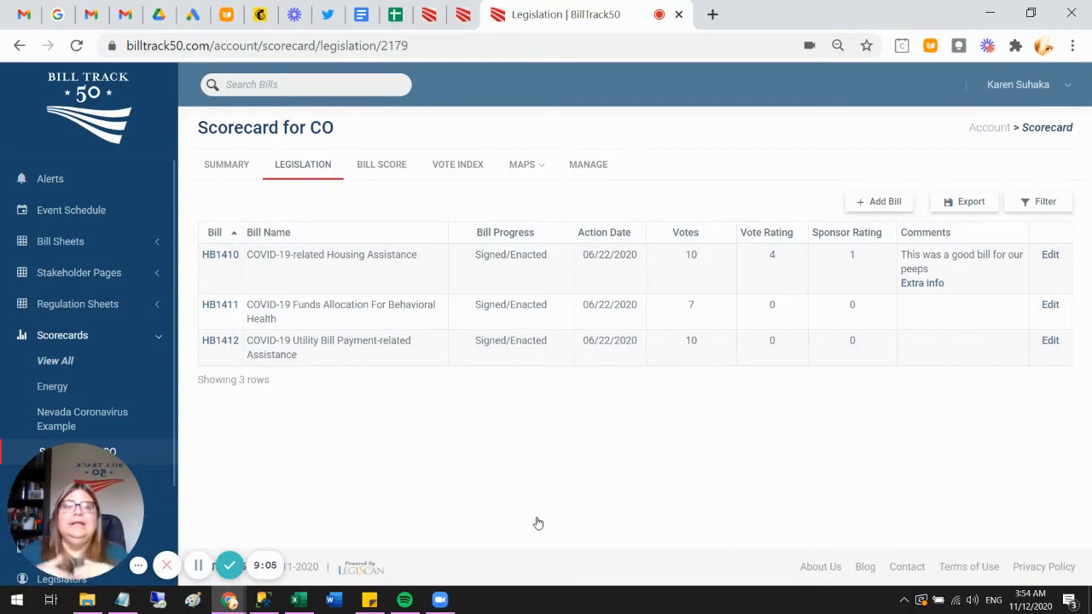
{"action": "mouse_move", "coordinate": [917, 269]}
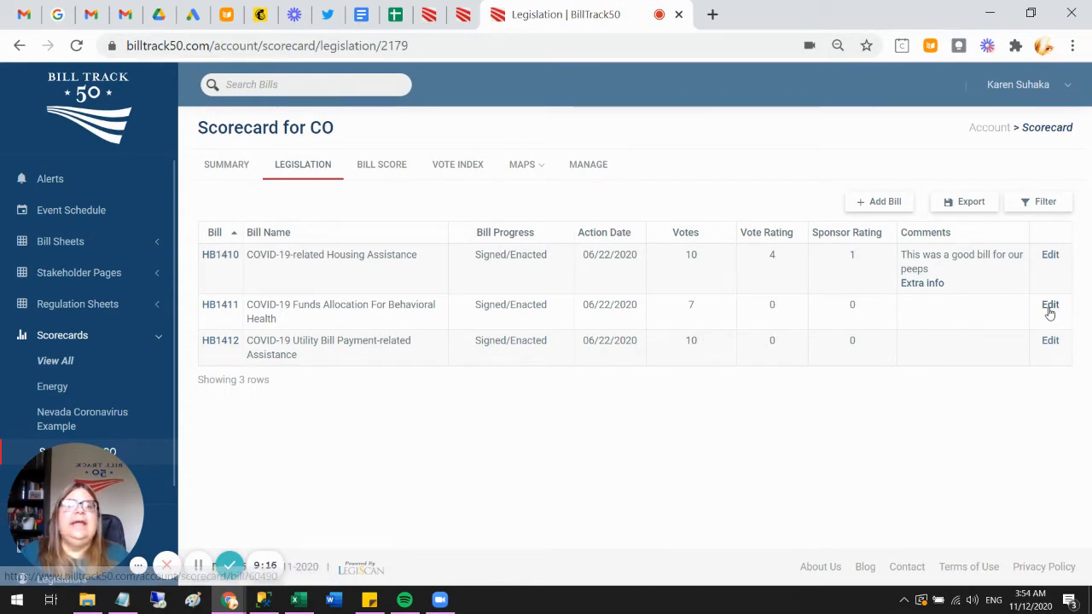
- Edit HB1411 and save it with a bill rating of -2
{"action": "left_click", "coordinate": [1051, 305]}
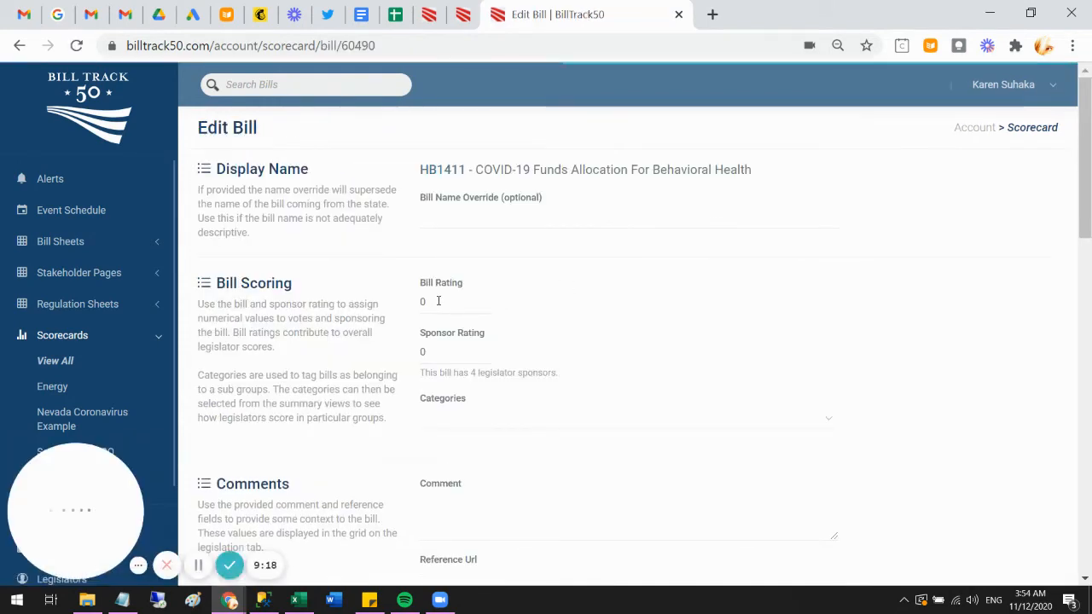
{"action": "type", "text": "-2"}
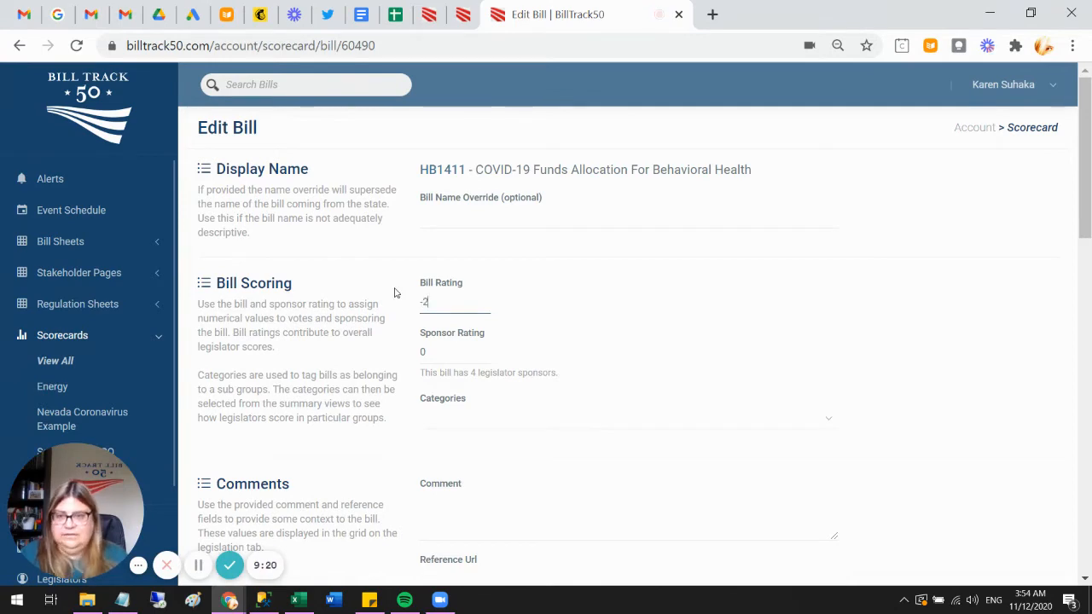
{"action": "scroll", "scroll_direction": "down", "scroll_amount": 3}
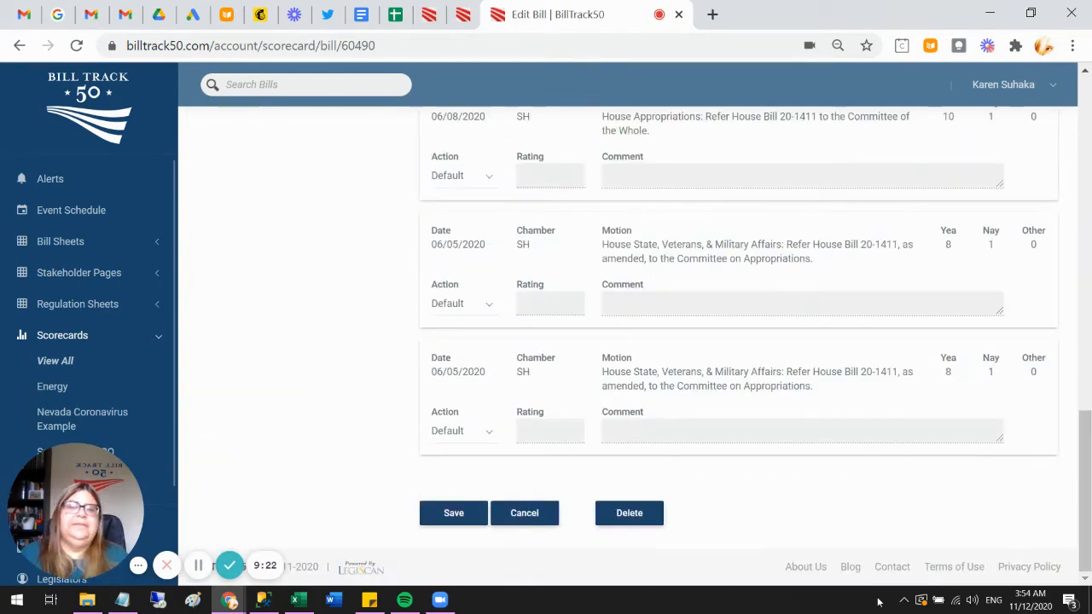
{"action": "left_click", "coordinate": [524, 512]}
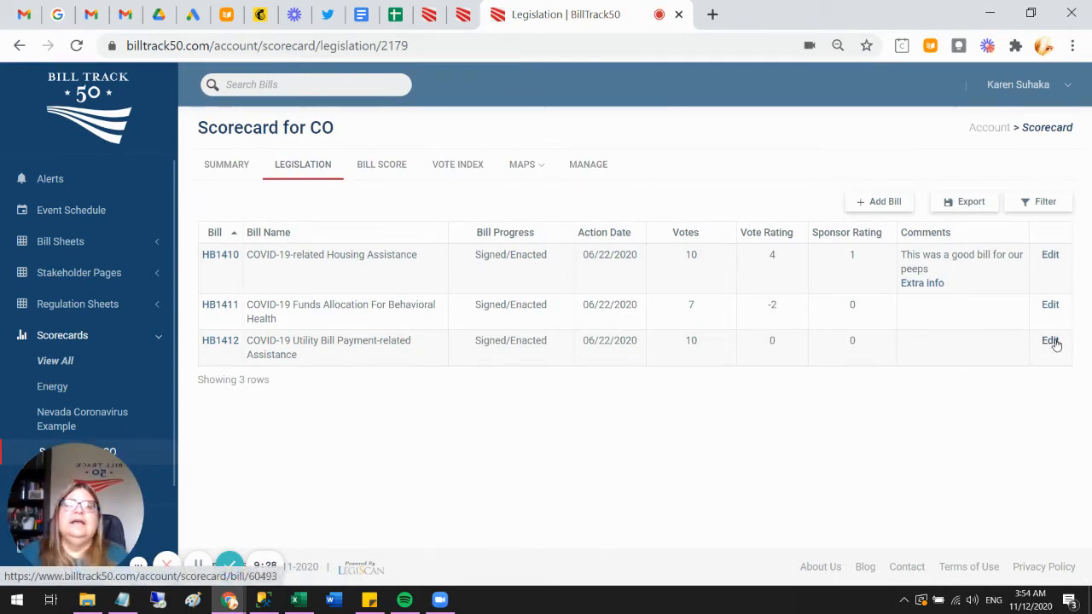
- Edit HB1412 to give it a rating of 1 with the comment 'just ok'
{"action": "left_click", "coordinate": [1050, 341]}
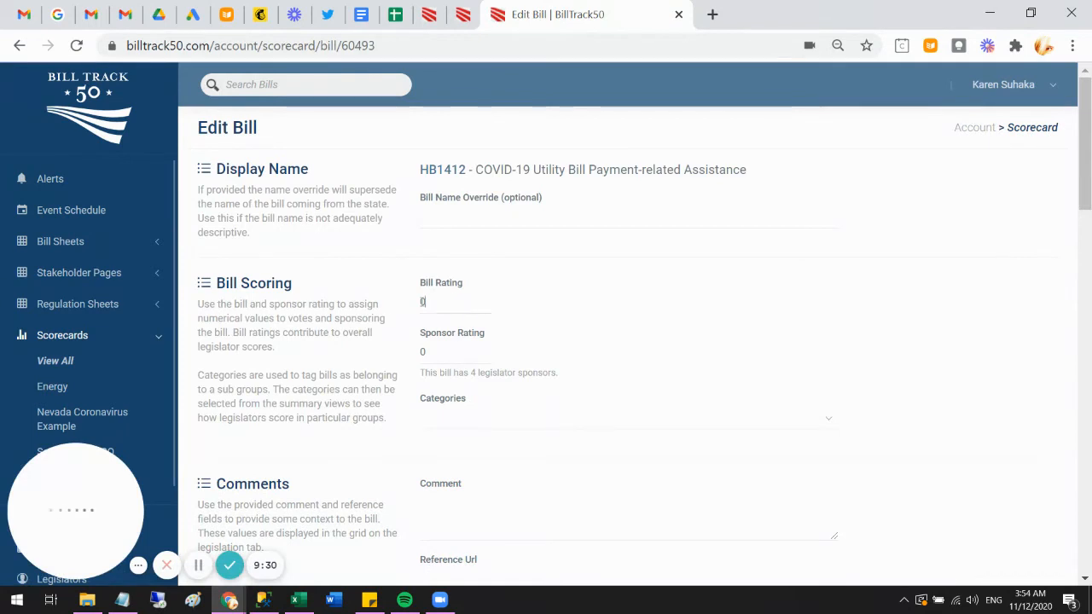
{"action": "type", "text": "1"}
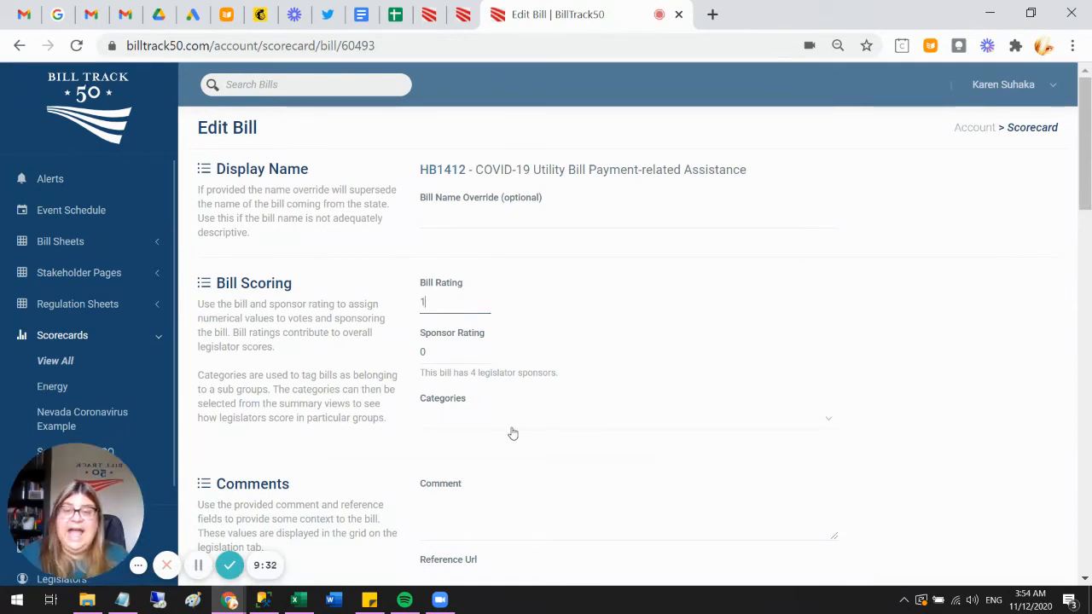
{"action": "type", "text": "just ok"}
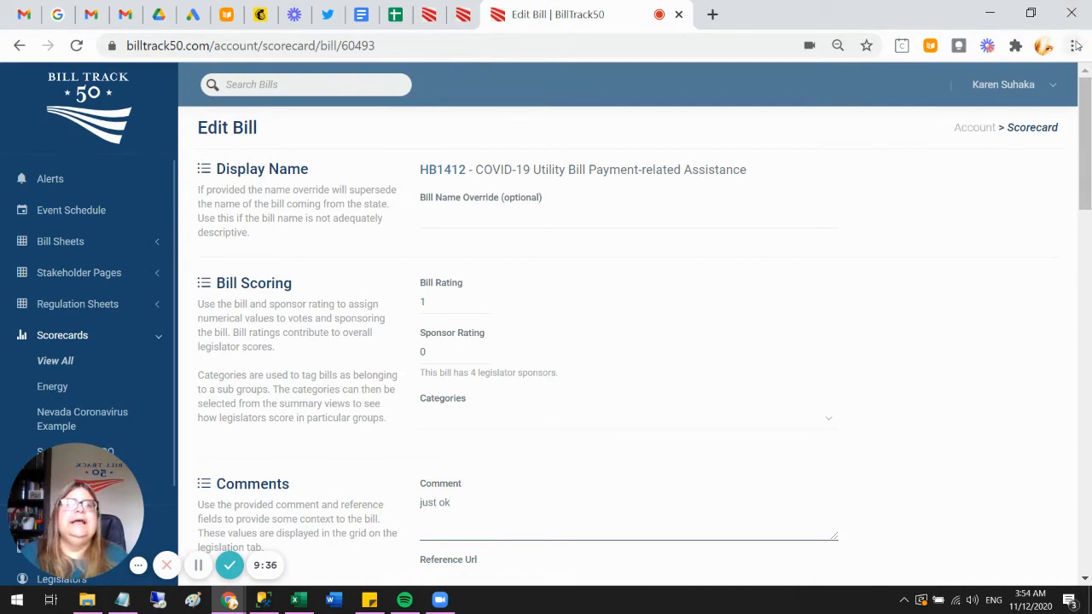
{"action": "scroll", "scroll_direction": "down", "scroll_amount": 3}
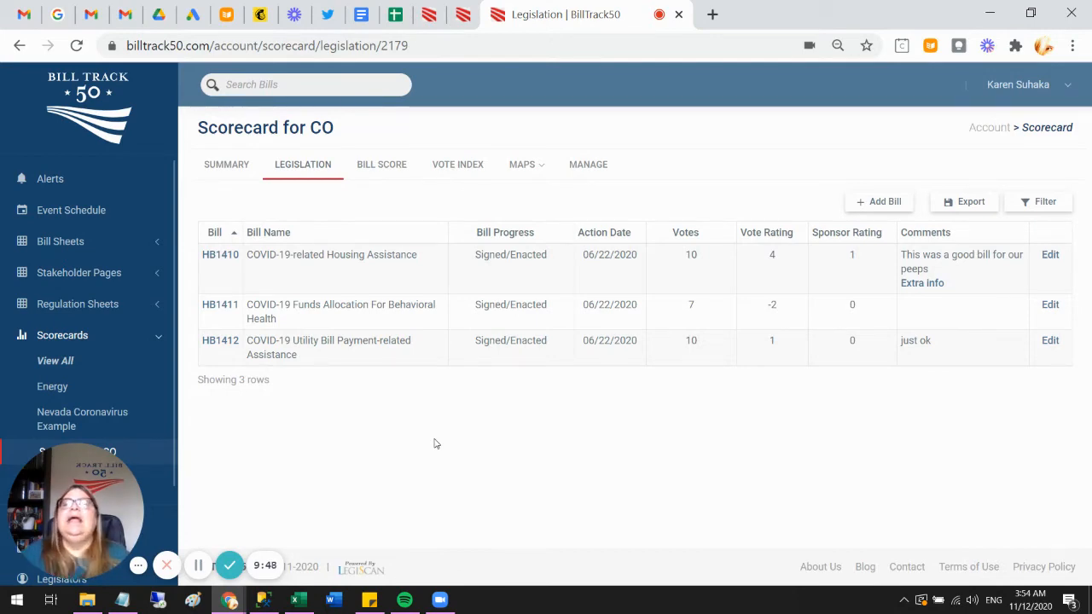
- Open the scorecard Summary tab and scroll through the legislator rankings
{"action": "left_click", "coordinate": [226, 164]}
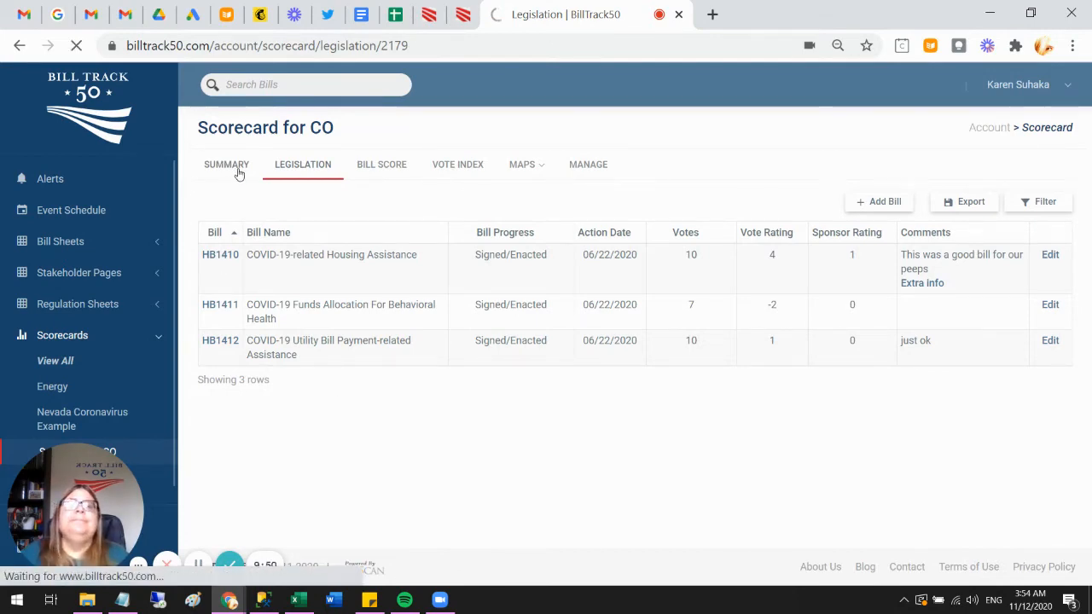
{"action": "left_click", "coordinate": [226, 164]}
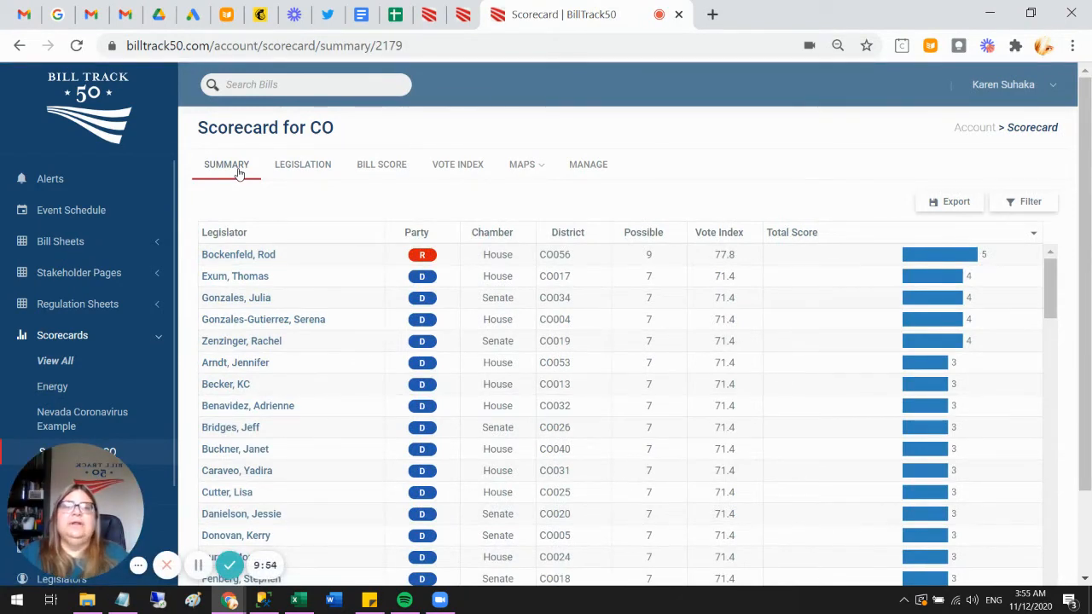
{"action": "mouse_move", "coordinate": [1036, 320]}
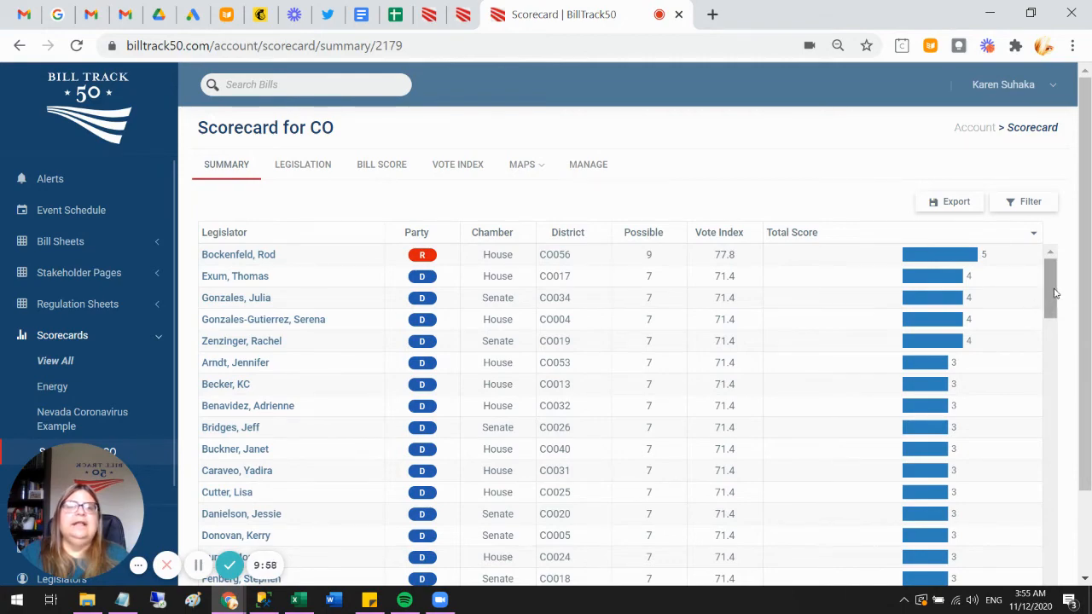
{"action": "scroll", "scroll_direction": "down", "scroll_amount": 3}
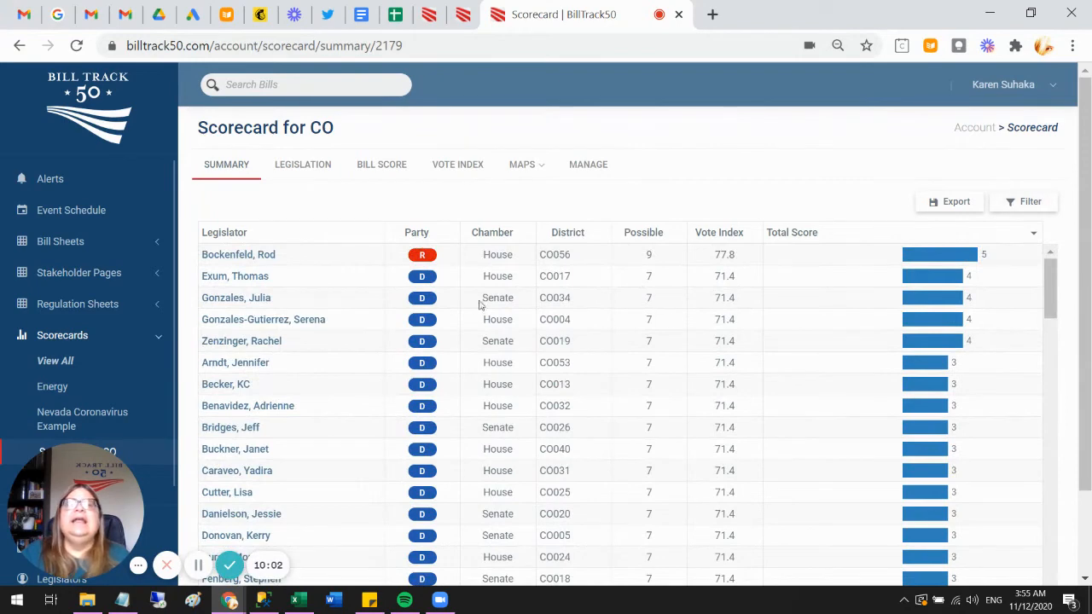
{"action": "mouse_move", "coordinate": [652, 265]}
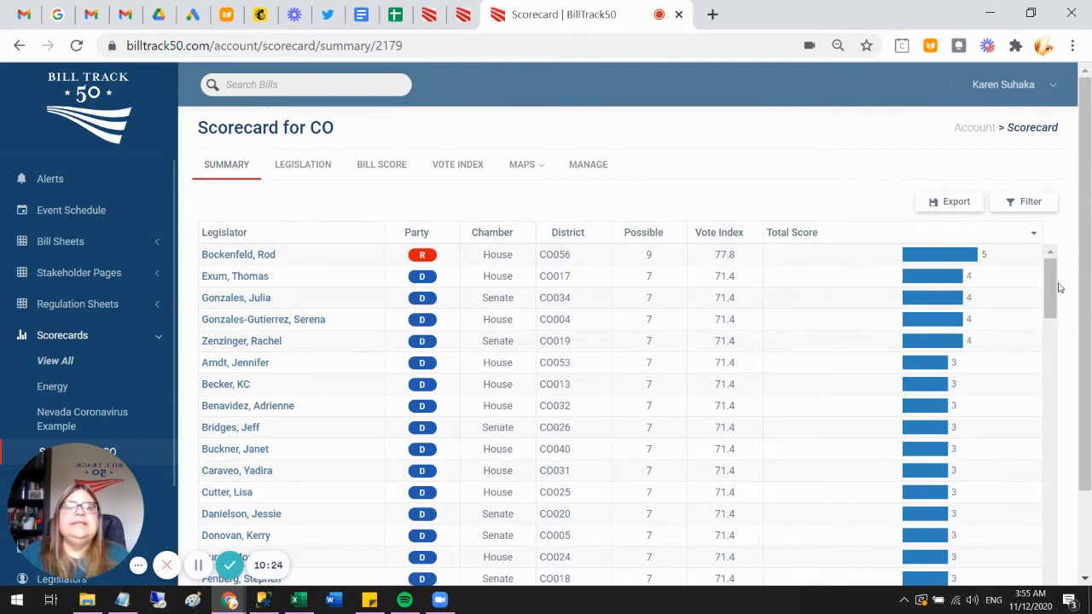
{"action": "scroll", "scroll_direction": "down", "scroll_amount": 3}
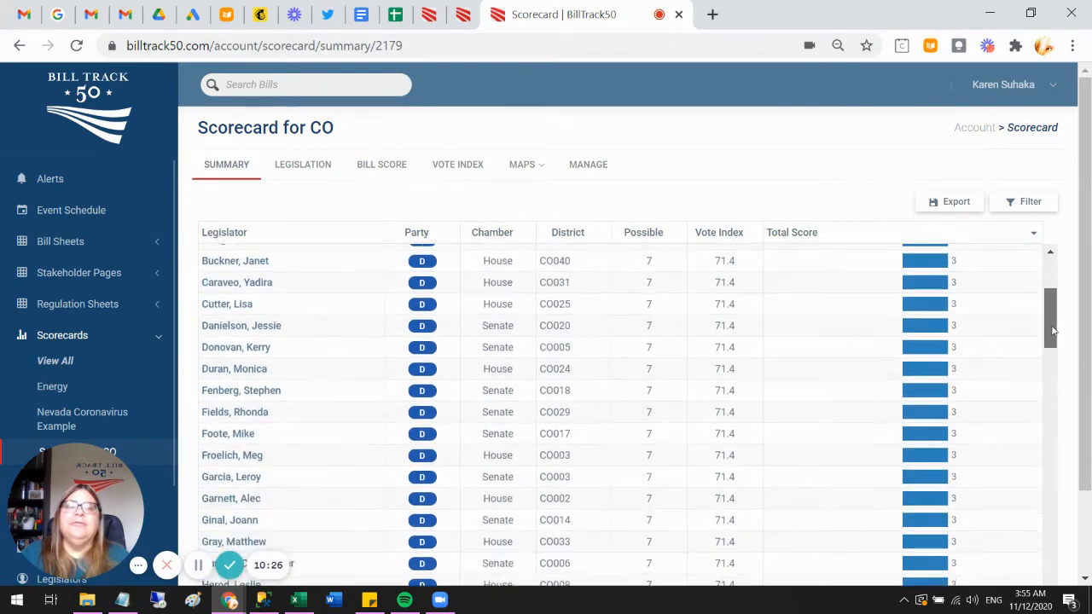
{"action": "scroll", "scroll_direction": "down", "scroll_amount": 3}
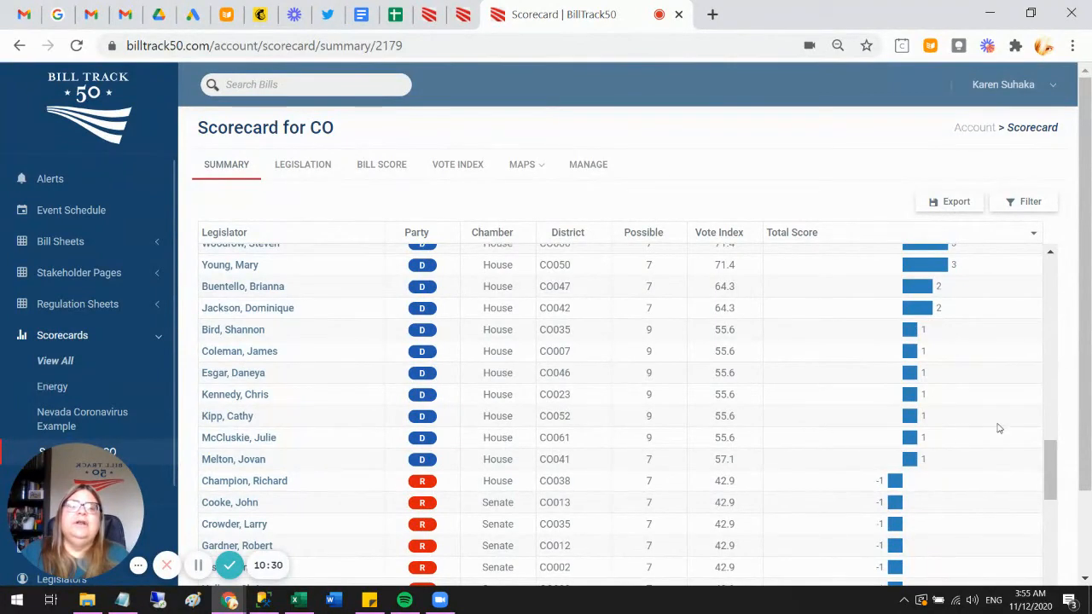
{"action": "scroll", "scroll_direction": "down", "scroll_amount": 3}
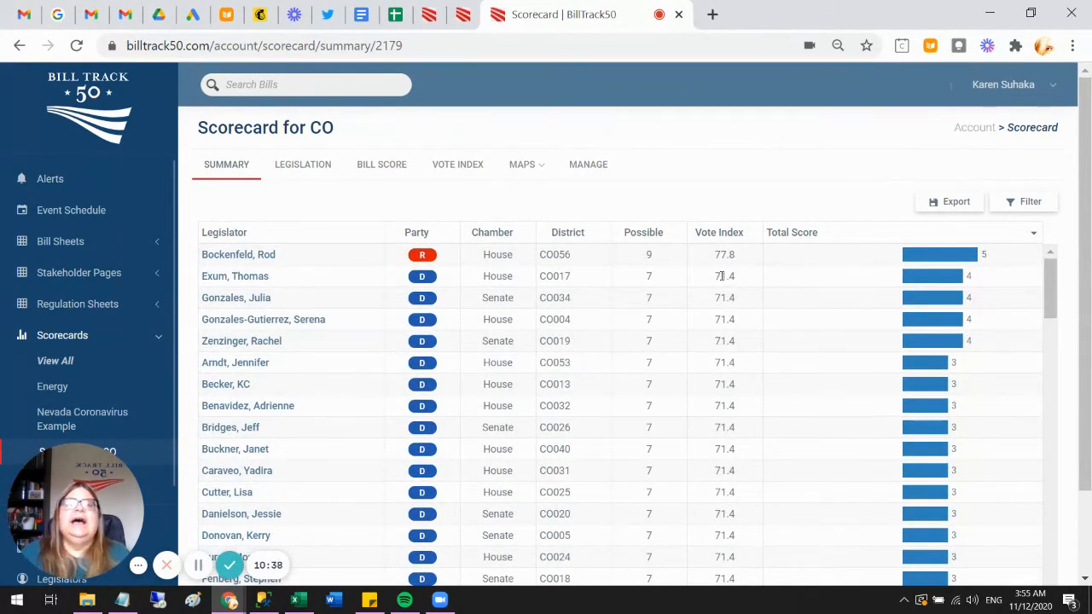
{"action": "mouse_move", "coordinate": [797, 245]}
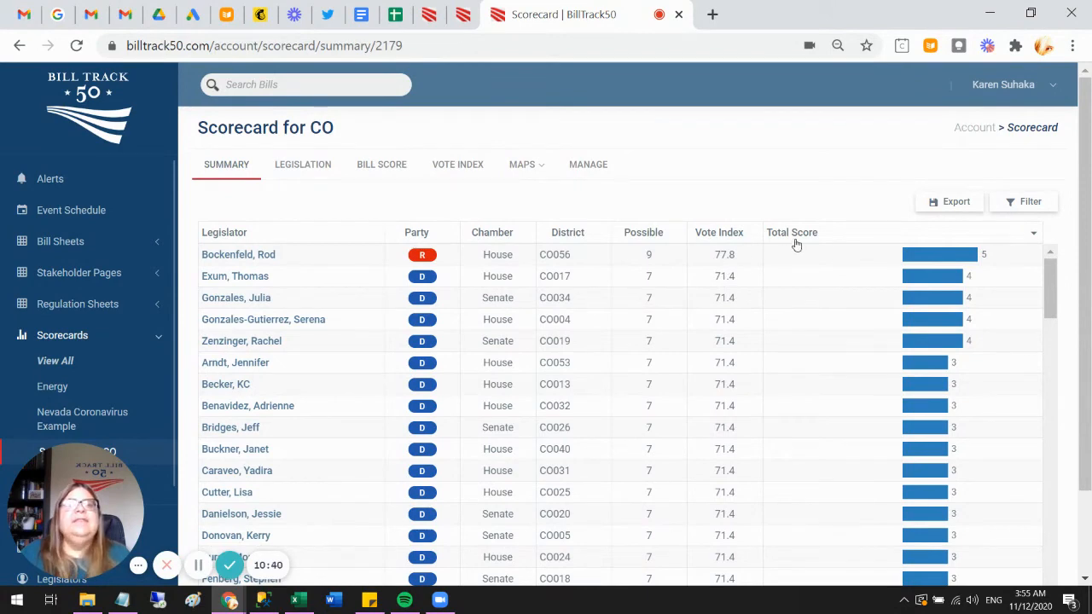
{"action": "mouse_move", "coordinate": [793, 248]}
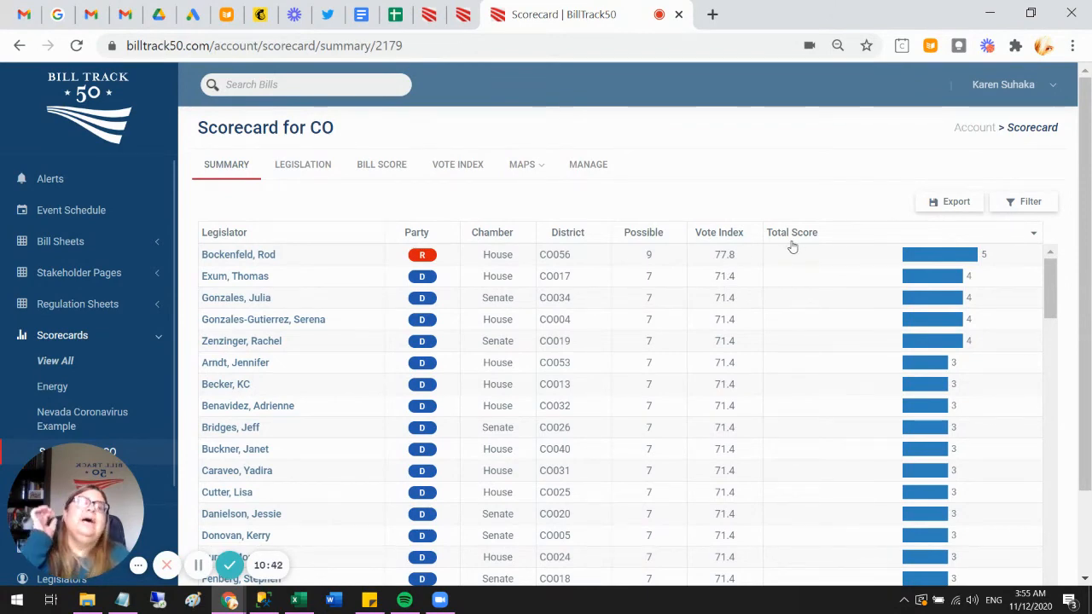
{"action": "mouse_move", "coordinate": [789, 249]}
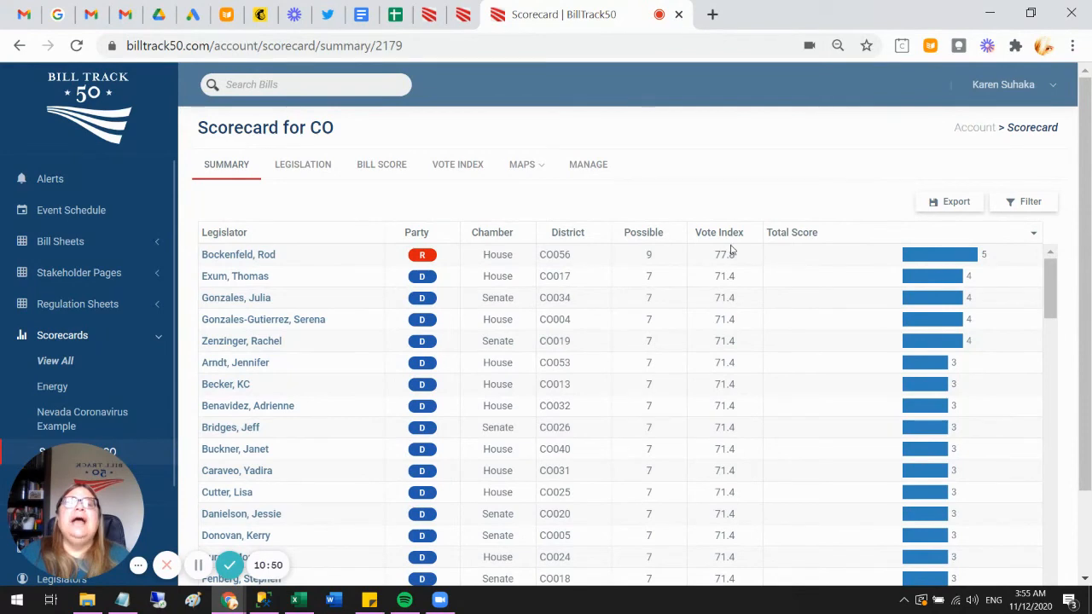
{"action": "mouse_move", "coordinate": [719, 244]}
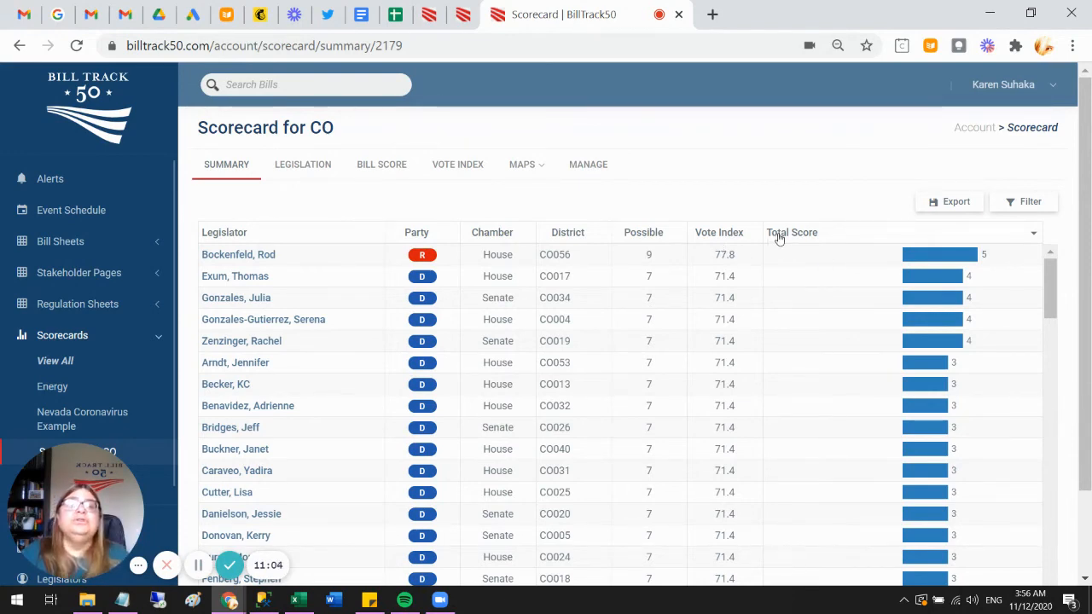
{"action": "mouse_move", "coordinate": [802, 239]}
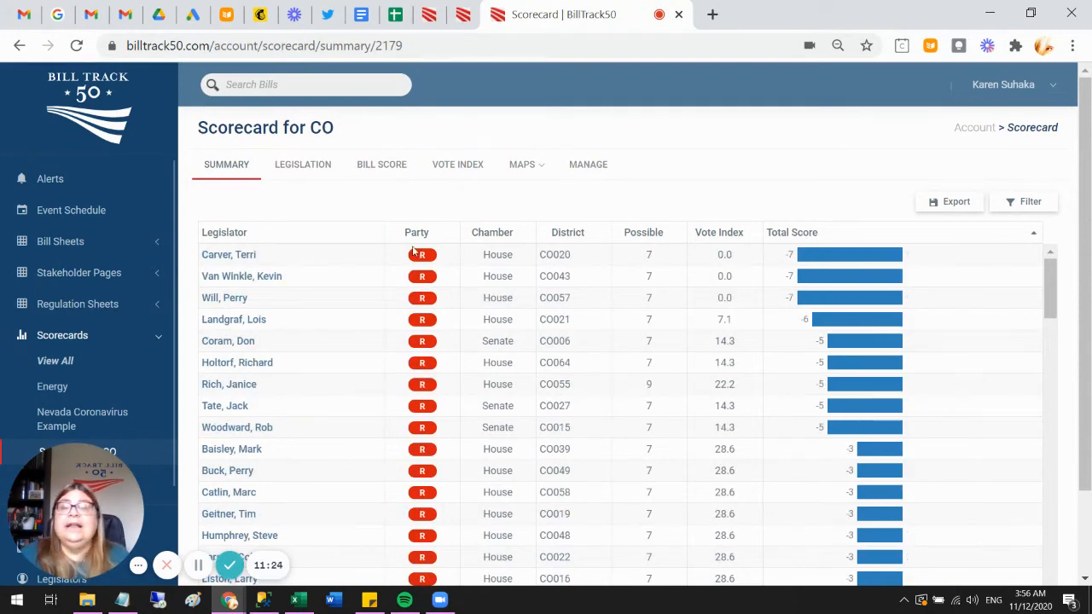
- Sort the summary table alphabetically by the Legislator column
{"action": "left_click", "coordinate": [224, 232]}
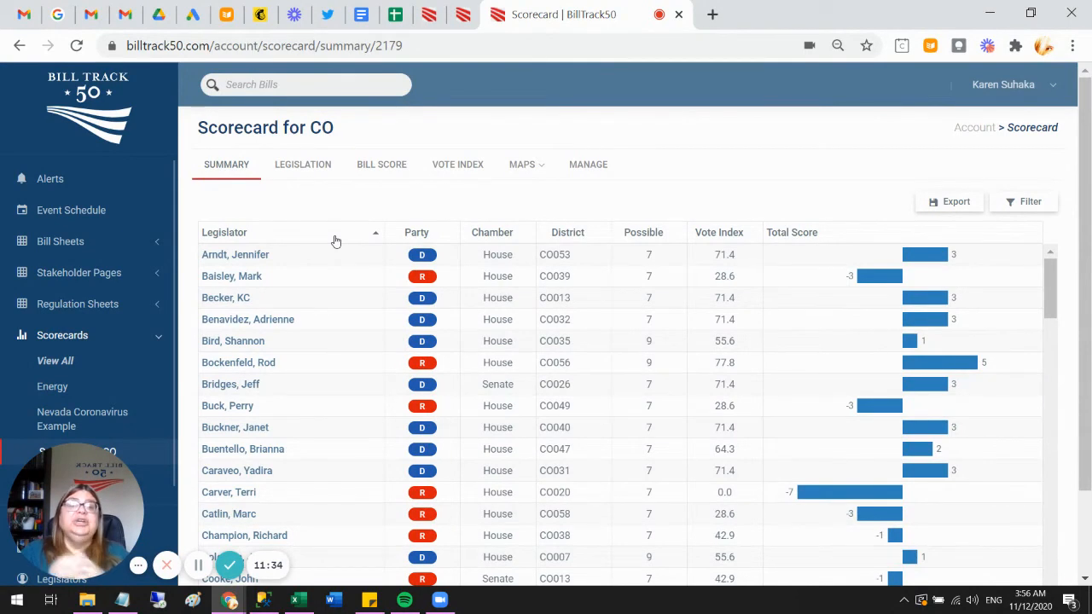
{"action": "mouse_move", "coordinate": [591, 222]}
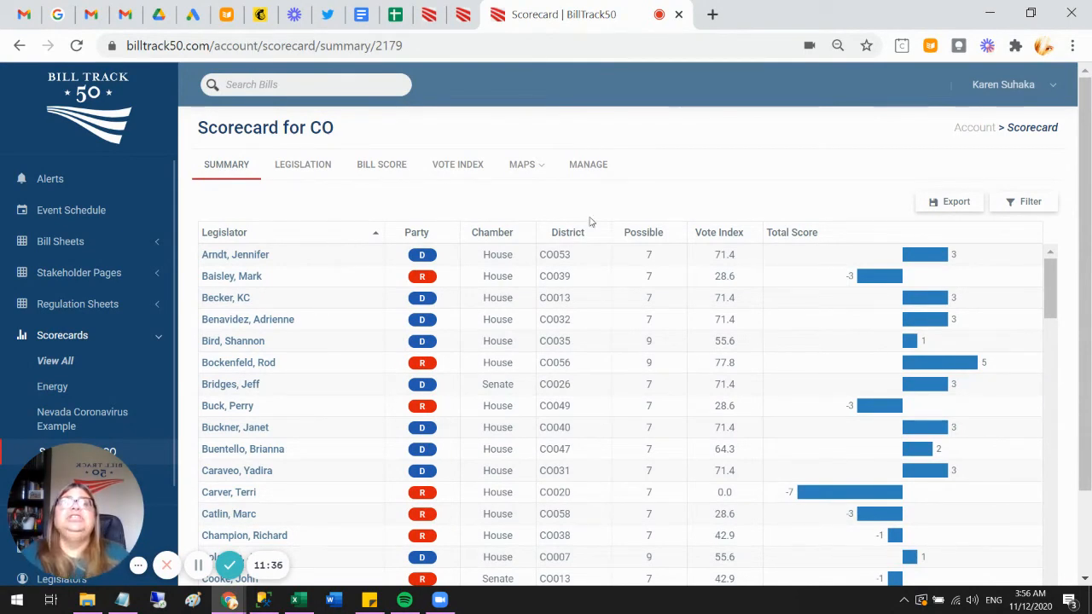
{"action": "mouse_move", "coordinate": [724, 236]}
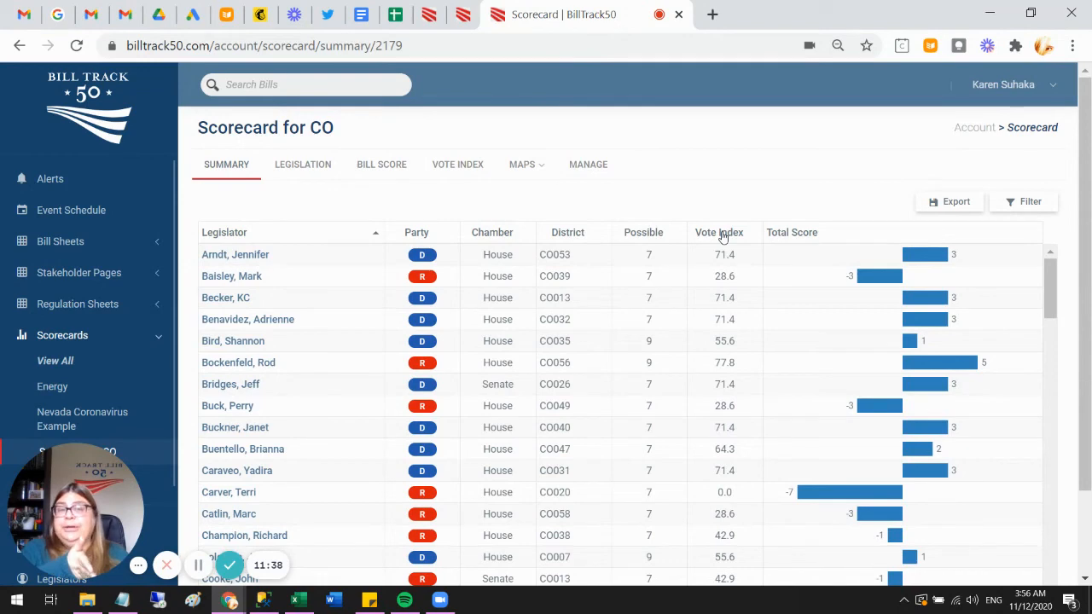
{"action": "mouse_move", "coordinate": [800, 239]}
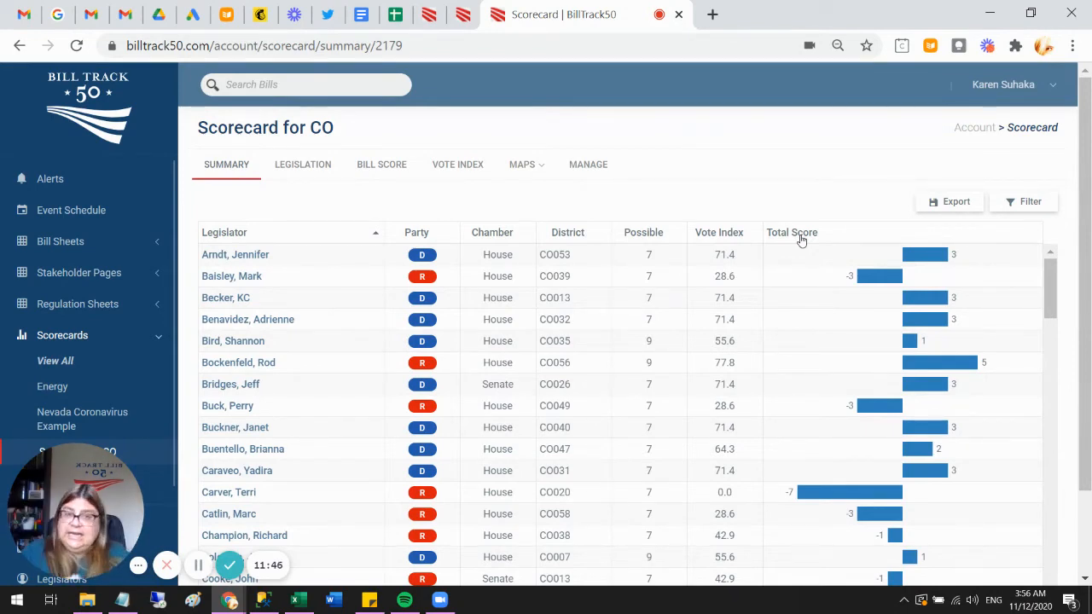
{"action": "mouse_move", "coordinate": [717, 239]}
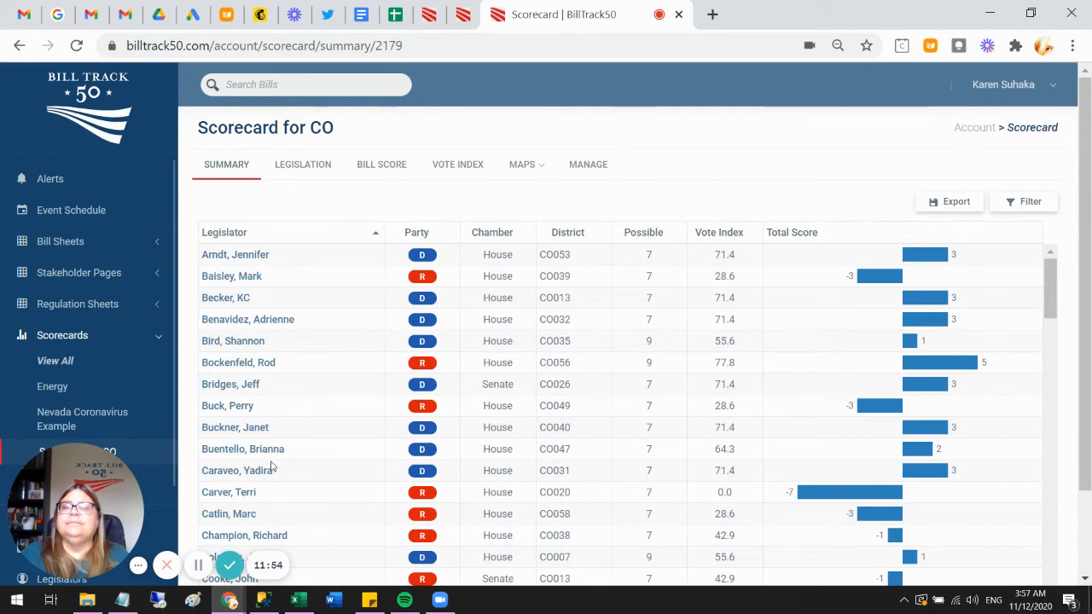
{"action": "left_click", "coordinate": [243, 449]}
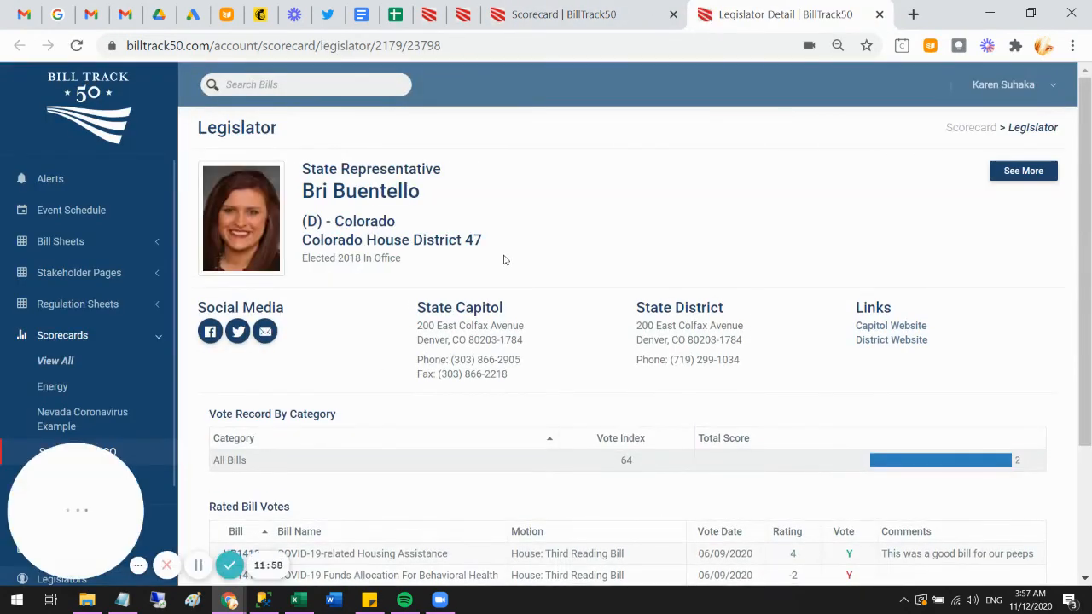
{"action": "scroll", "scroll_direction": "down", "scroll_amount": 3}
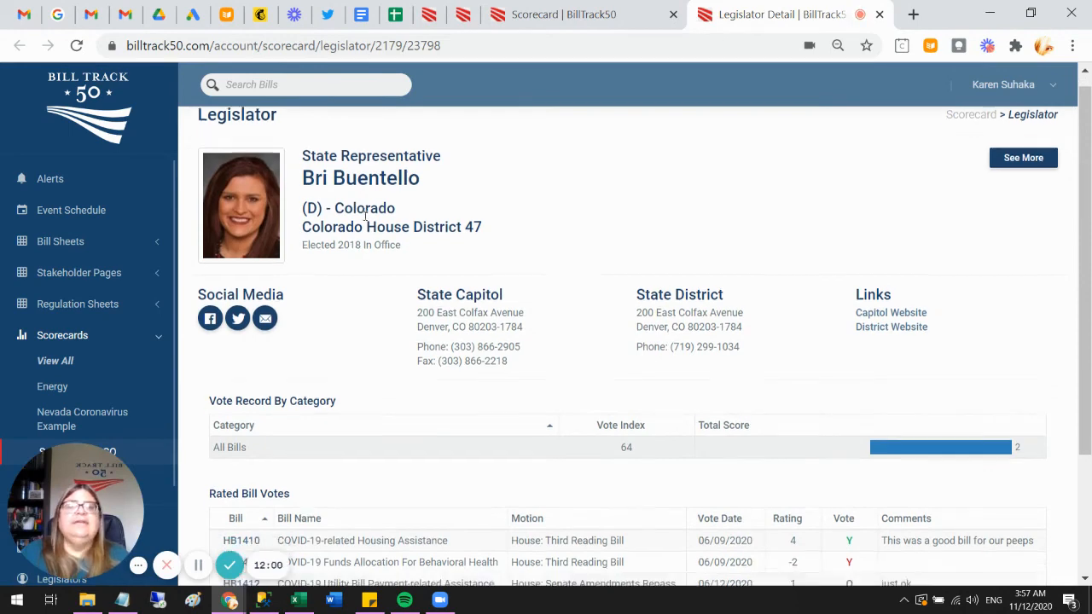
{"action": "scroll", "scroll_direction": "down", "scroll_amount": 3}
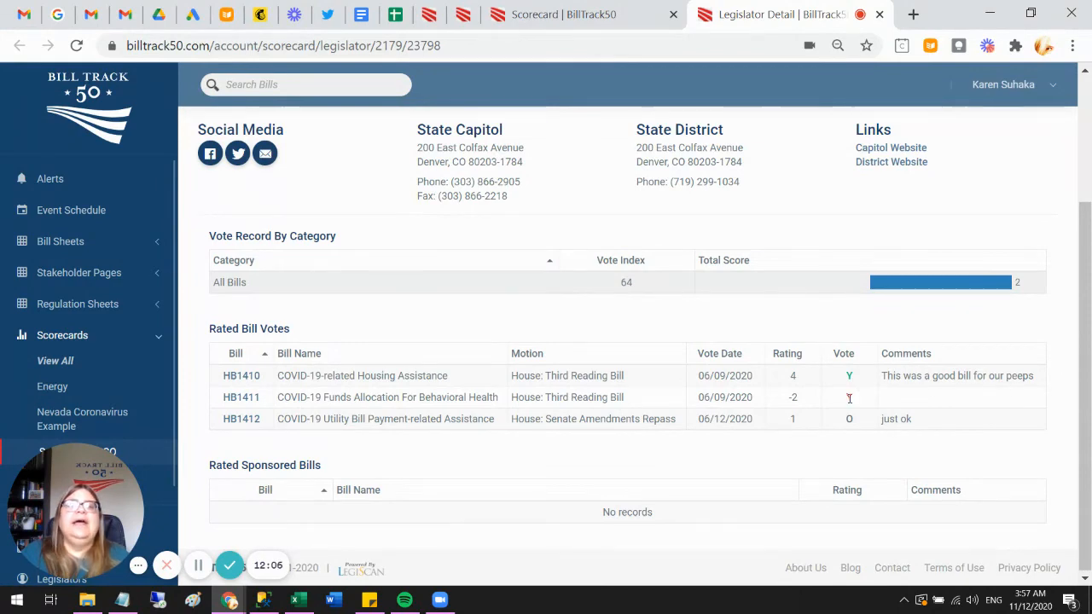
{"action": "left_click", "coordinate": [849, 398]}
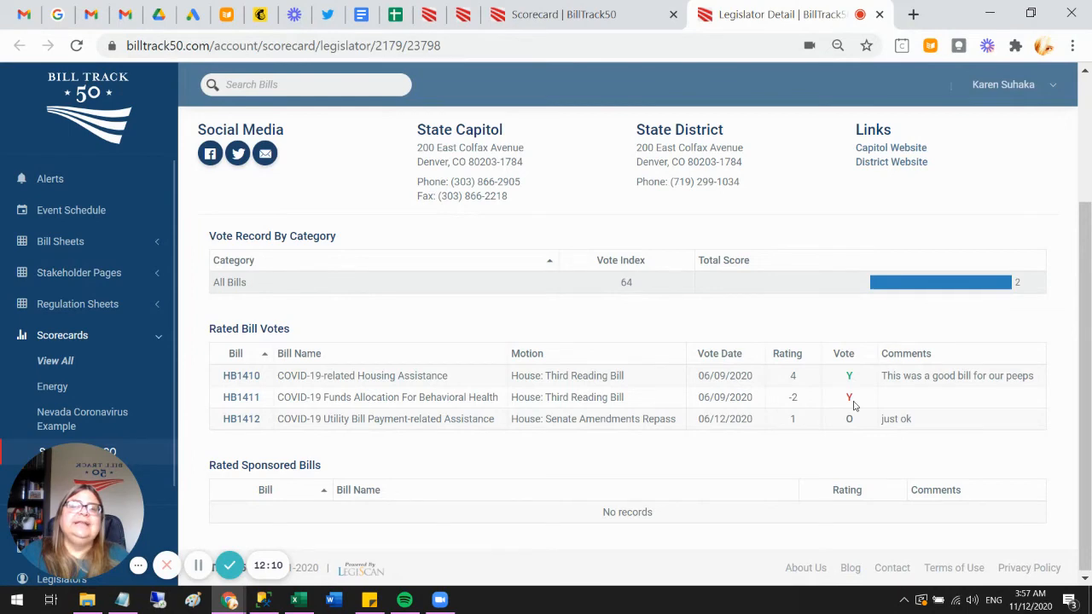
{"action": "mouse_move", "coordinate": [559, 279]}
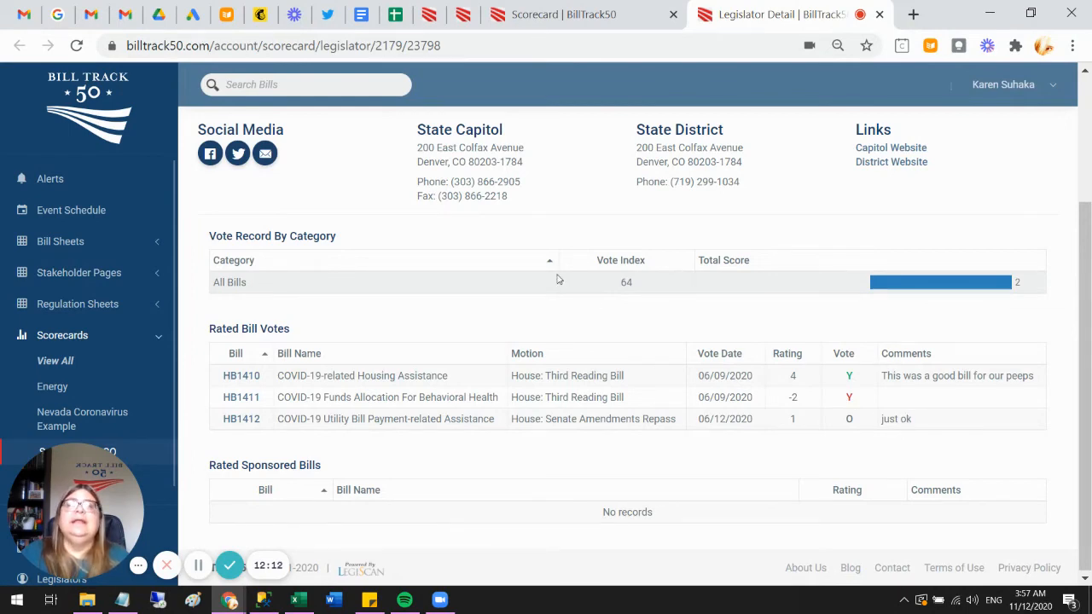
{"action": "mouse_move", "coordinate": [919, 28]}
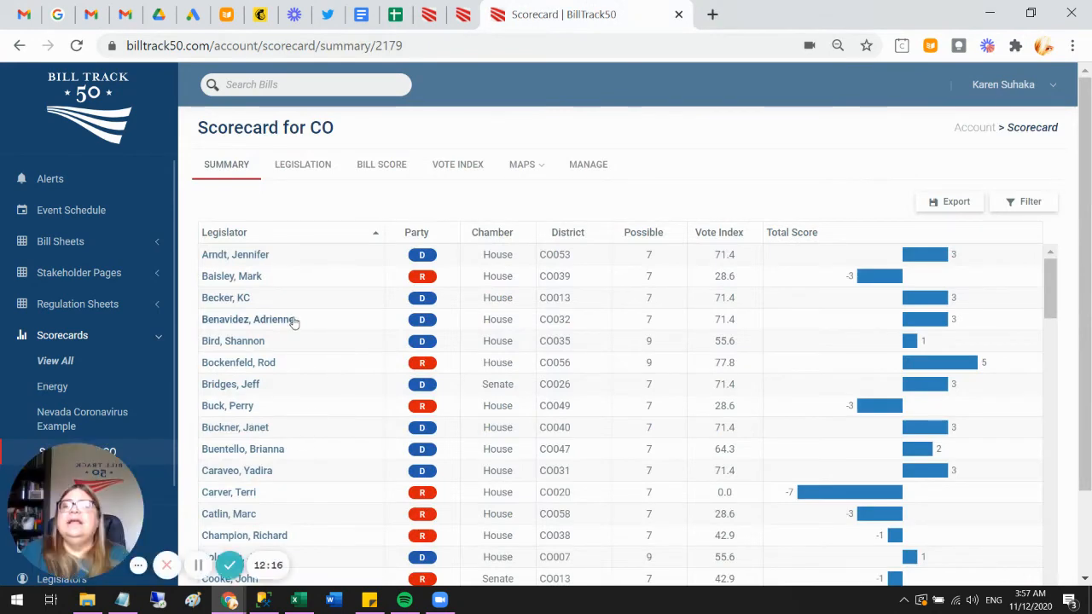
- Rank legislators by vote index highest first and view the House District 56 representative's details
{"action": "left_click", "coordinate": [719, 232]}
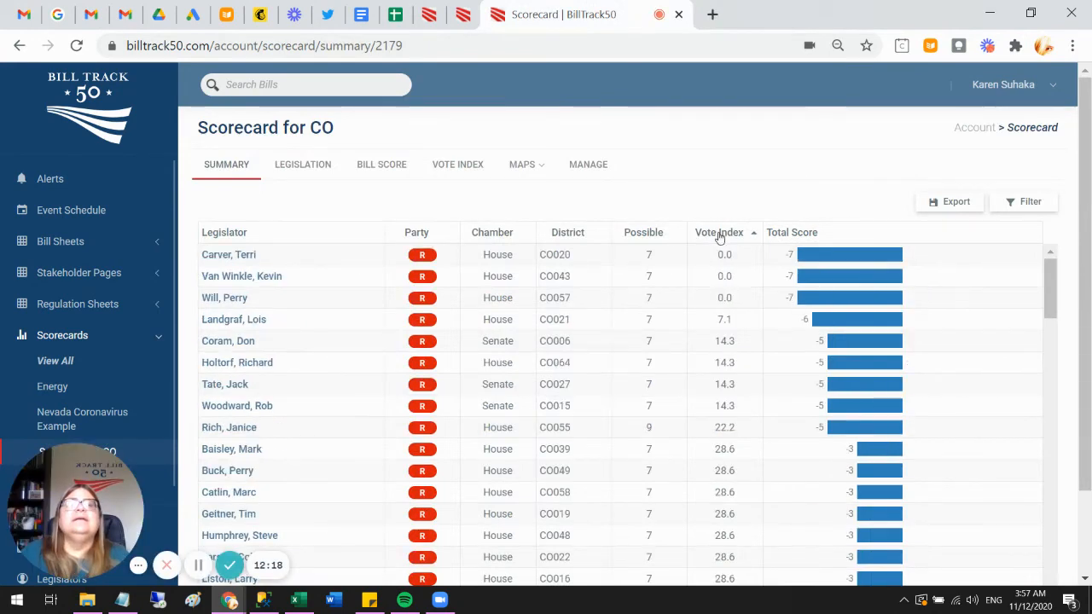
{"action": "left_click", "coordinate": [720, 232]}
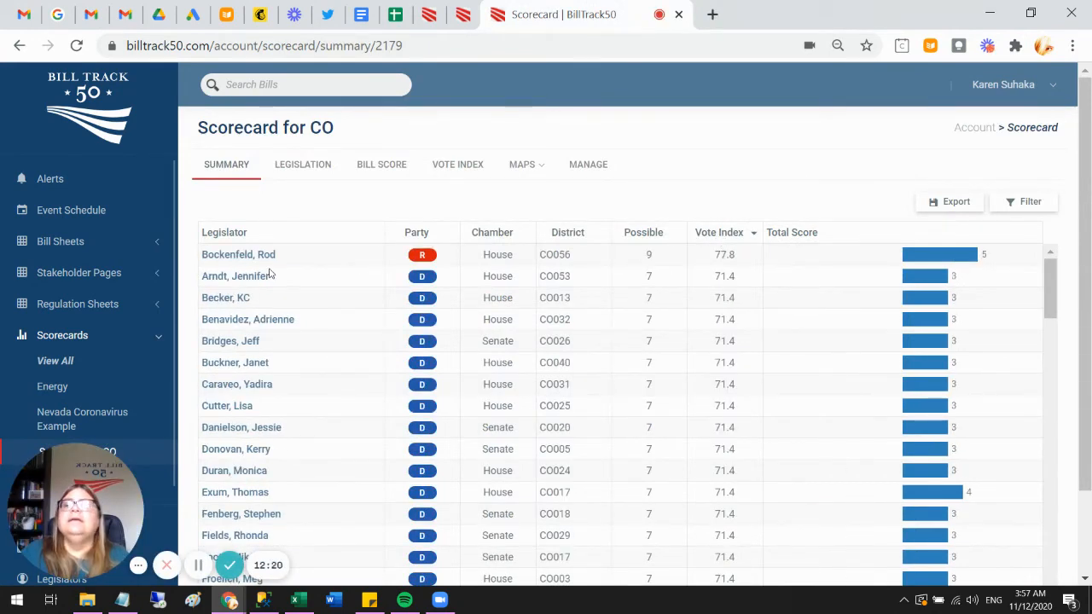
{"action": "left_click", "coordinate": [238, 254]}
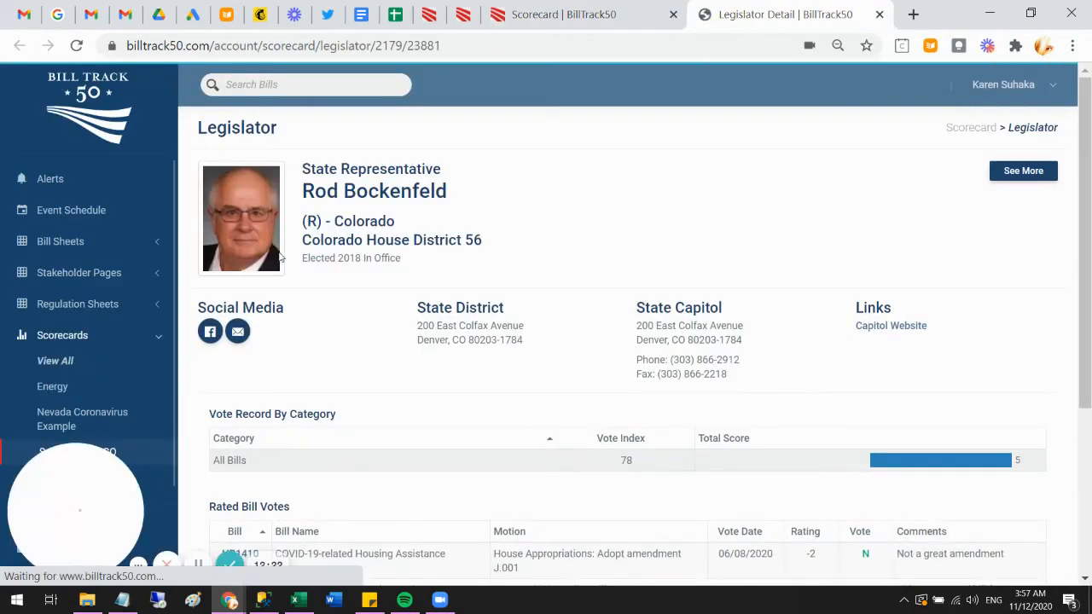
{"action": "scroll", "scroll_direction": "down", "scroll_amount": 3}
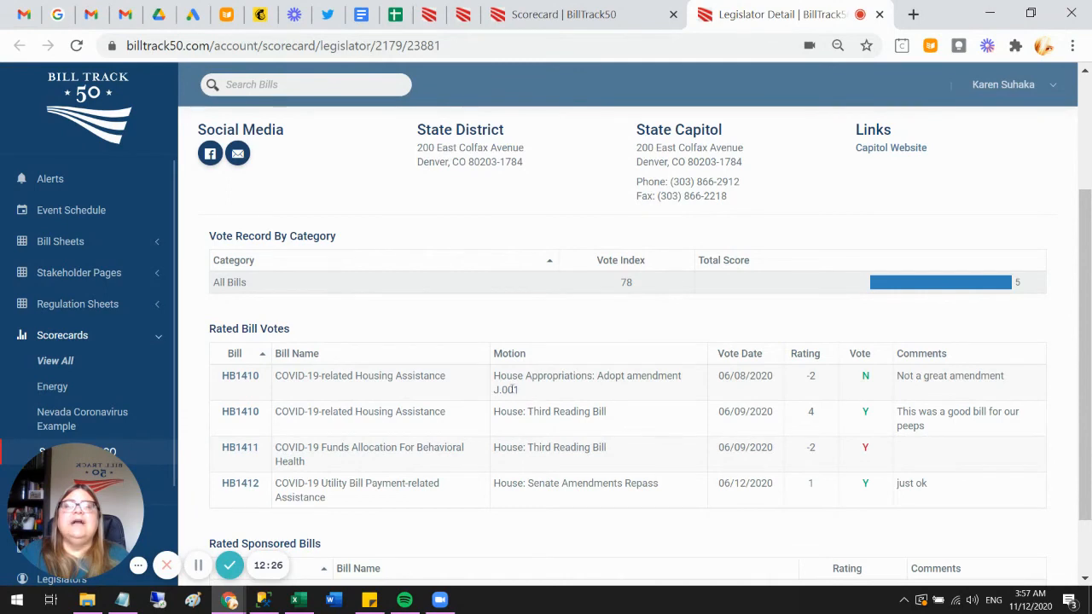
{"action": "mouse_move", "coordinate": [725, 389]}
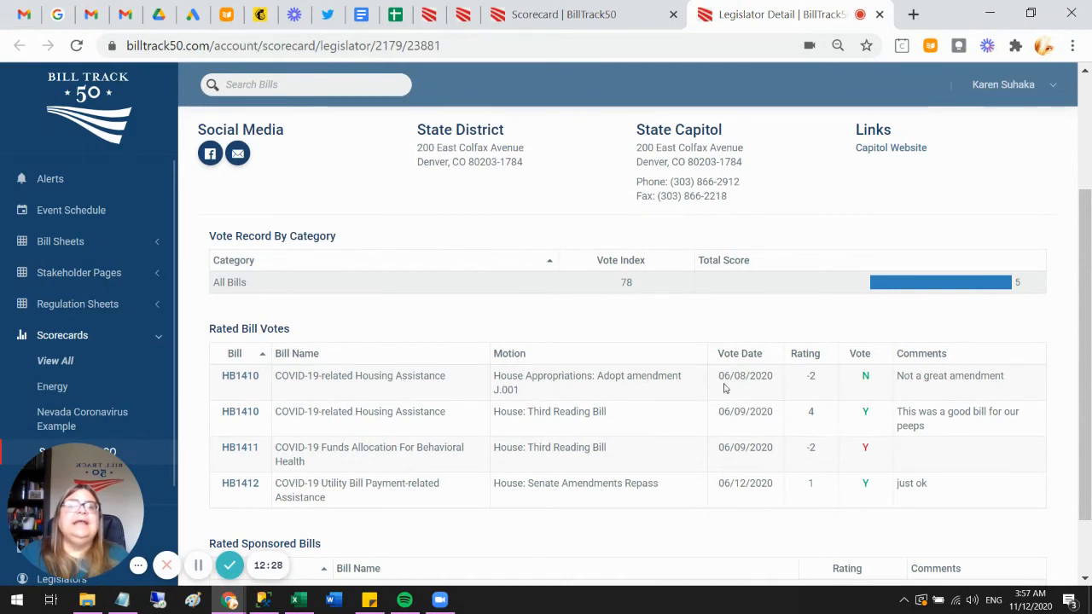
{"action": "mouse_move", "coordinate": [920, 386]}
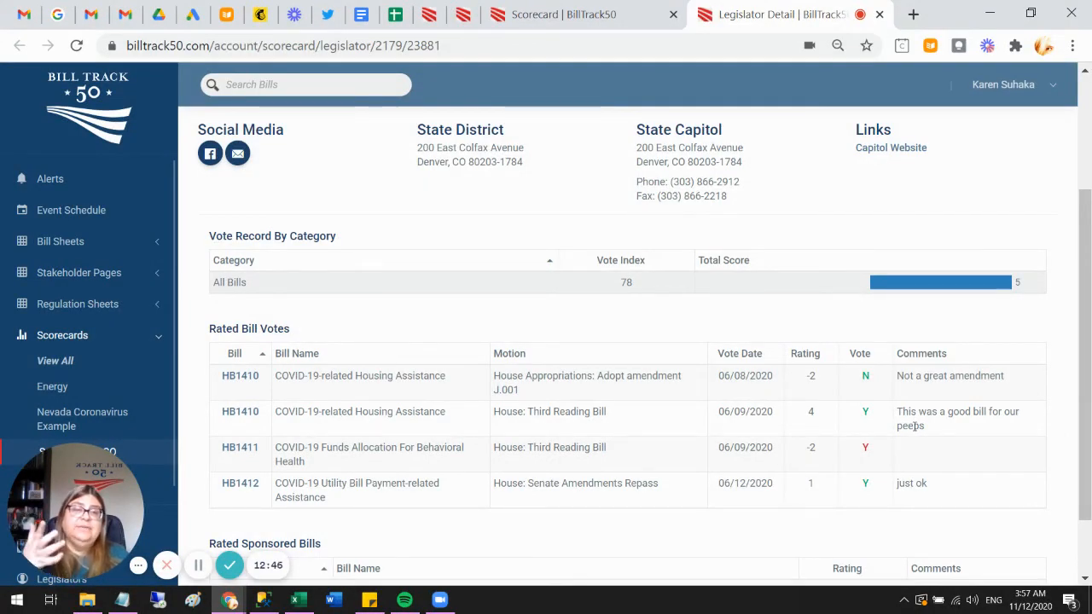
{"action": "mouse_move", "coordinate": [975, 389]}
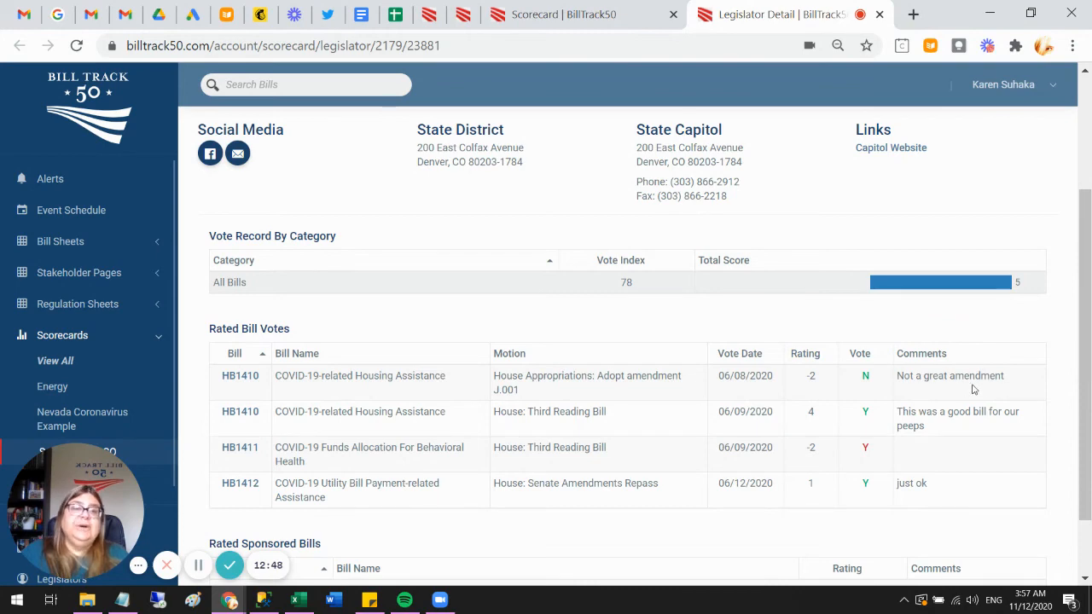
{"action": "mouse_move", "coordinate": [914, 389]}
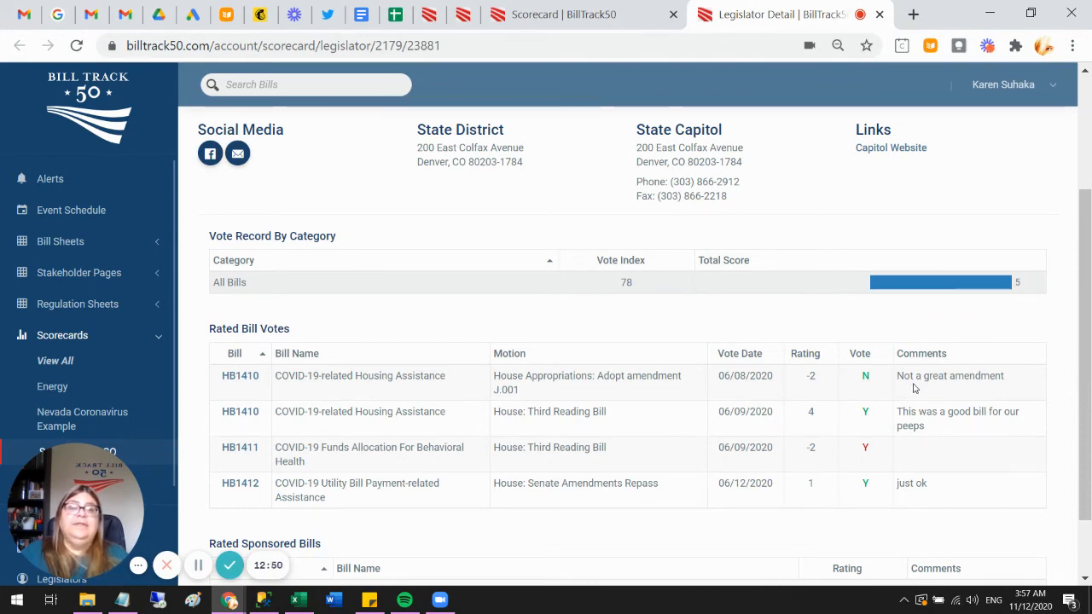
{"action": "mouse_move", "coordinate": [989, 391]}
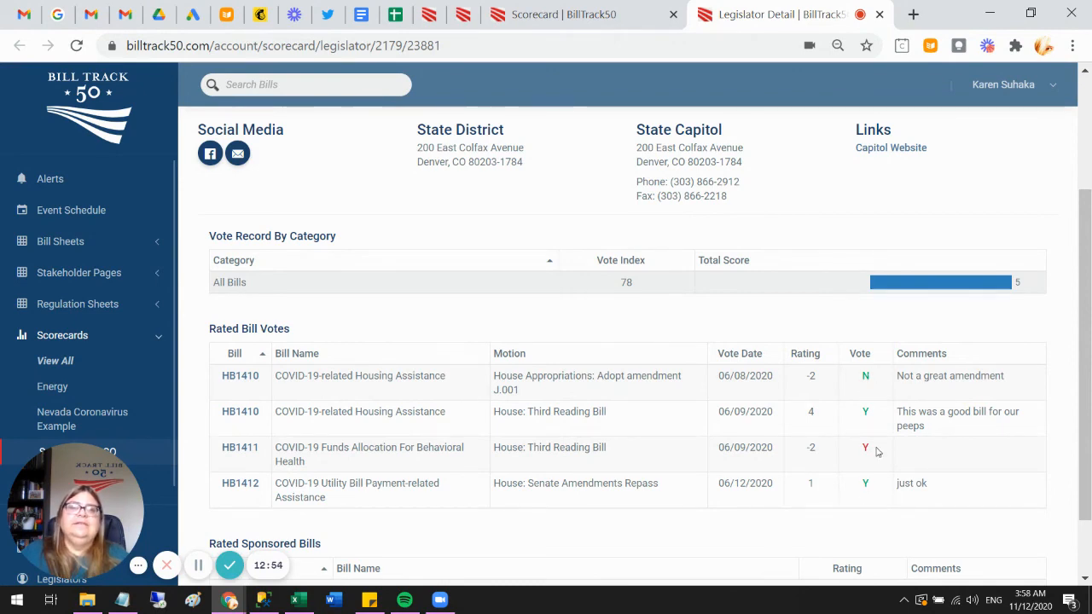
{"action": "scroll", "scroll_direction": "down", "scroll_amount": 3}
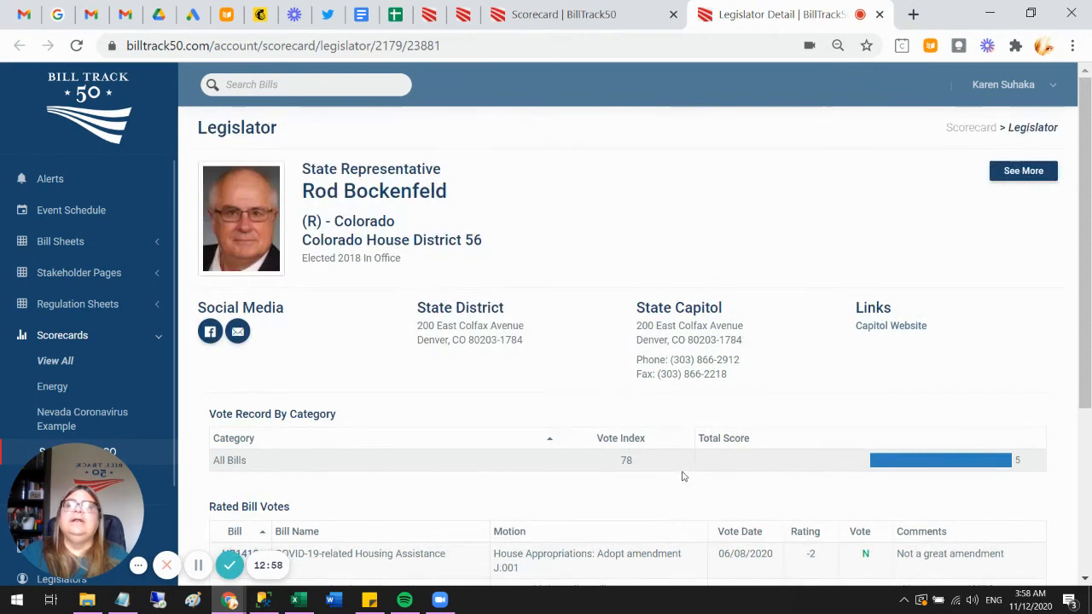
{"action": "mouse_move", "coordinate": [727, 320]}
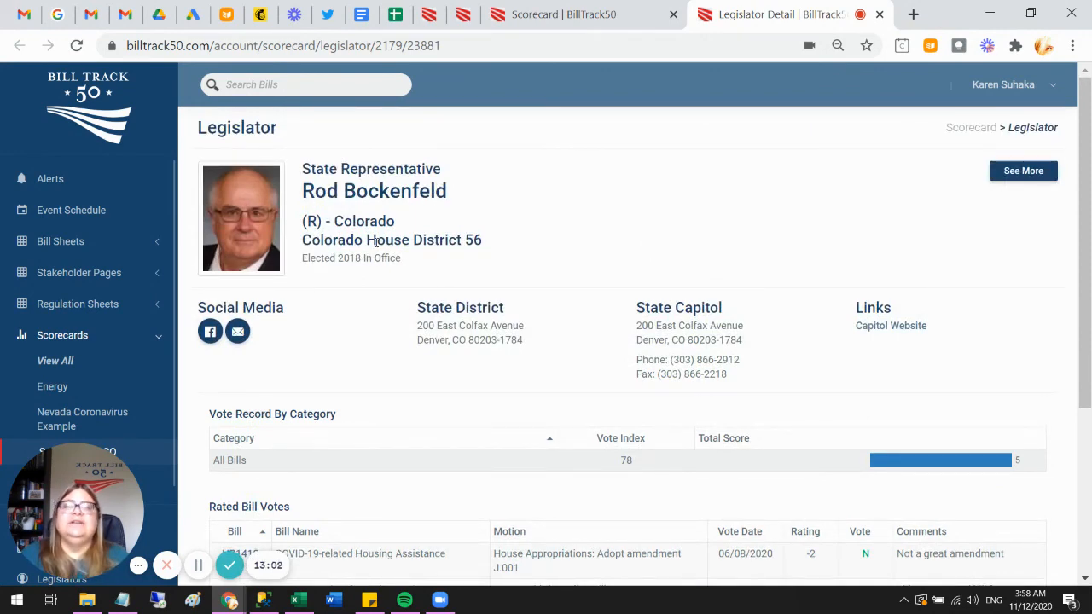
{"action": "scroll", "scroll_direction": "down", "scroll_amount": 3}
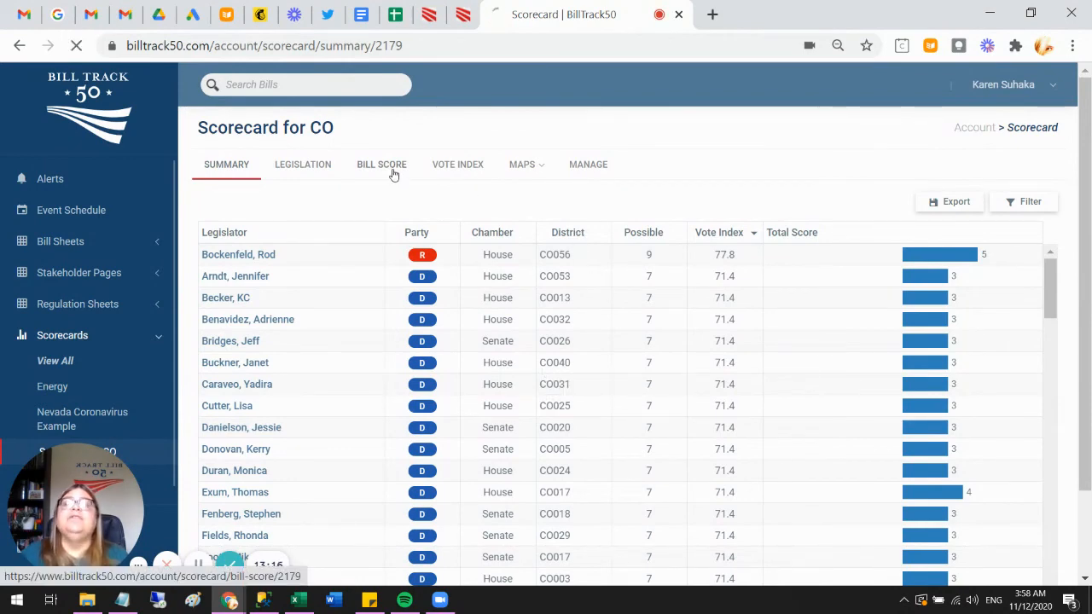
- Review the Bill Score table of per-bill ratings, then show the Vote Index chart
{"action": "left_click", "coordinate": [381, 164]}
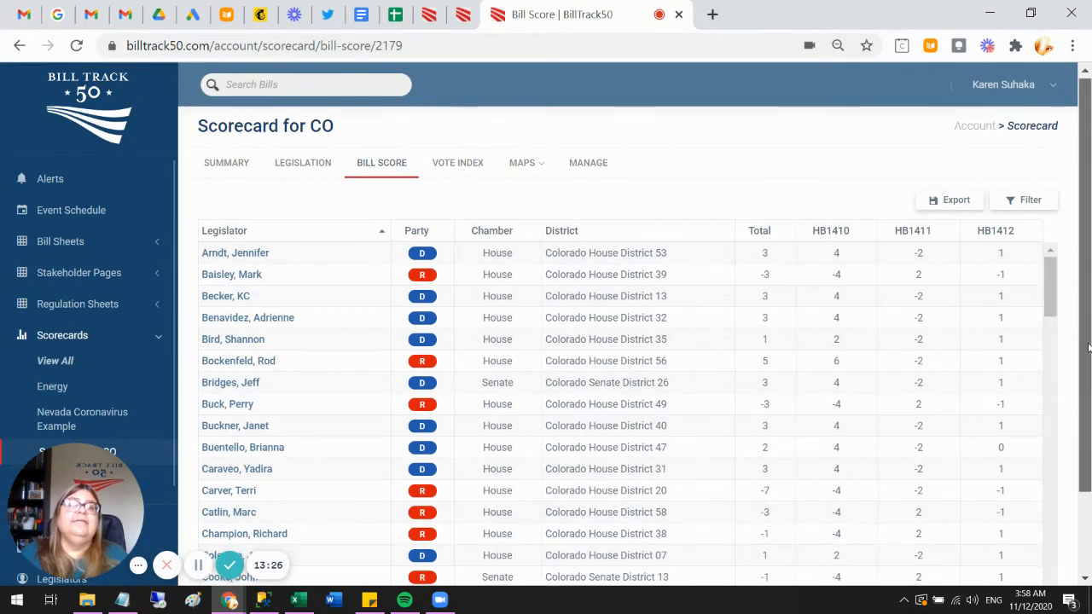
{"action": "scroll", "scroll_direction": "down", "scroll_amount": 3}
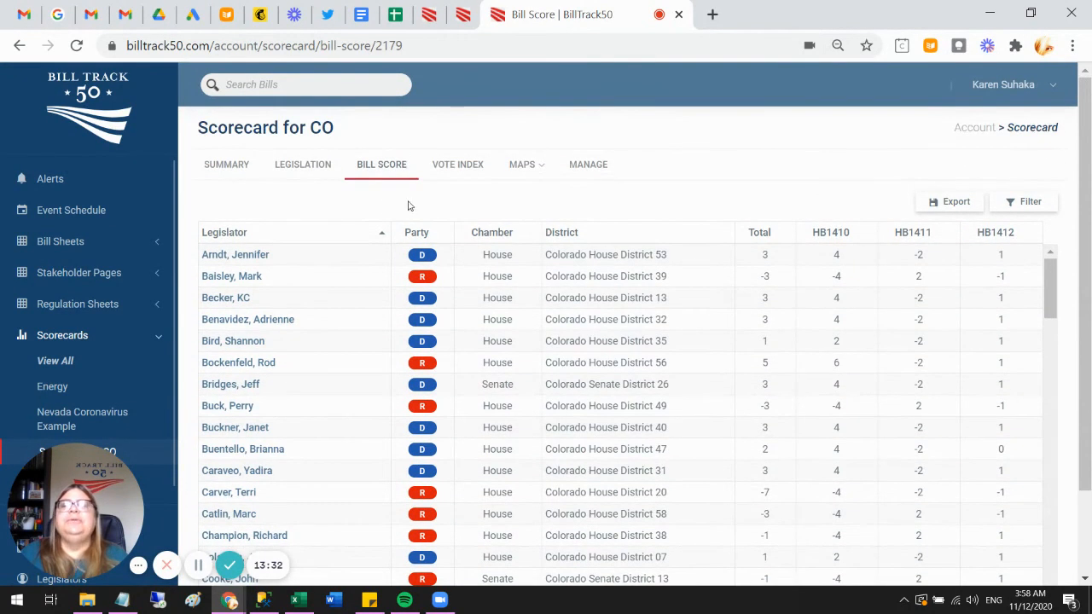
{"action": "left_click", "coordinate": [457, 163]}
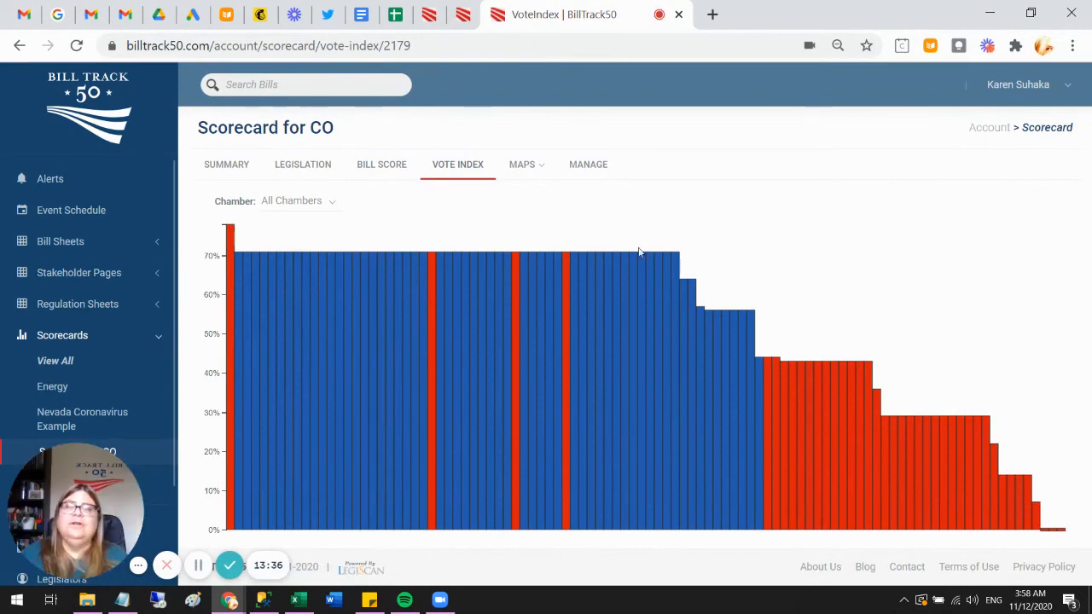
{"action": "mouse_move", "coordinate": [431, 324]}
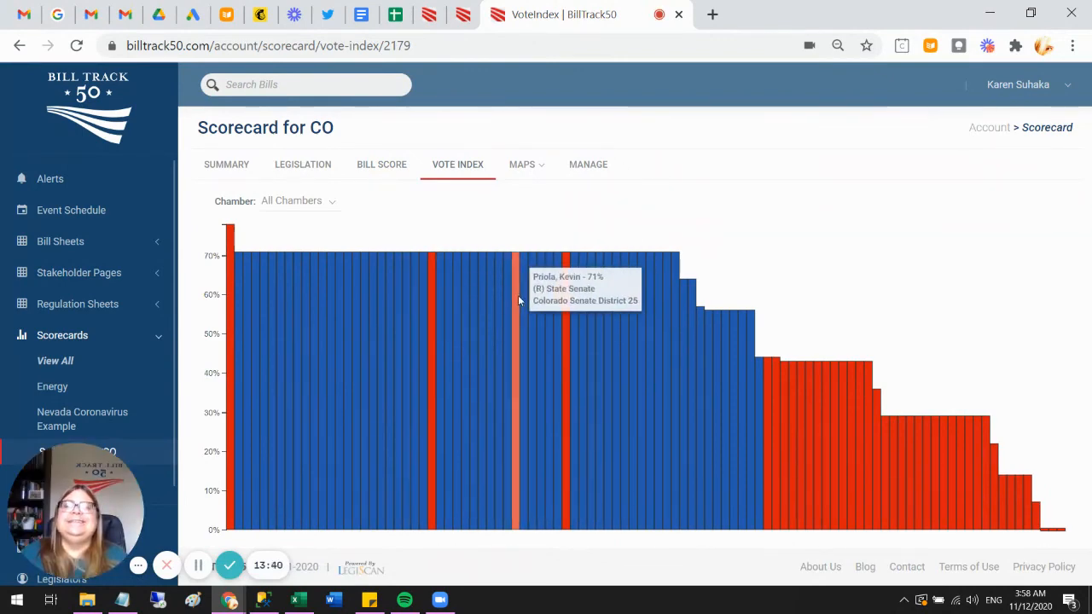
{"action": "mouse_move", "coordinate": [588, 165]}
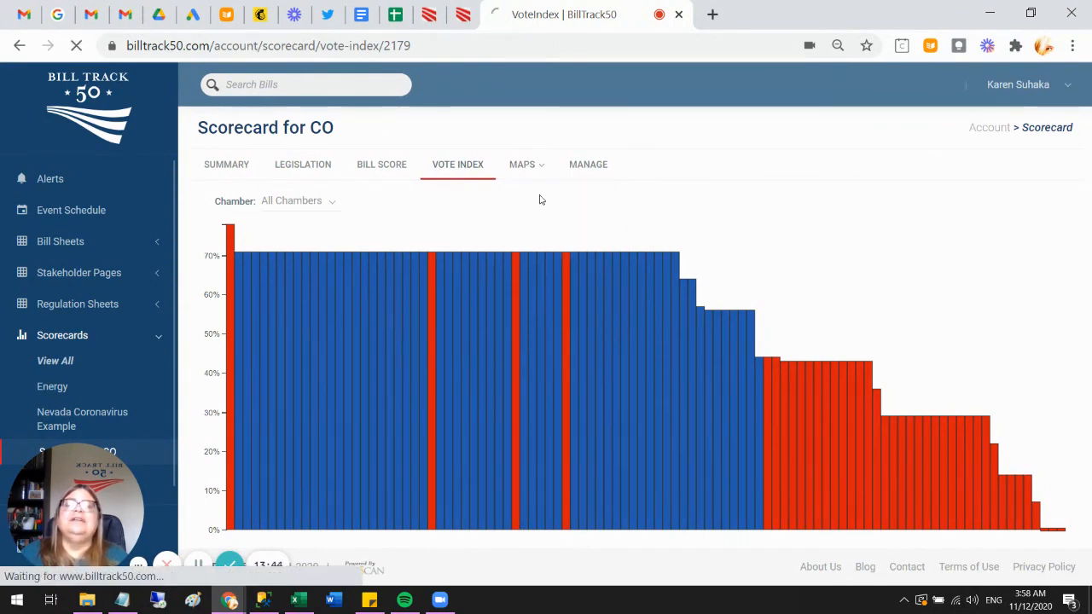
- View the House district score map, then bring up the Manage settings page
{"action": "left_click", "coordinate": [521, 164]}
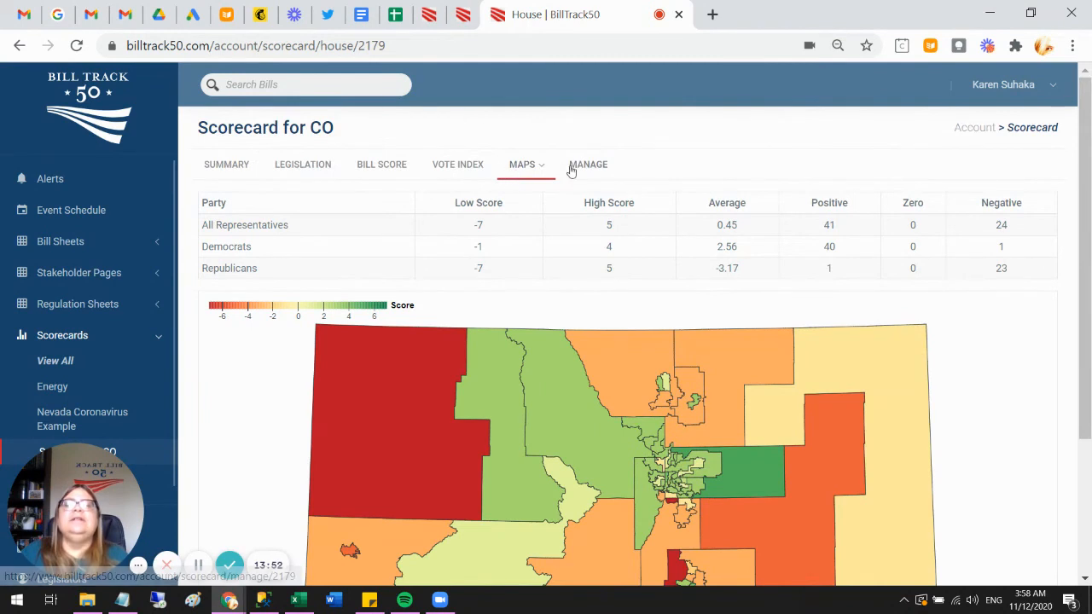
{"action": "left_click", "coordinate": [588, 164]}
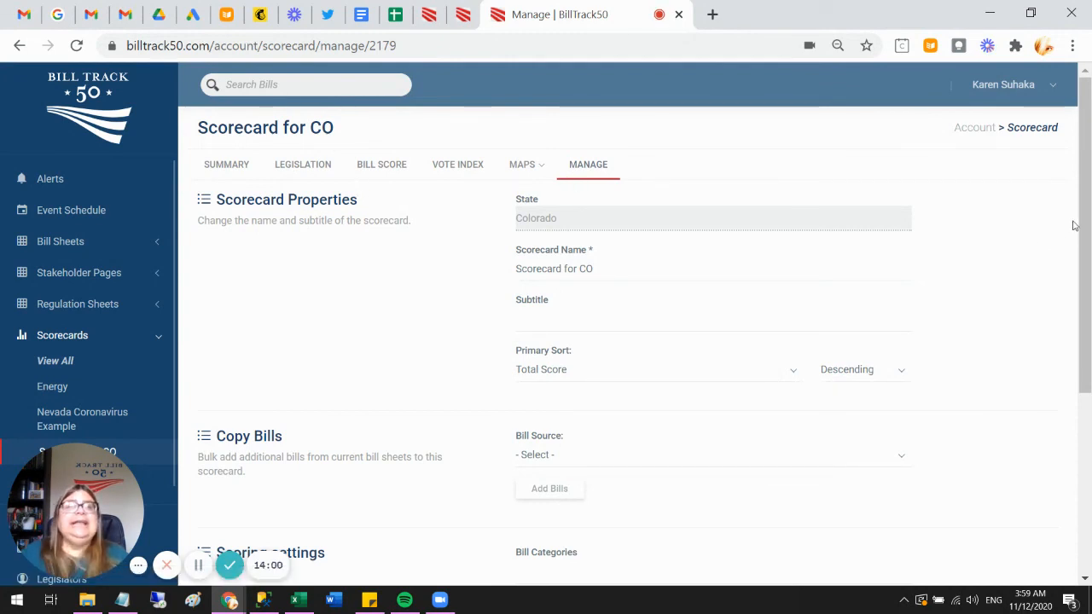
- Mark the scorecard public under Sharing to reveal its public URL, iframe URL and embed code
{"action": "scroll", "scroll_direction": "down", "scroll_amount": 3}
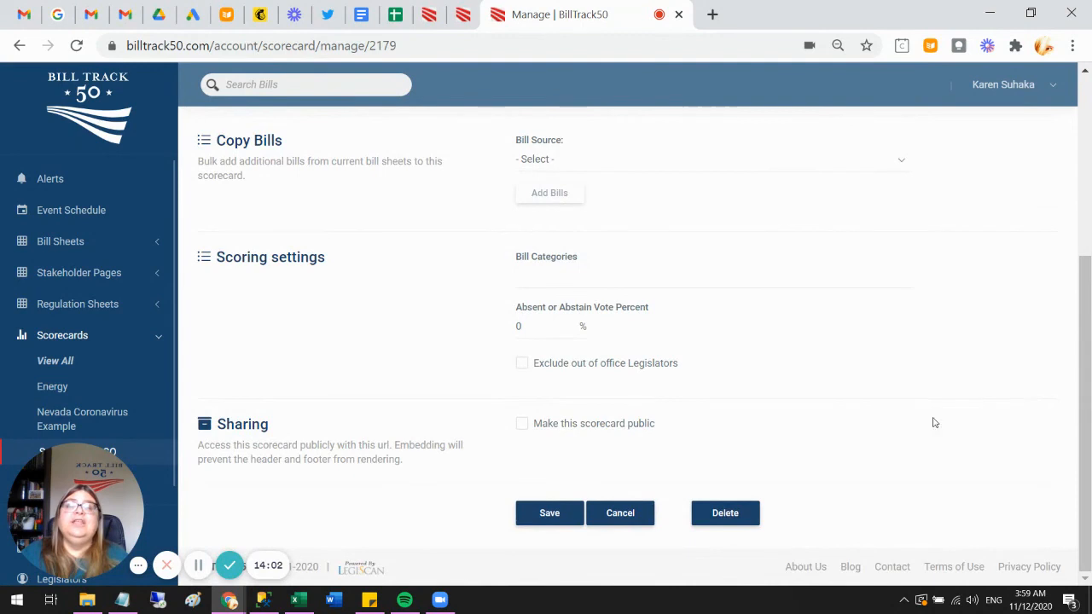
{"action": "mouse_move", "coordinate": [397, 442]}
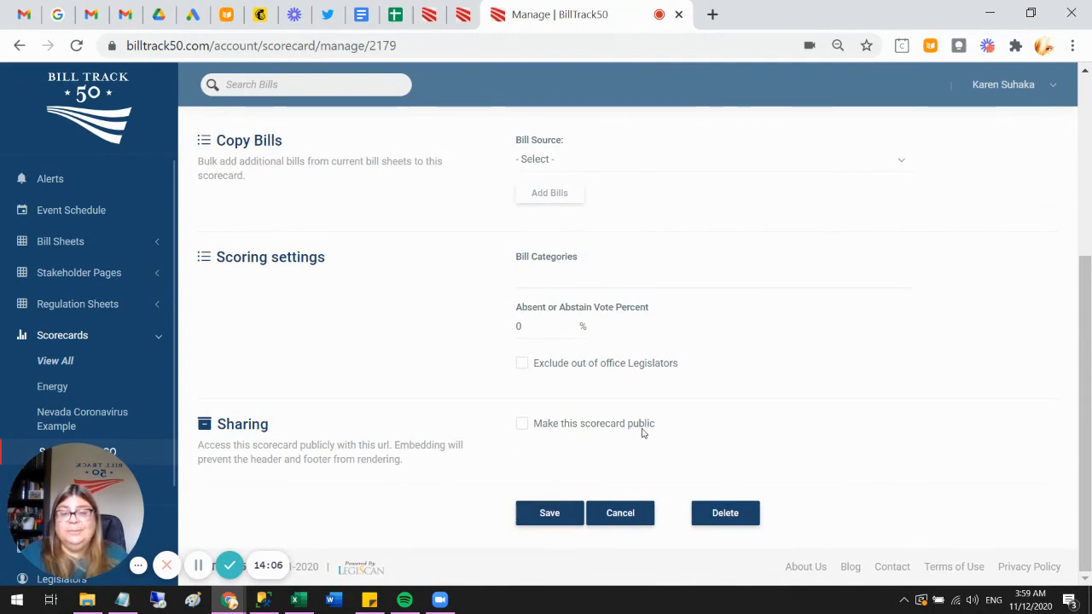
{"action": "left_click", "coordinate": [521, 423]}
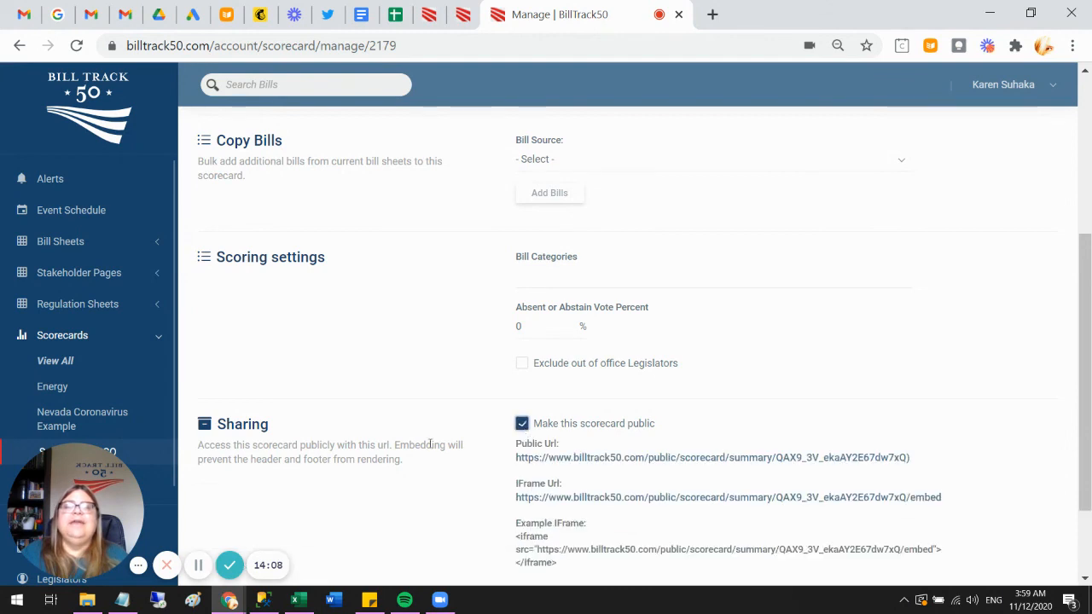
{"action": "scroll", "scroll_direction": "down", "scroll_amount": 3}
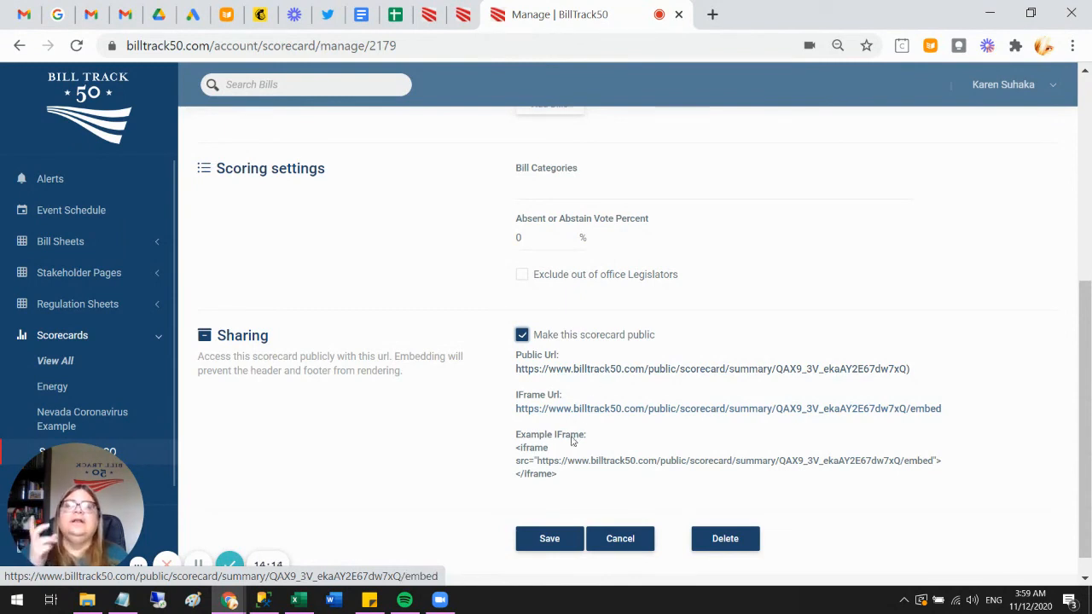
{"action": "mouse_move", "coordinate": [576, 472]}
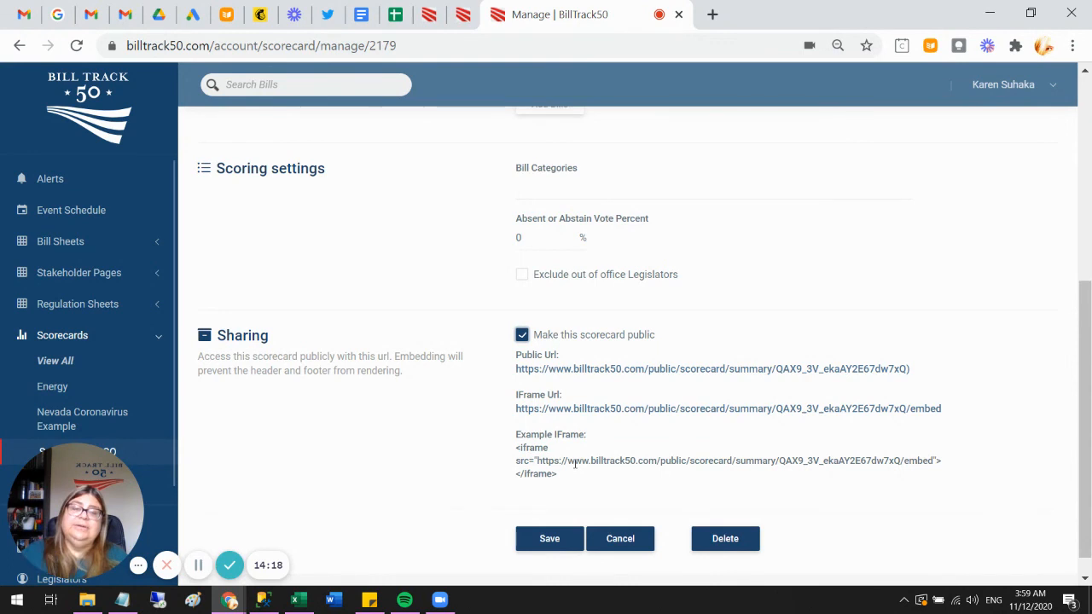
{"action": "mouse_move", "coordinate": [589, 424]}
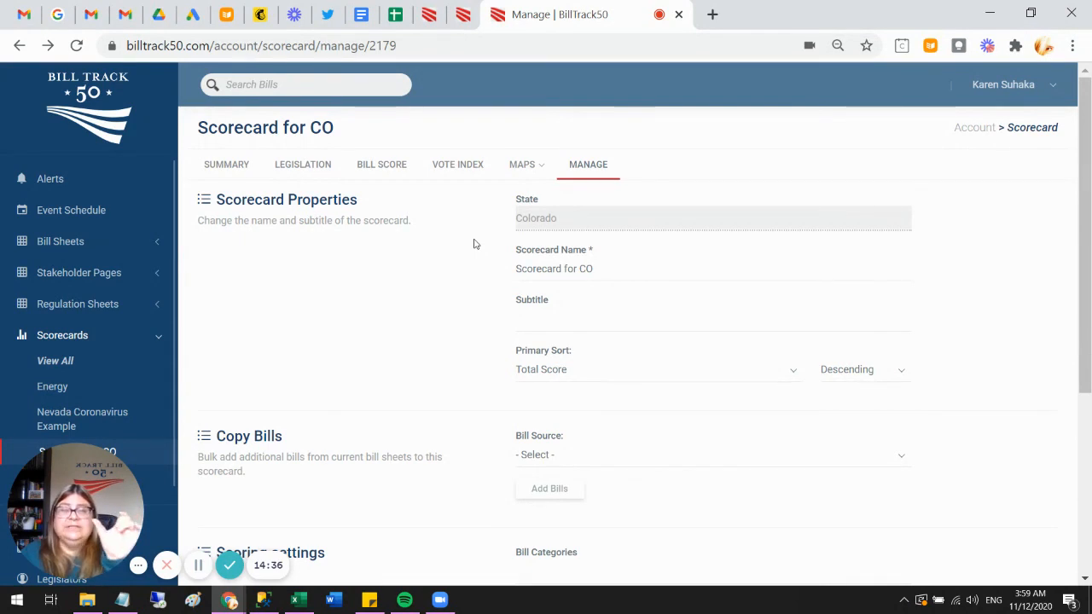
{"action": "mouse_move", "coordinate": [376, 123]}
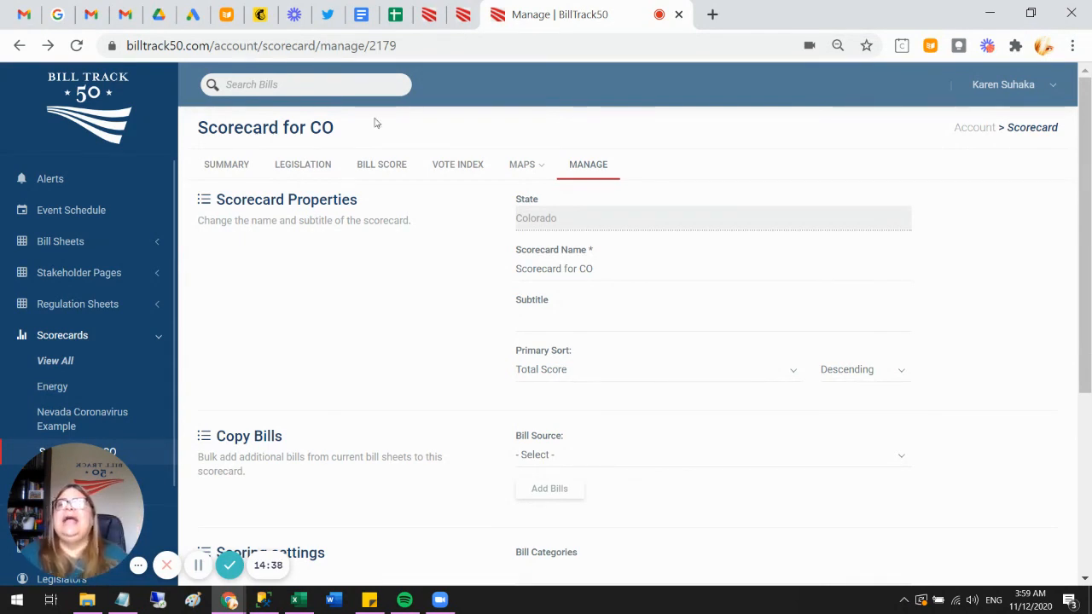
{"action": "scroll", "scroll_direction": "down", "scroll_amount": 3}
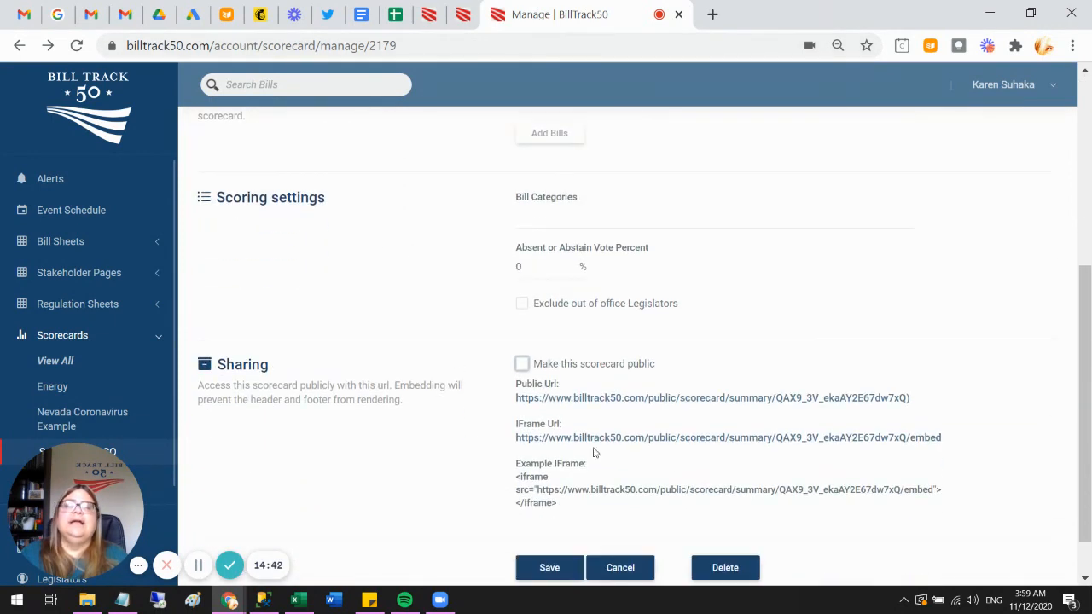
{"action": "mouse_move", "coordinate": [659, 410]}
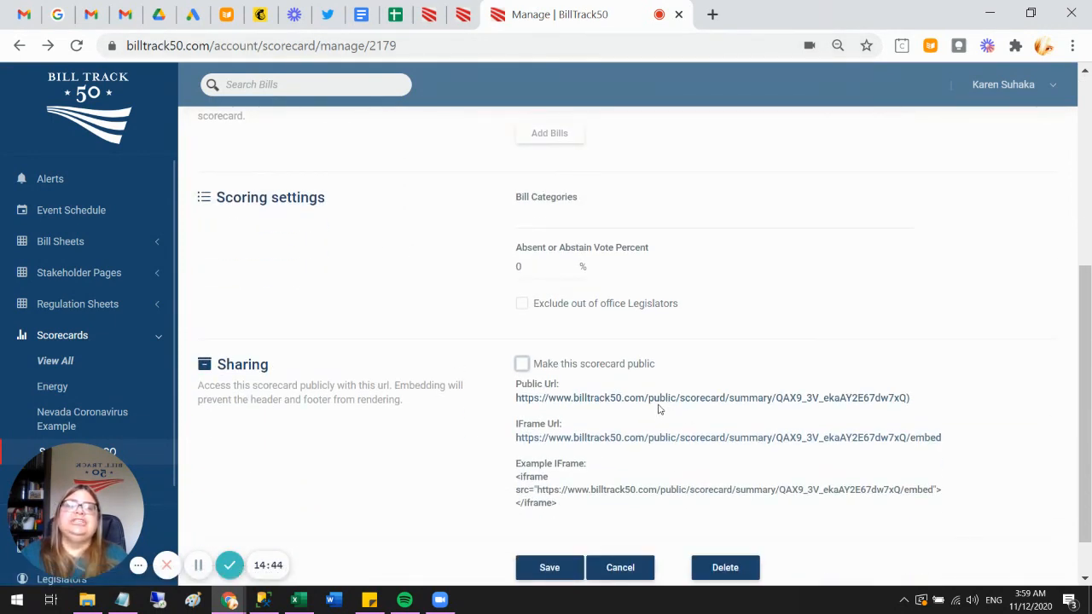
{"action": "mouse_move", "coordinate": [335, 276]}
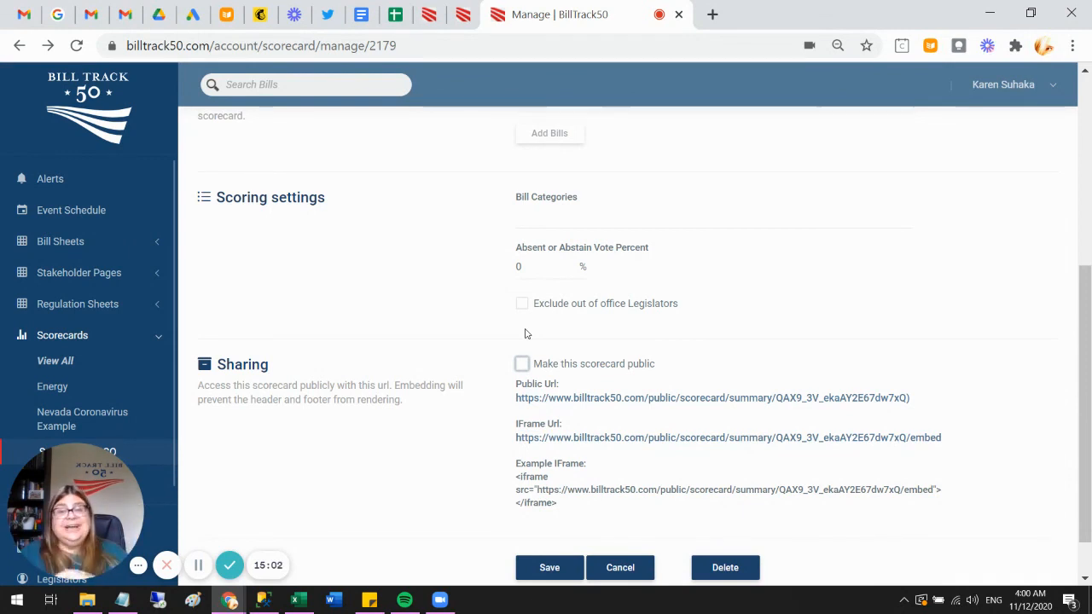
{"action": "mouse_move", "coordinate": [229, 564]}
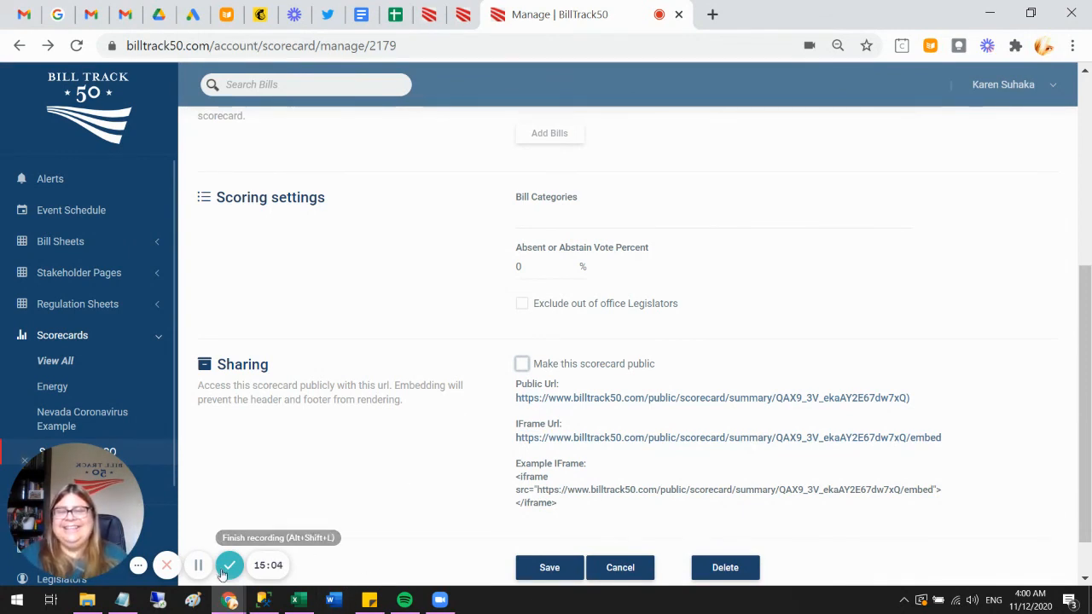